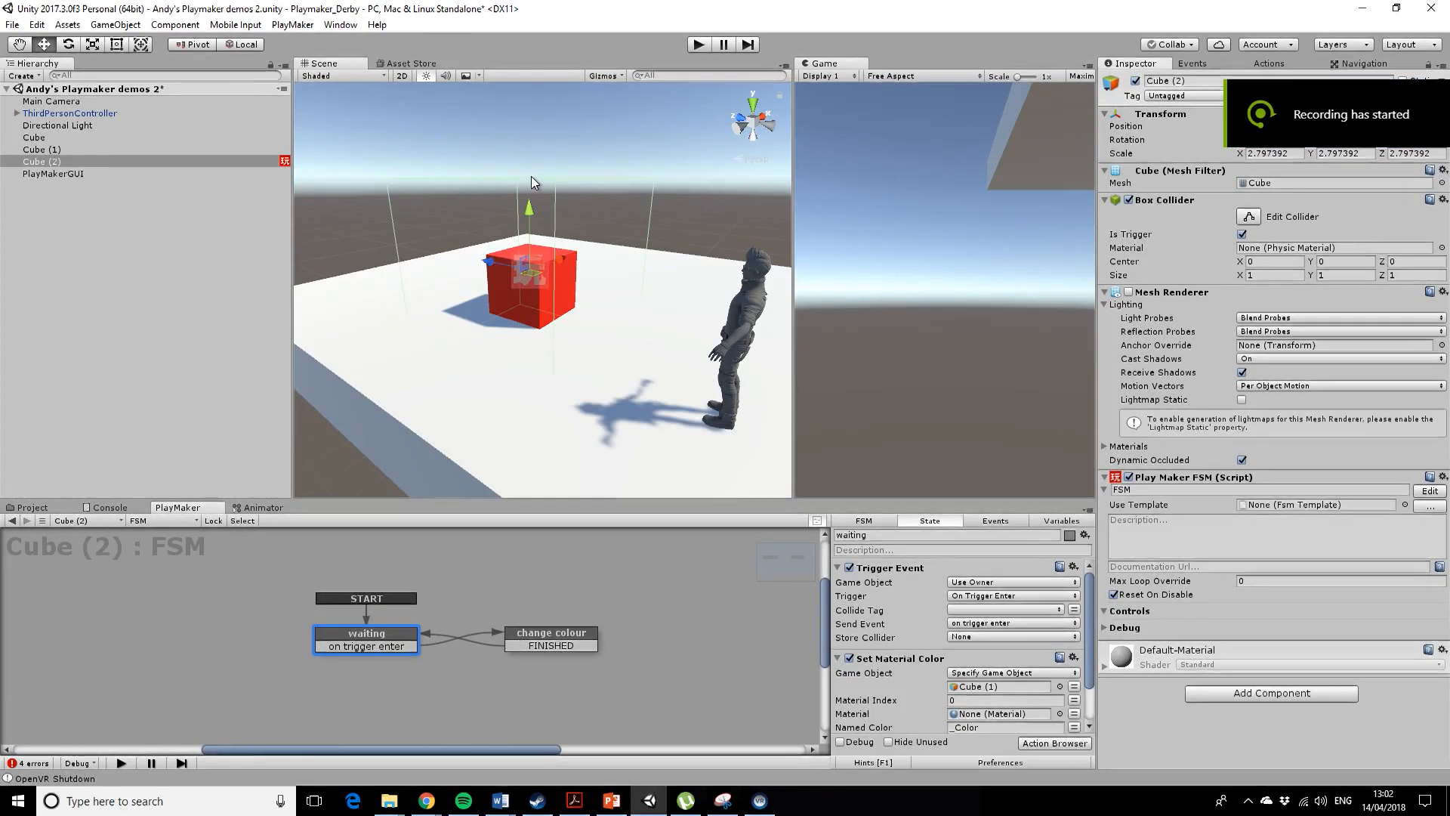
mouse_move(540, 412)
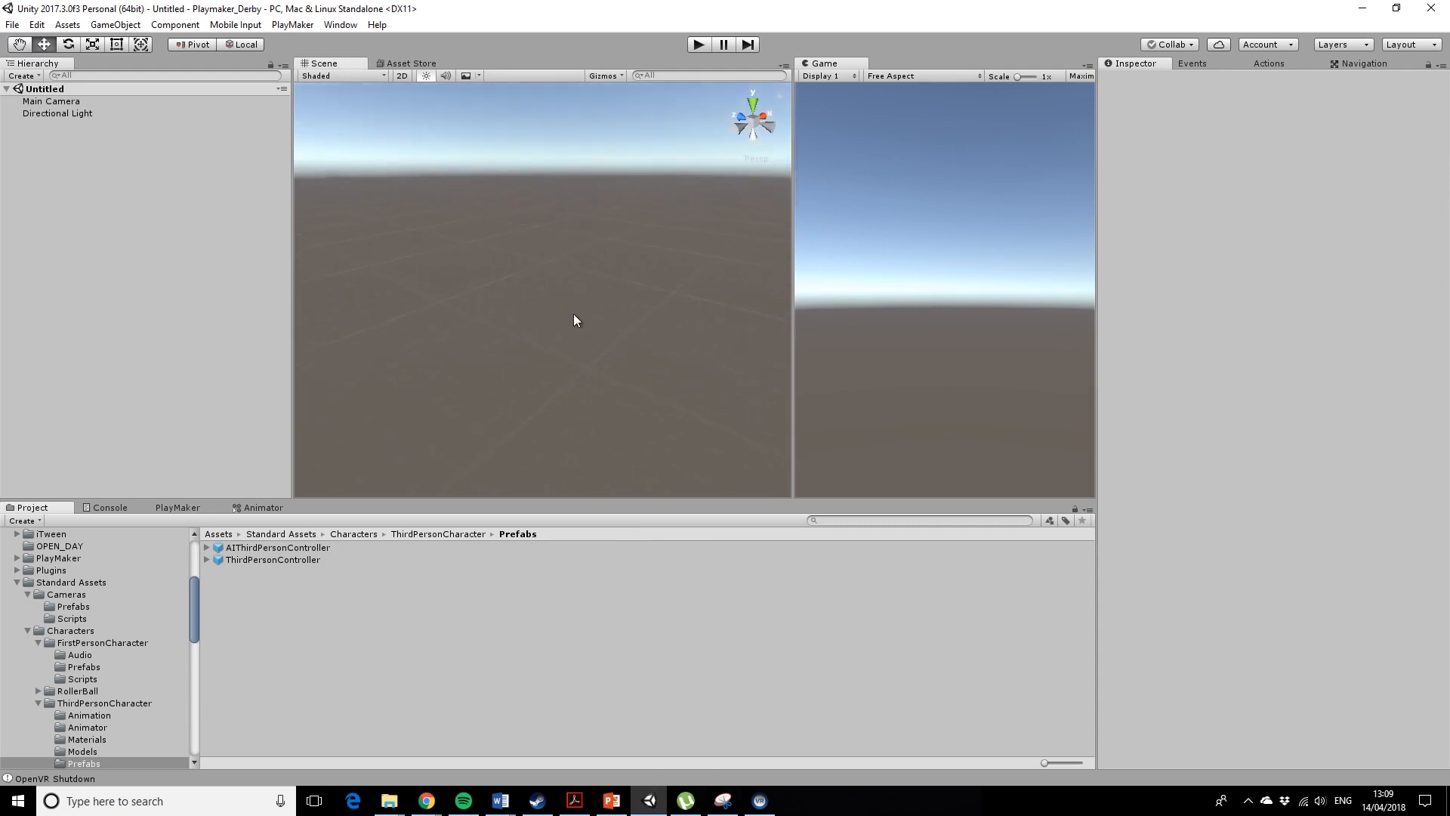
Create a cube scaled into a floor slab and a second standard cube above it.
click(114, 24)
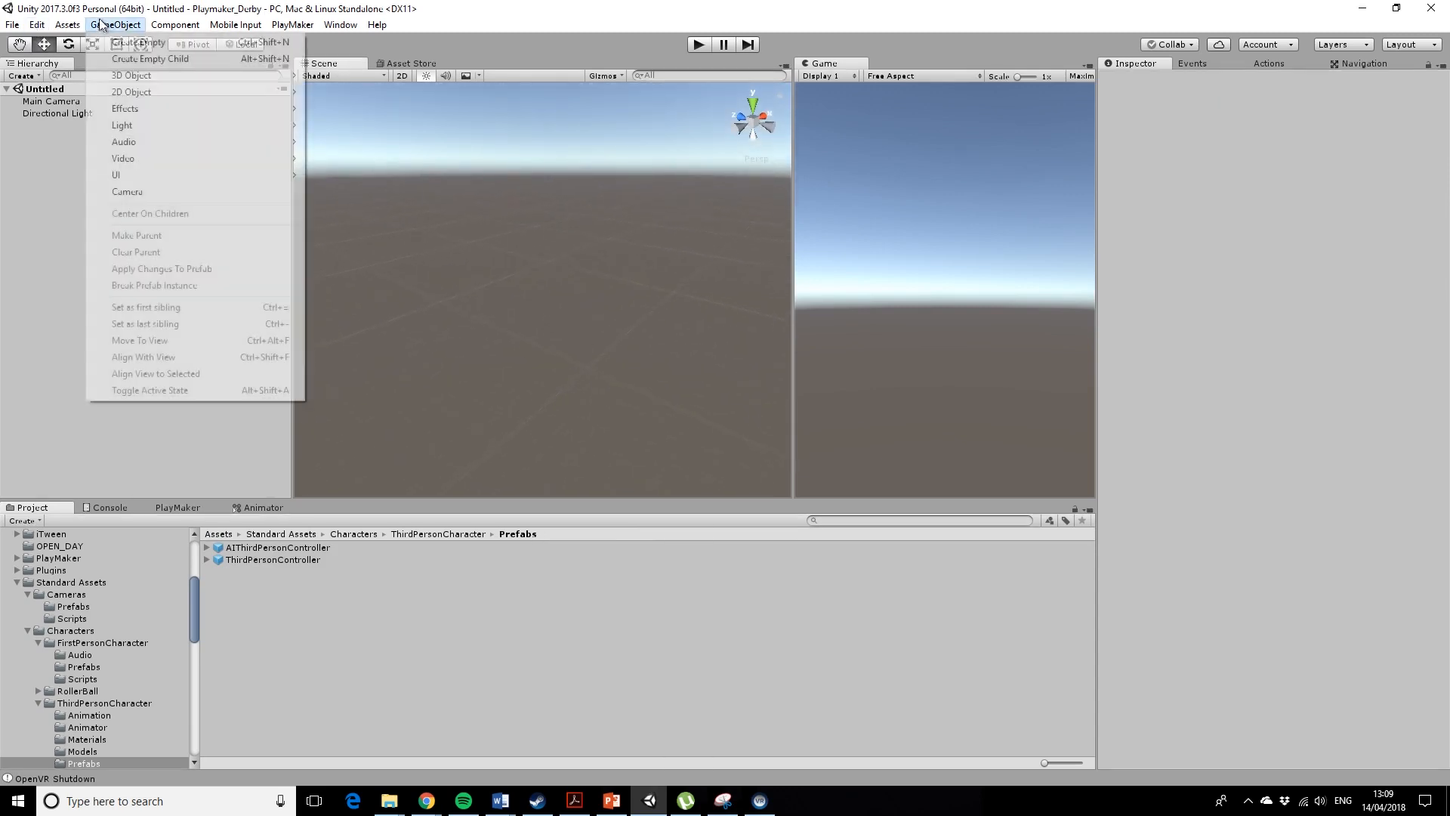
mouse_move(132, 76)
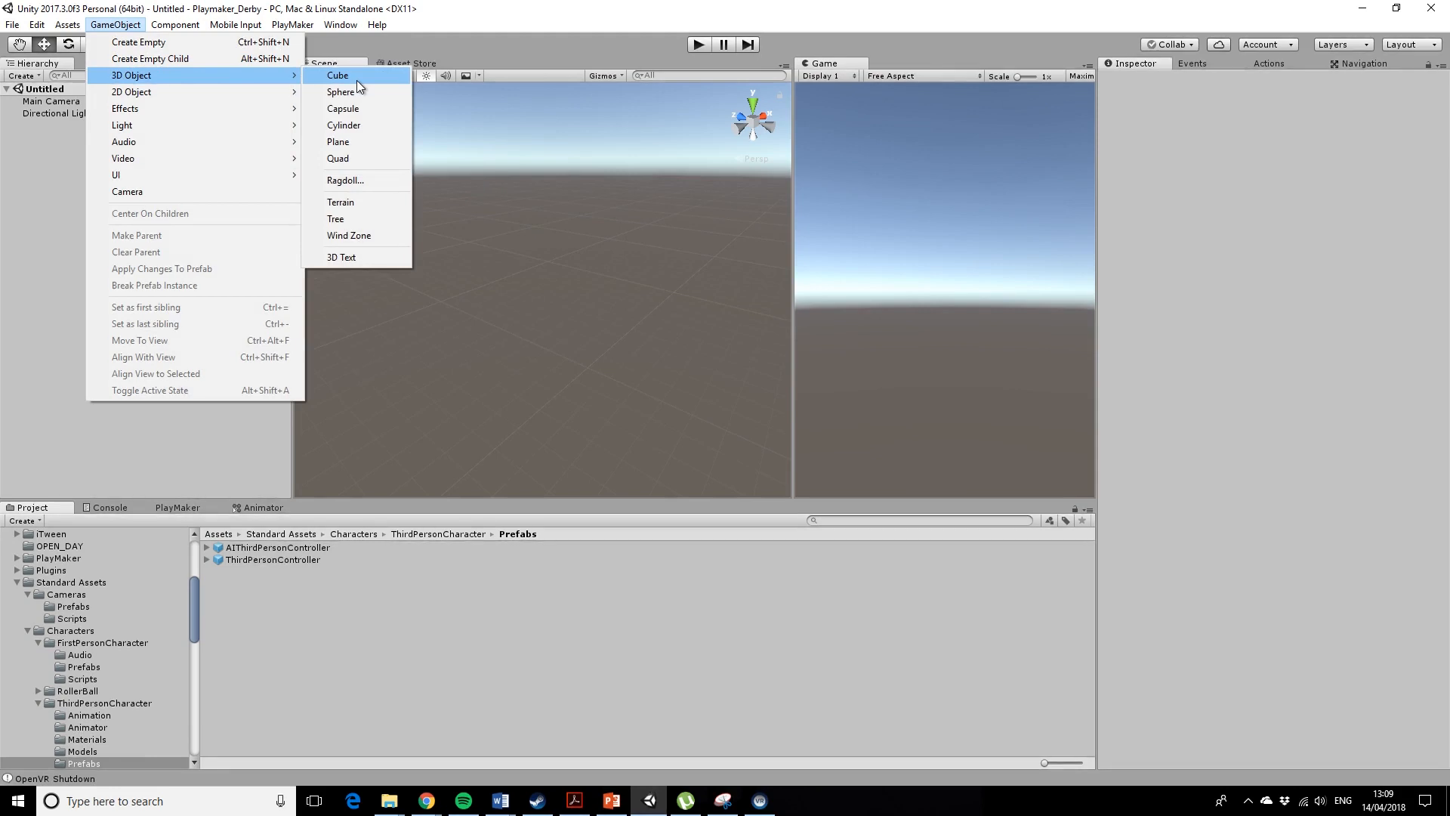
click(337, 76)
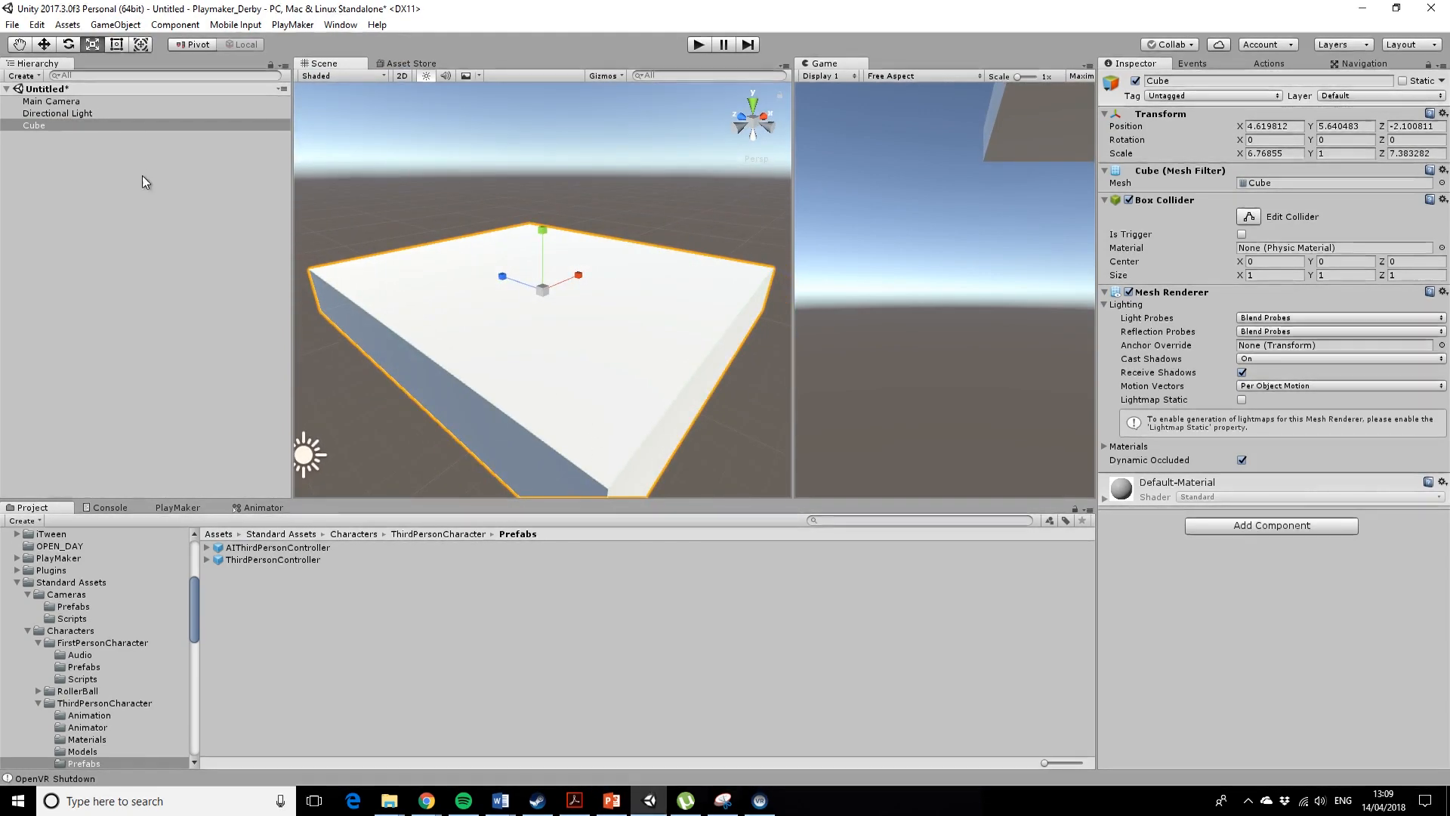
click(115, 24)
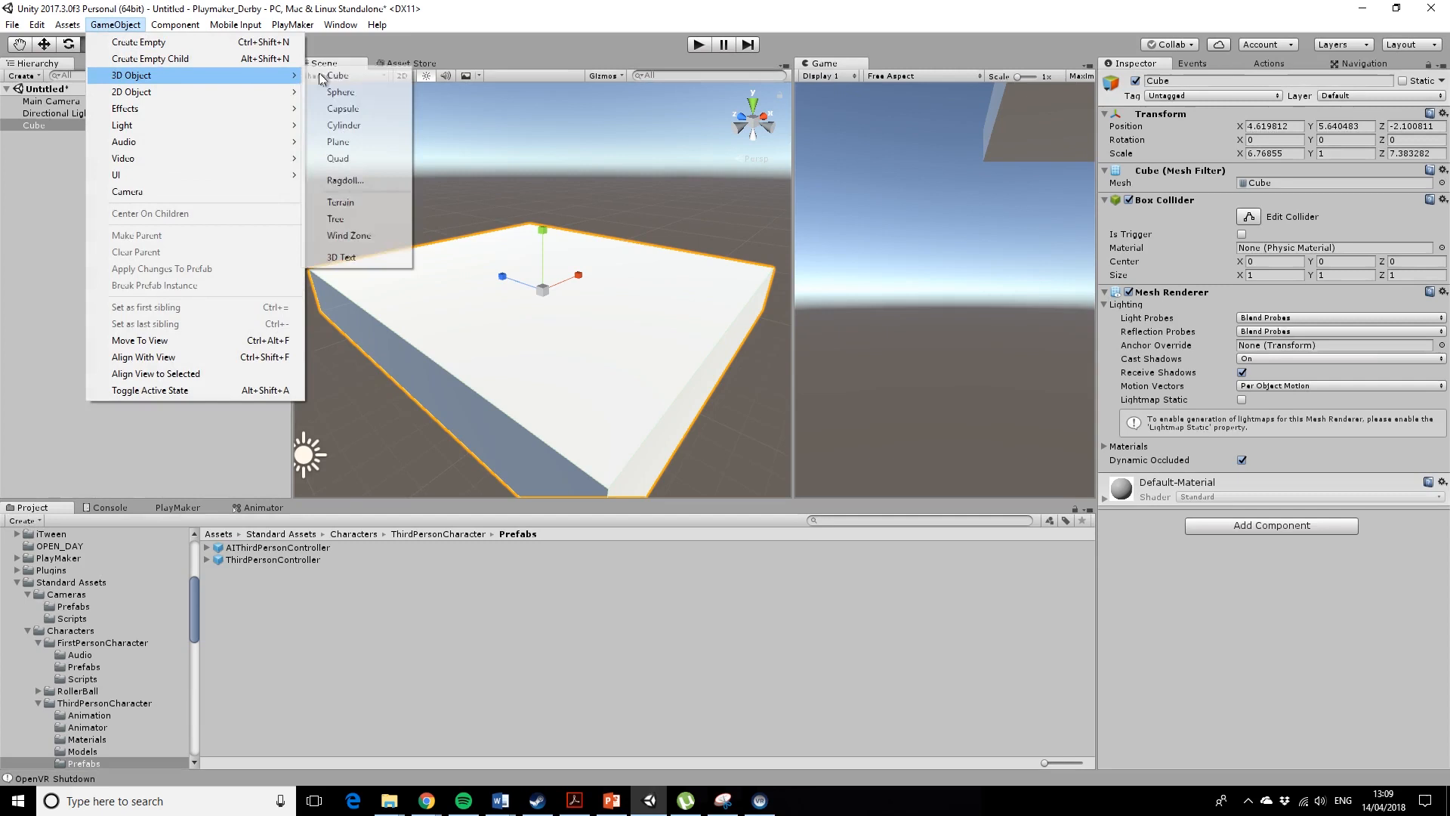
click(340, 76)
text(6.65)
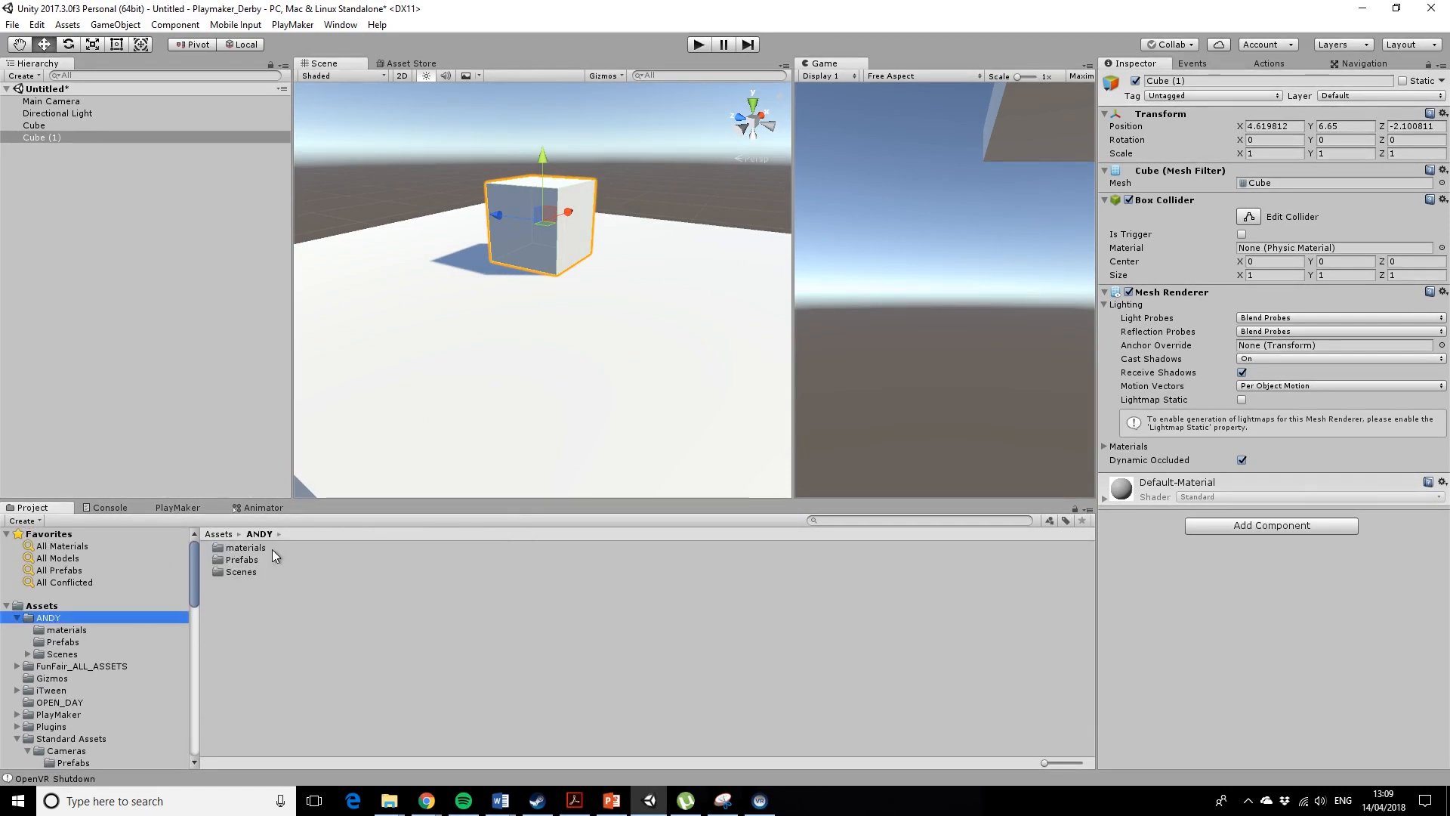
Apply the RD red material to Cube (1), toggling Is Trigger on then off.
double_click(245, 547)
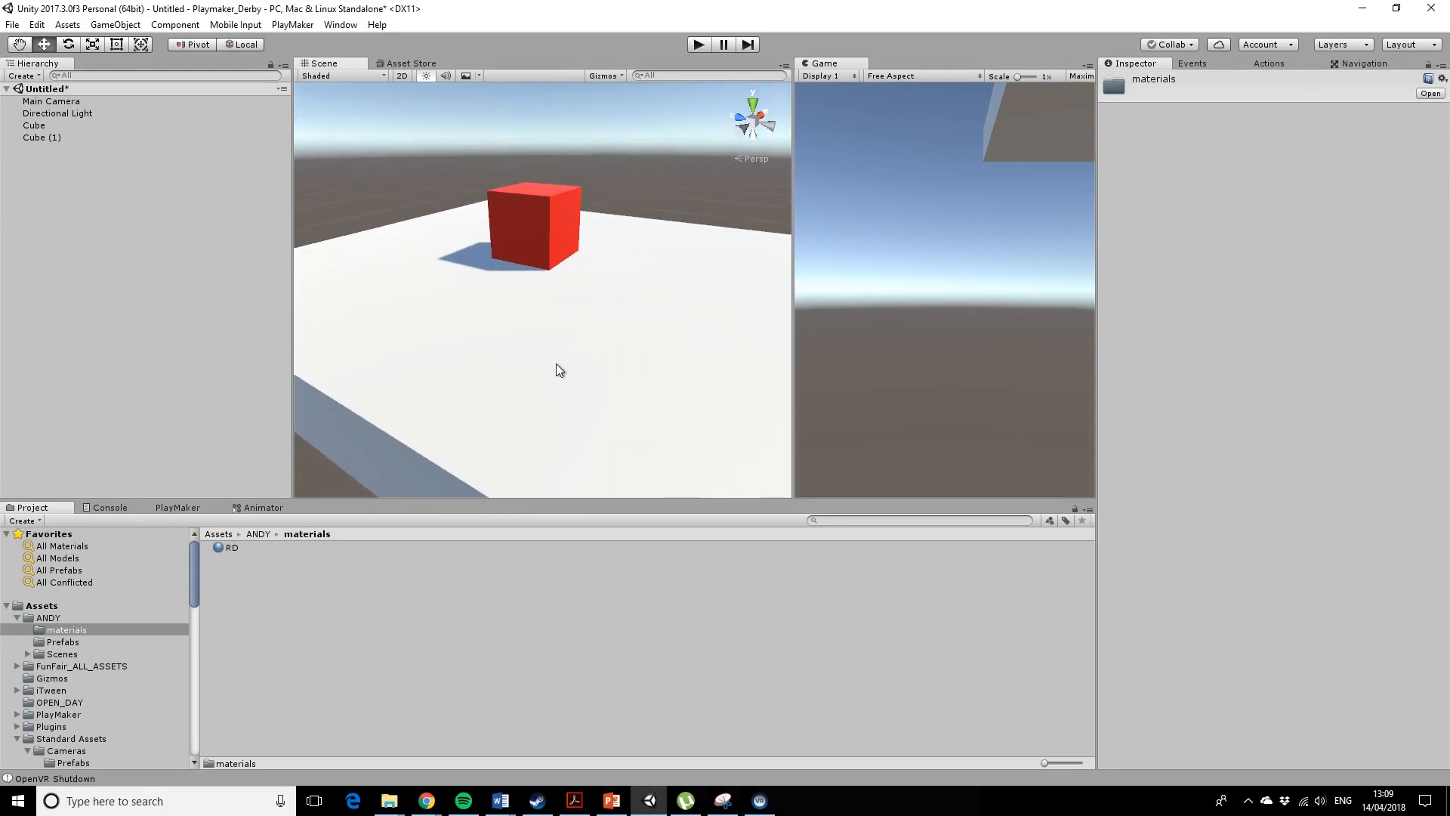
mouse_move(538, 225)
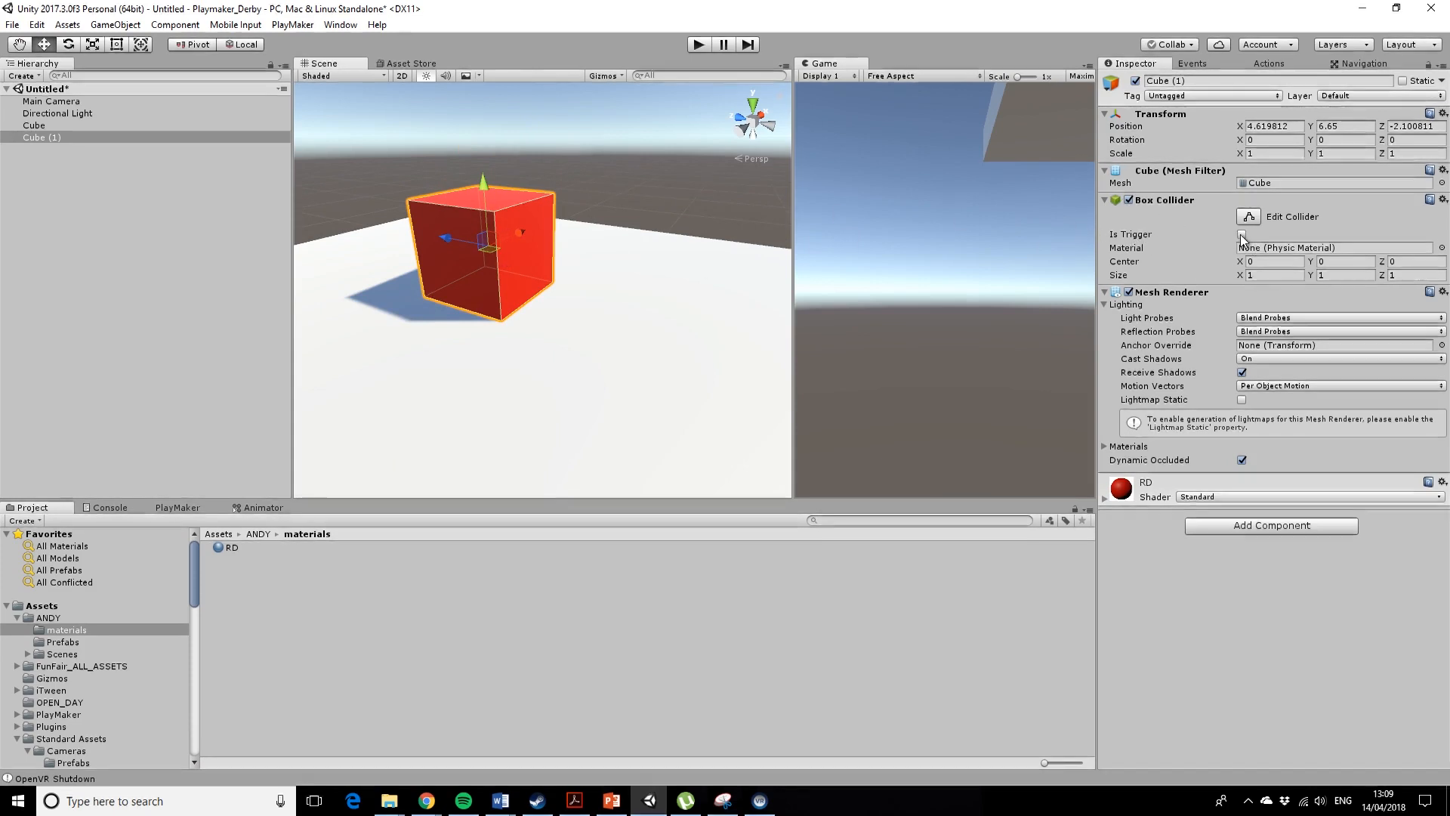
click(1242, 234)
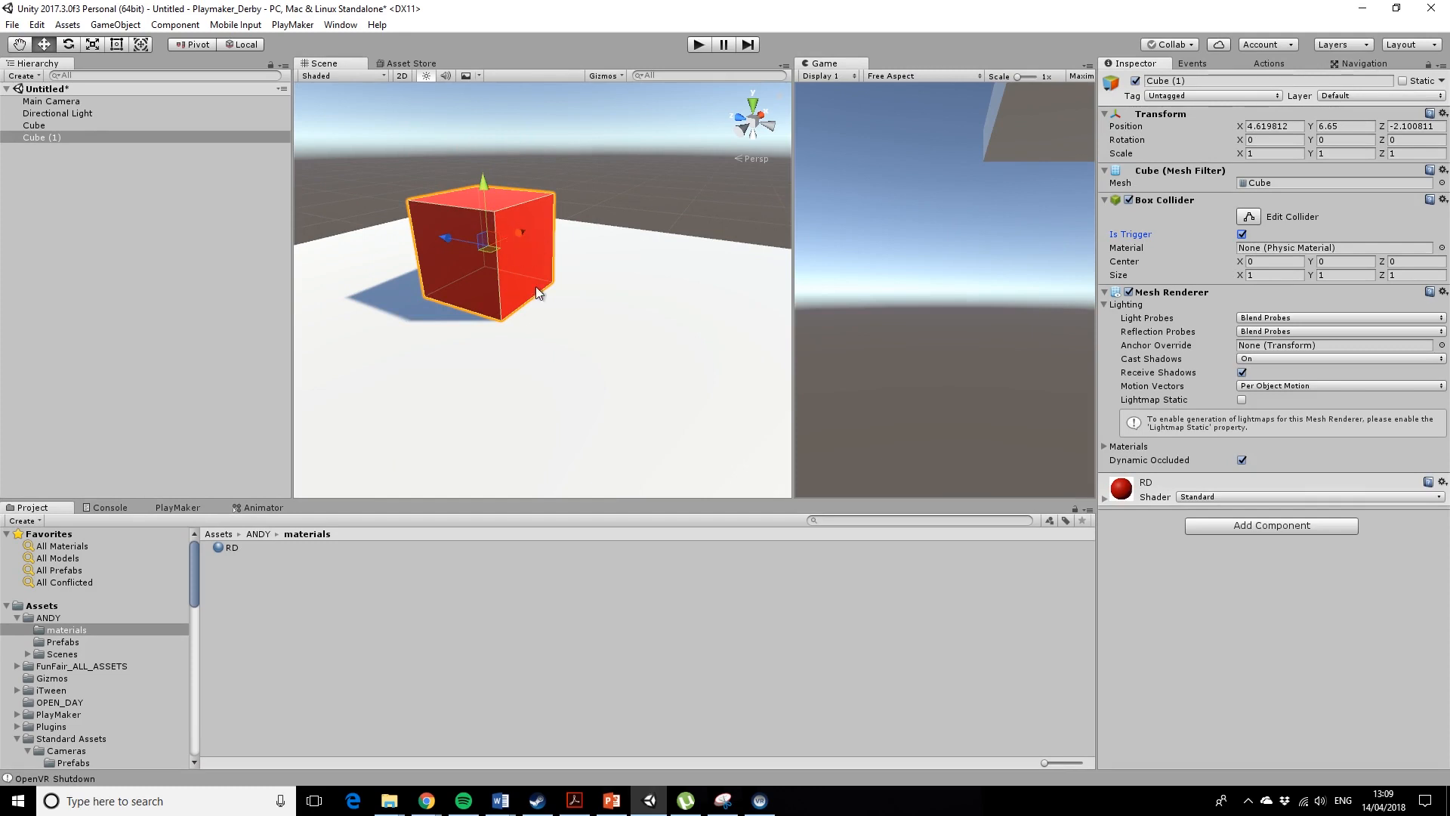
mouse_move(532, 216)
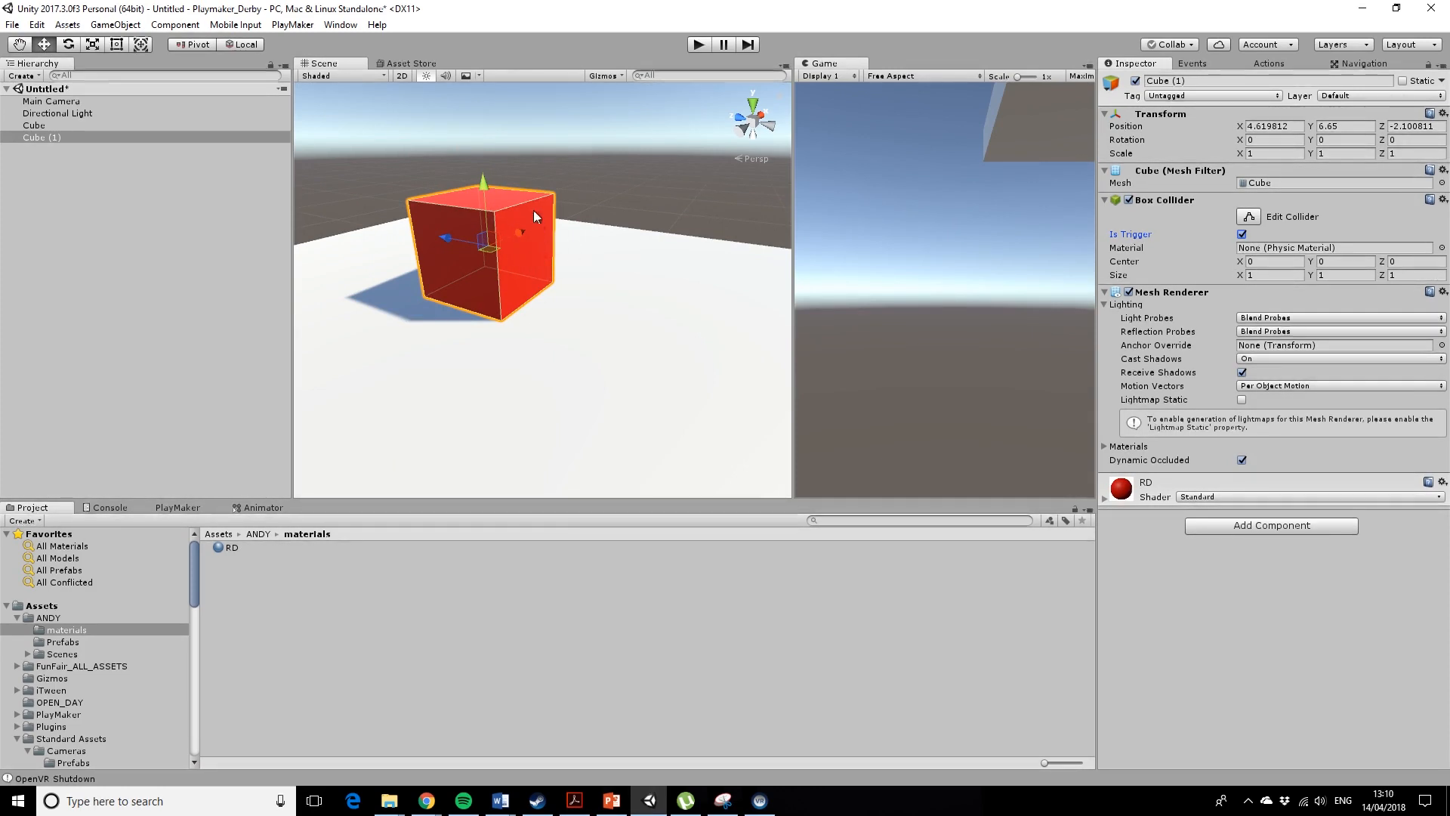
mouse_move(601, 265)
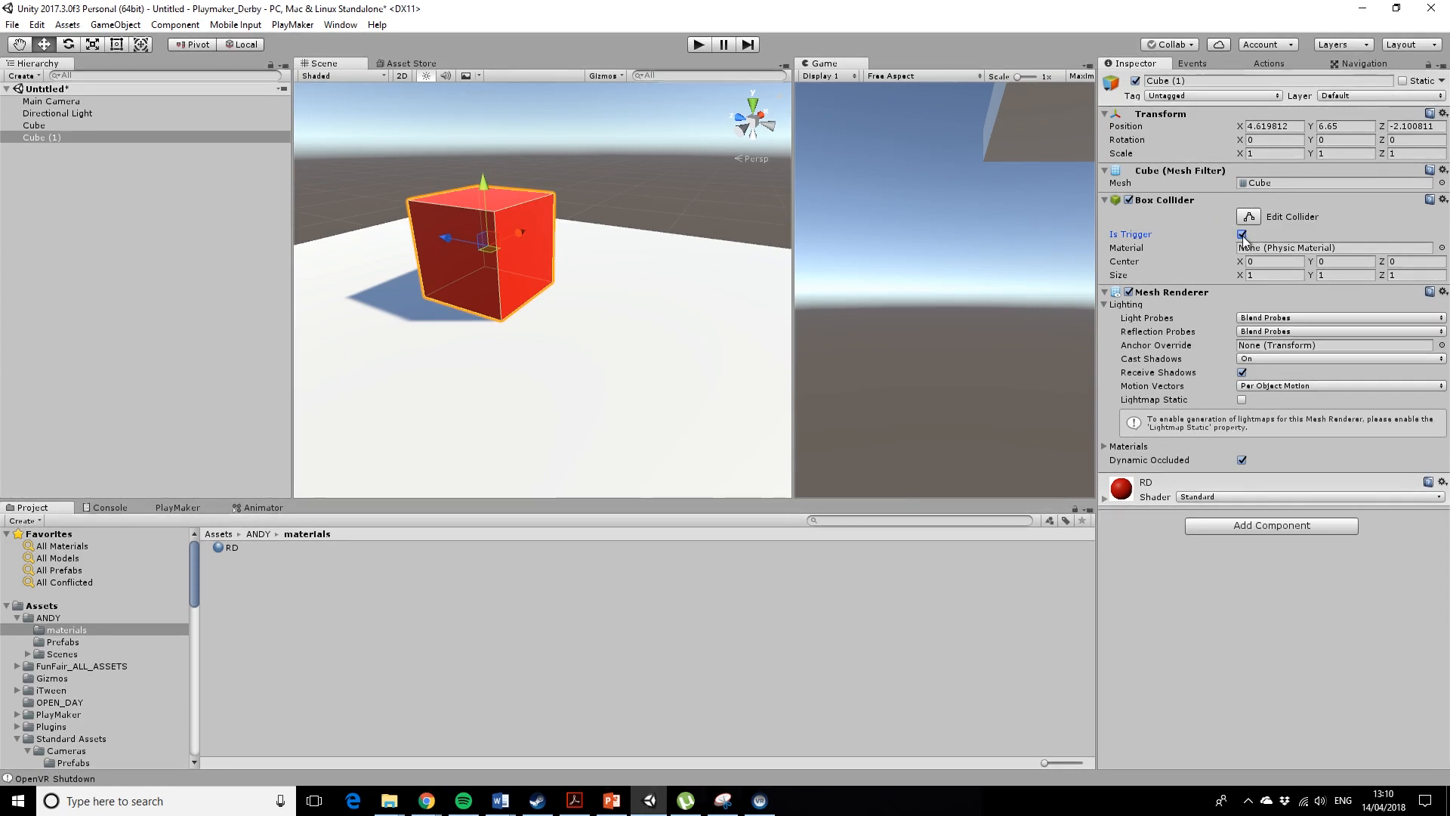
click(1242, 235)
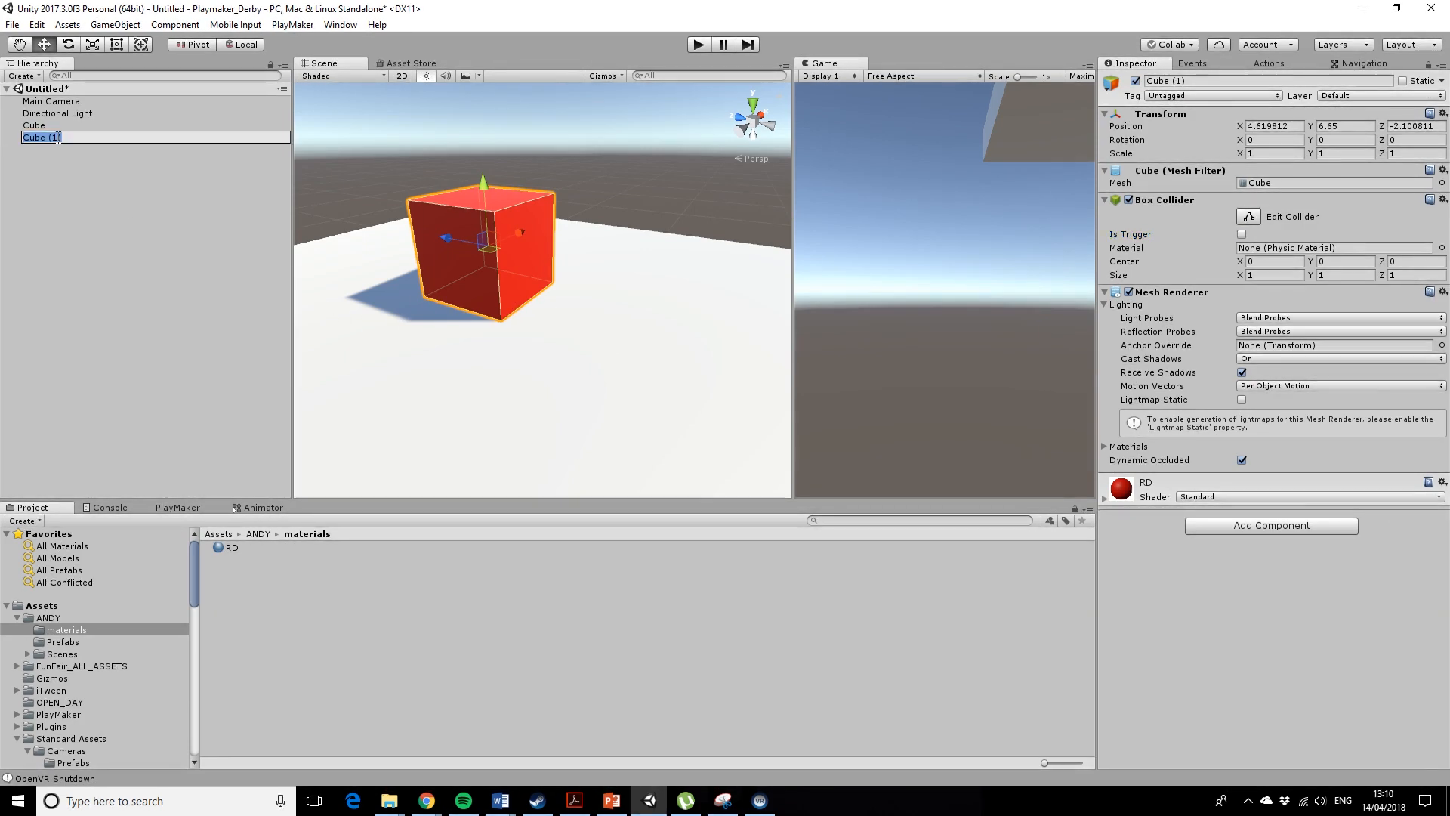
Rename the red cube to redcube and its duplicate to redcubetrigger.
text(redcube)
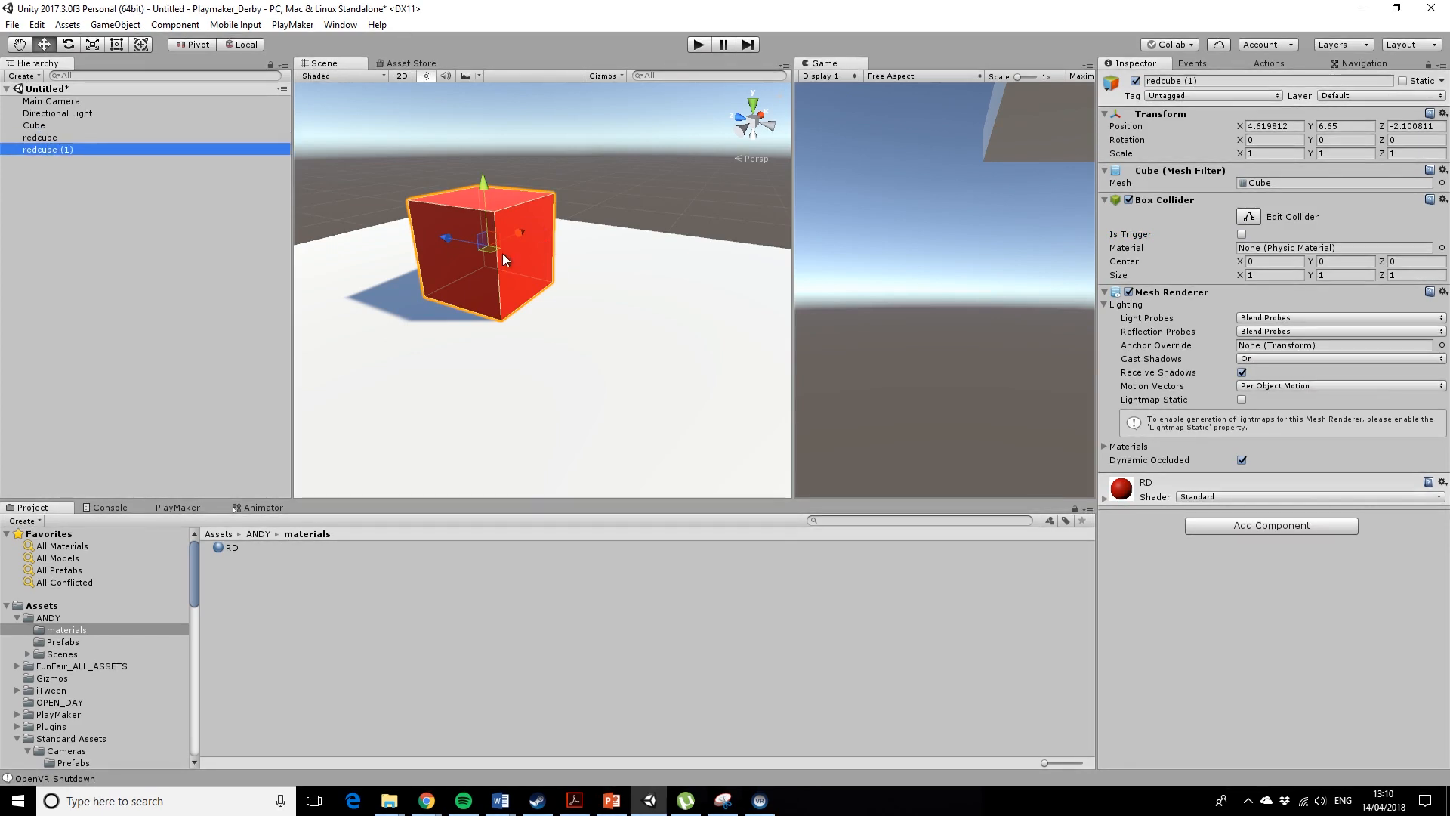
double_click(47, 149)
text(t)
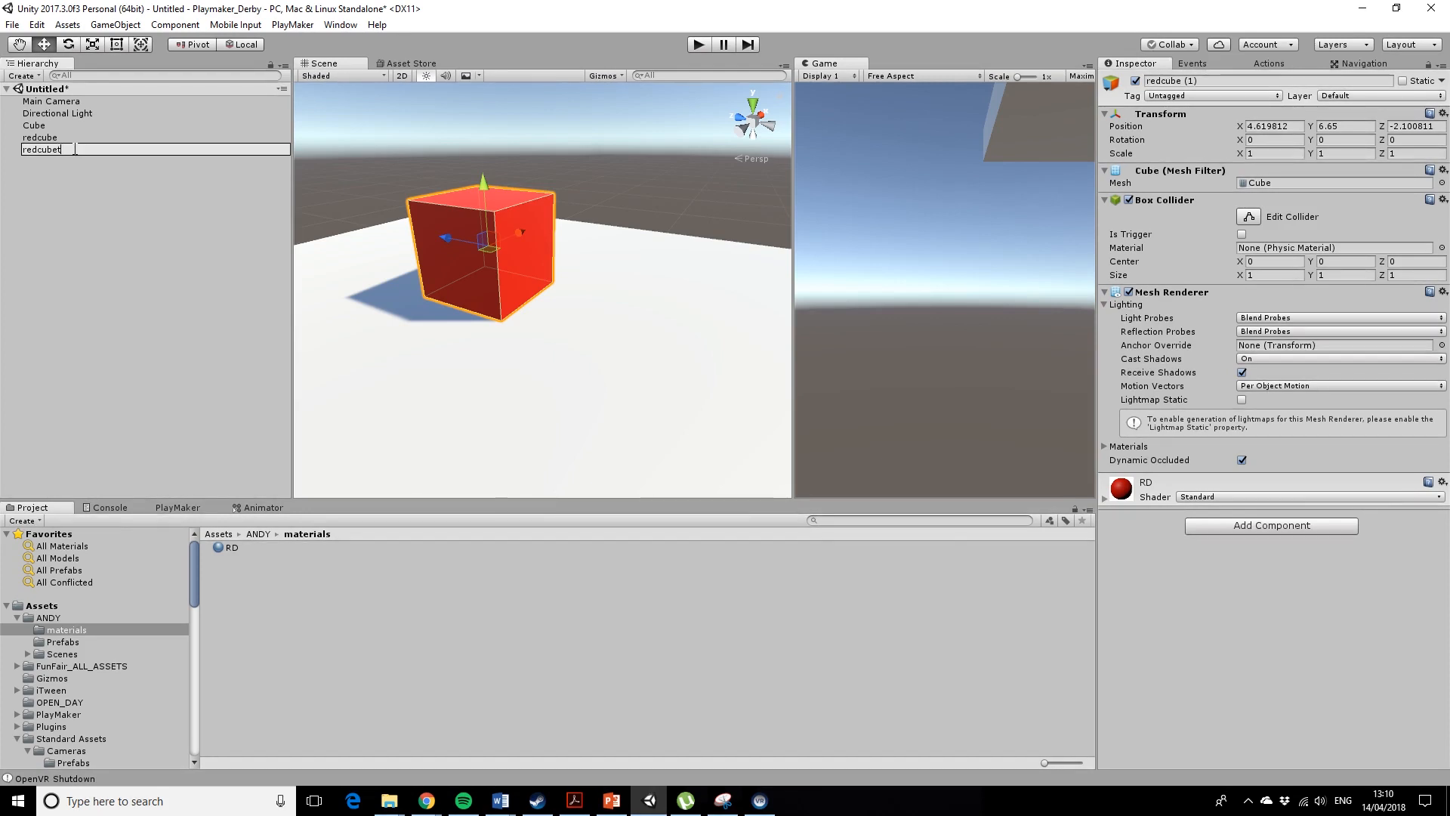
text(rigger)
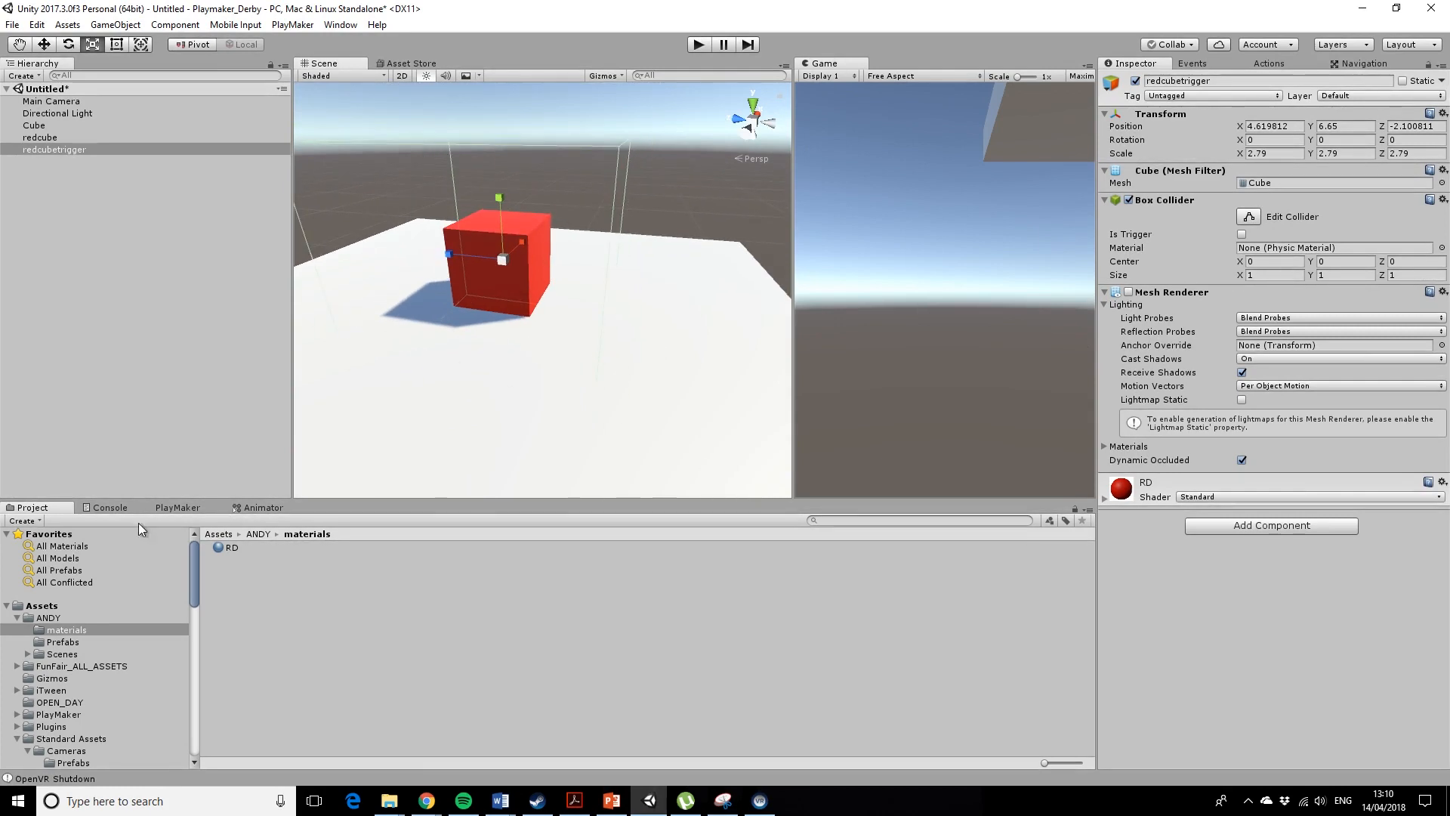
Browse Standard Assets to the ThirdPersonCharacter Prefabs folder.
scroll(down, 3)
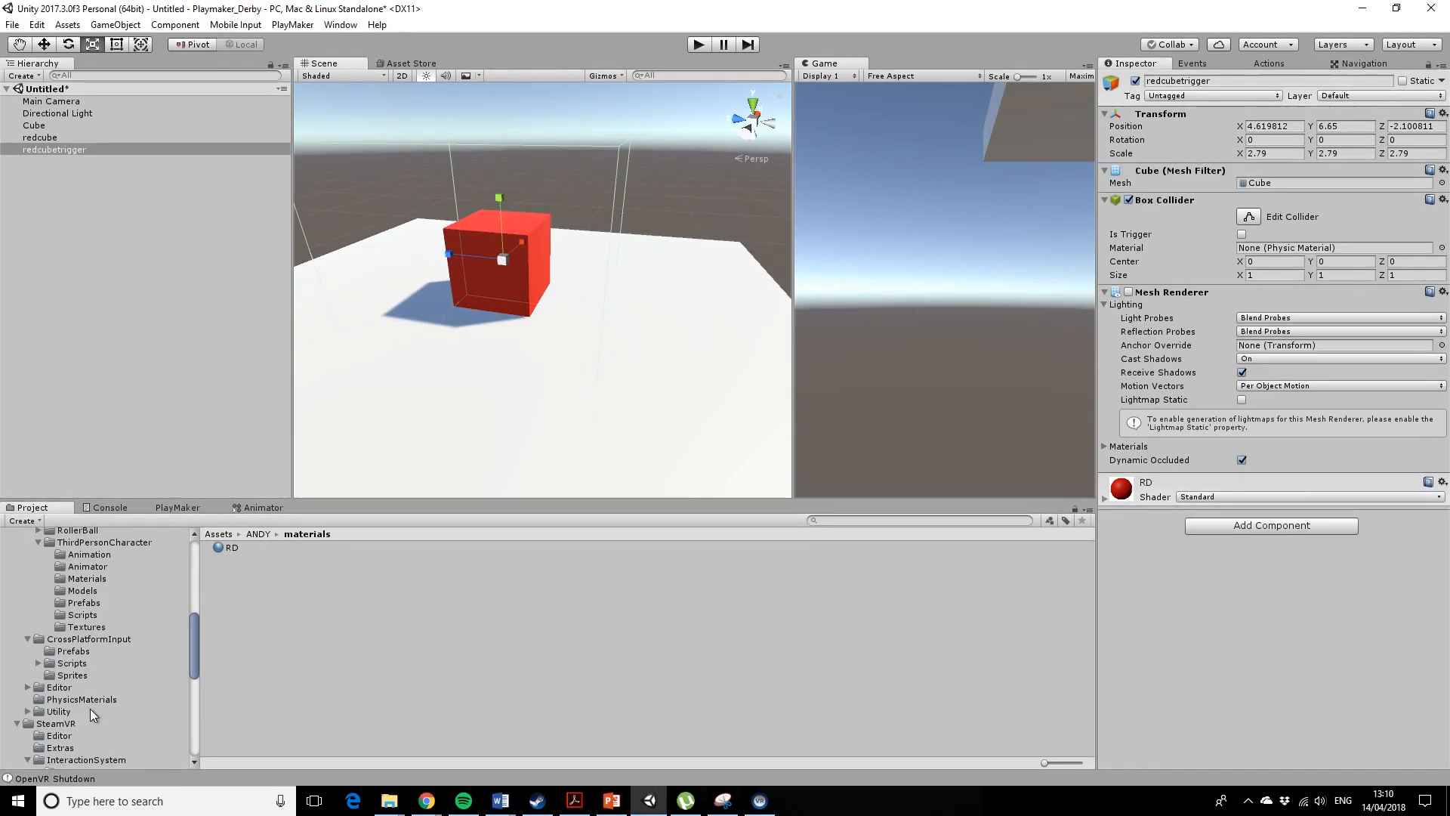
click(105, 631)
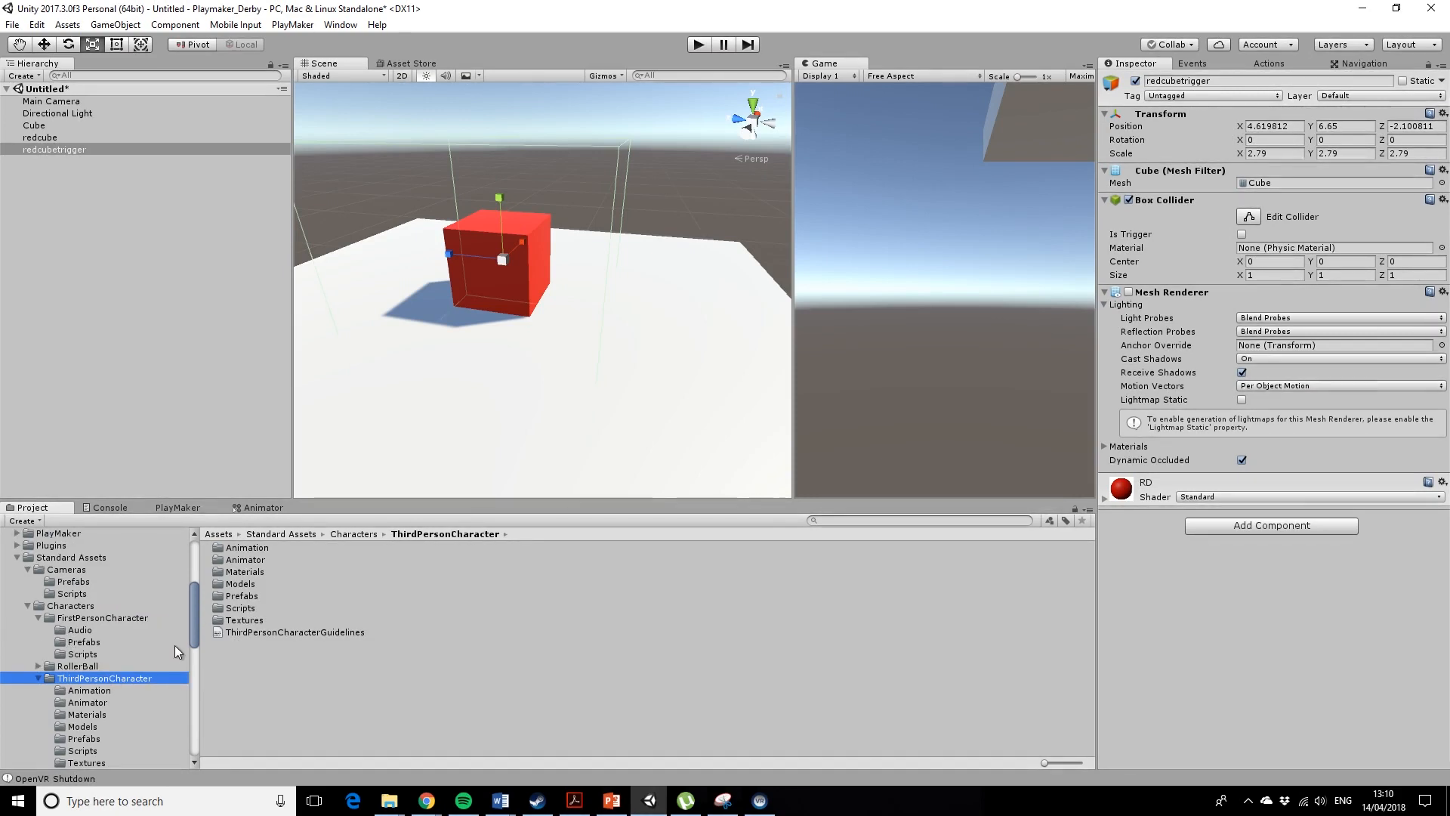
scroll(down, 3)
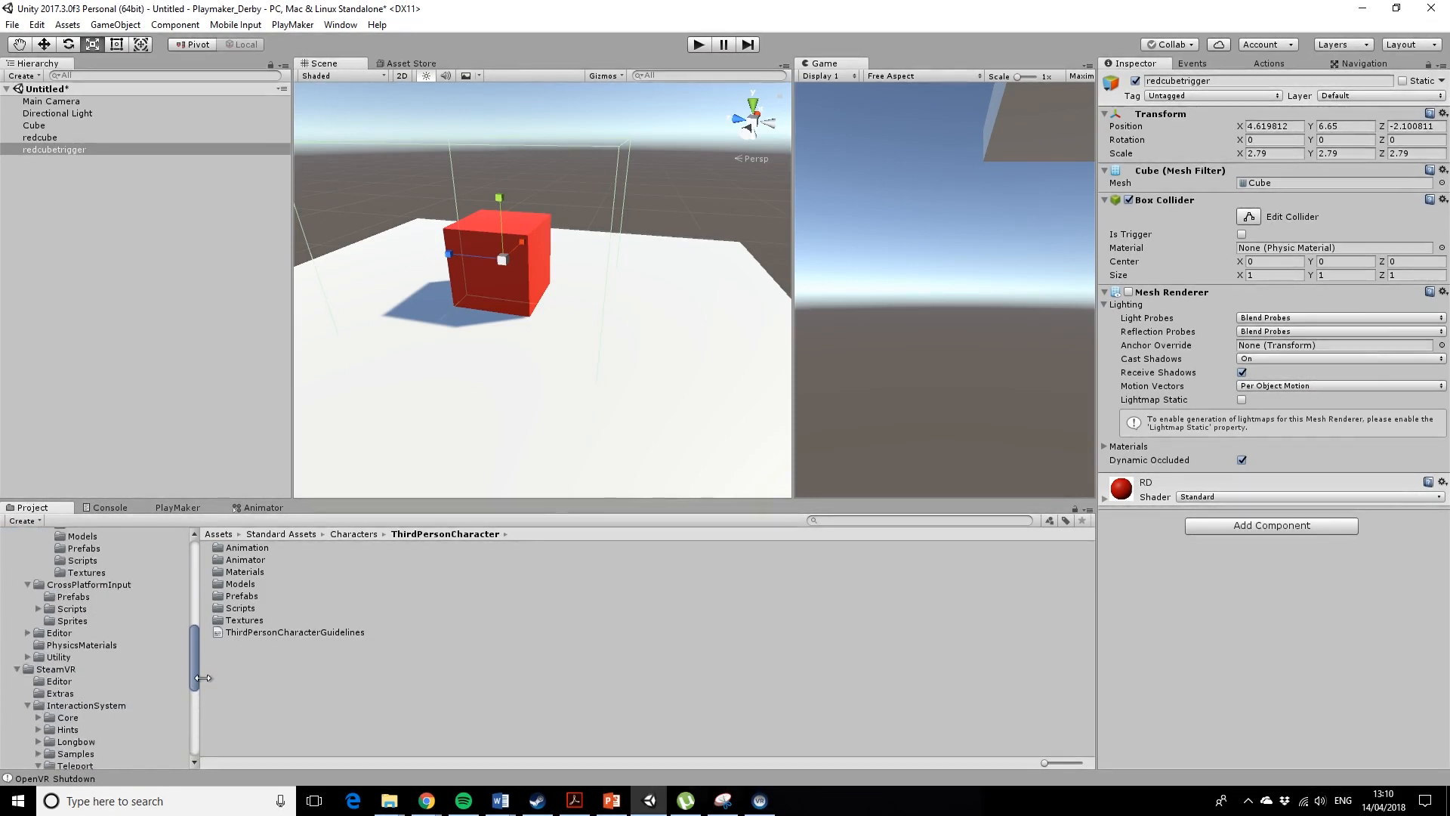
click(104, 571)
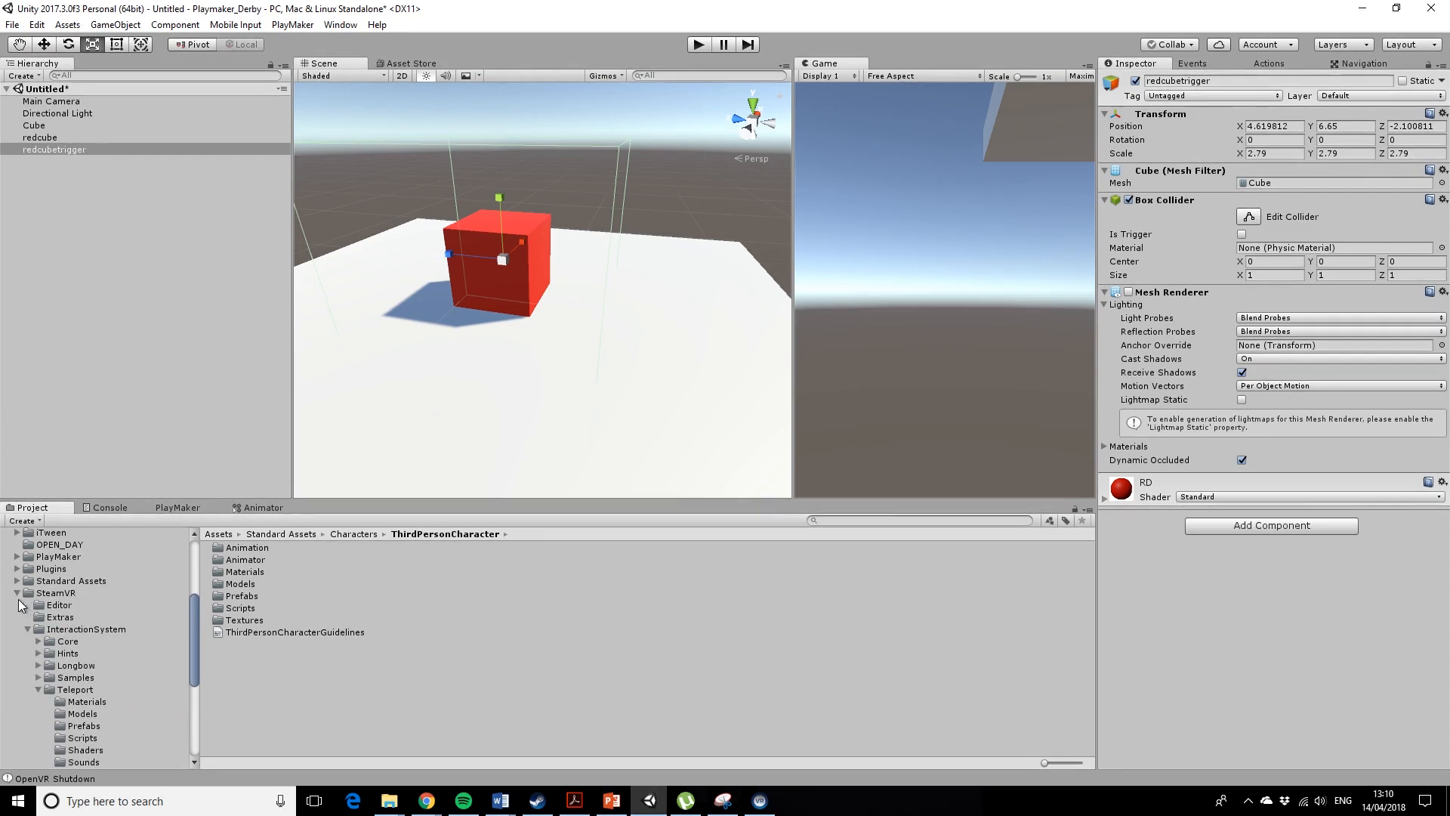
click(17, 592)
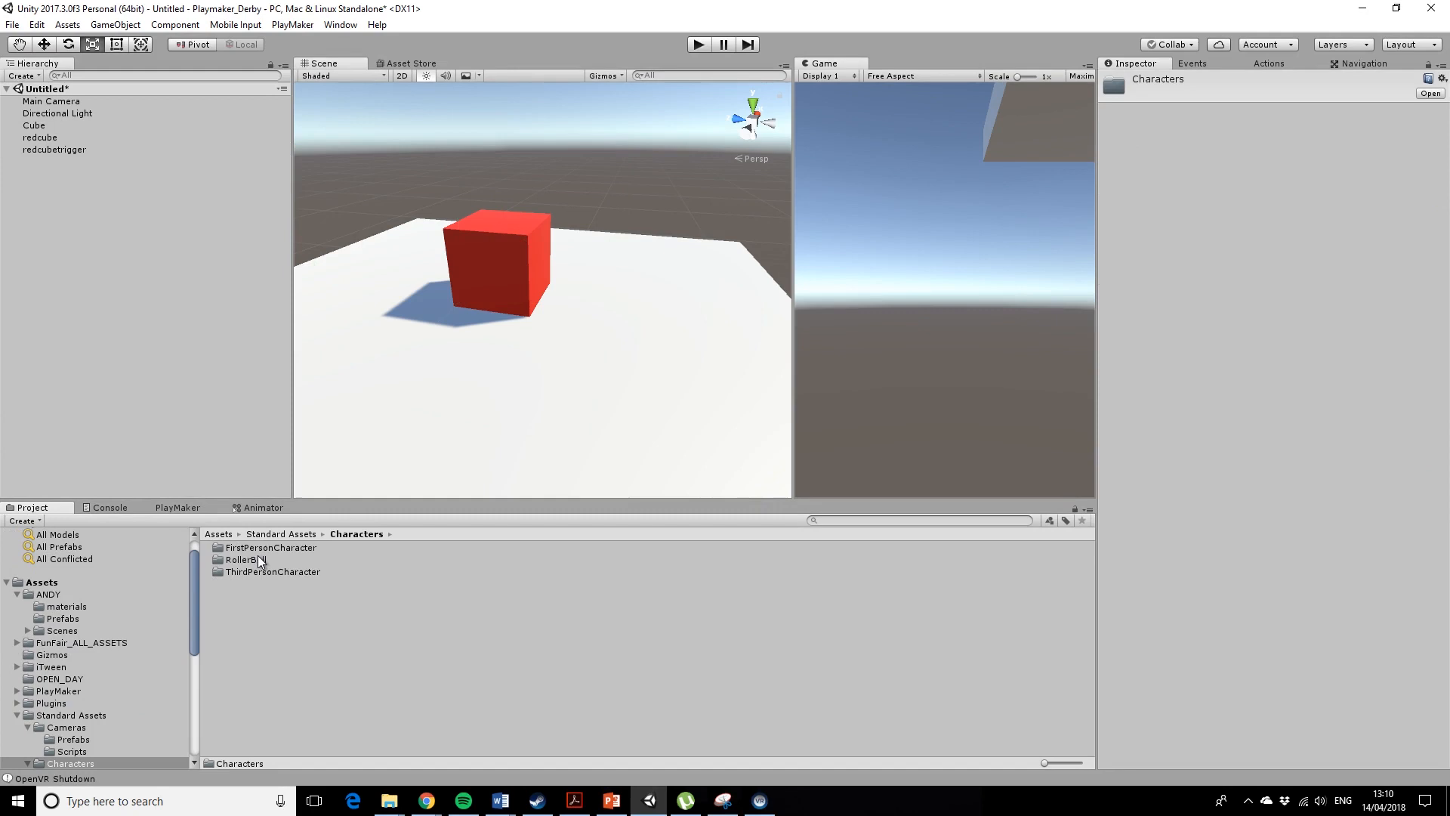
double_click(272, 570)
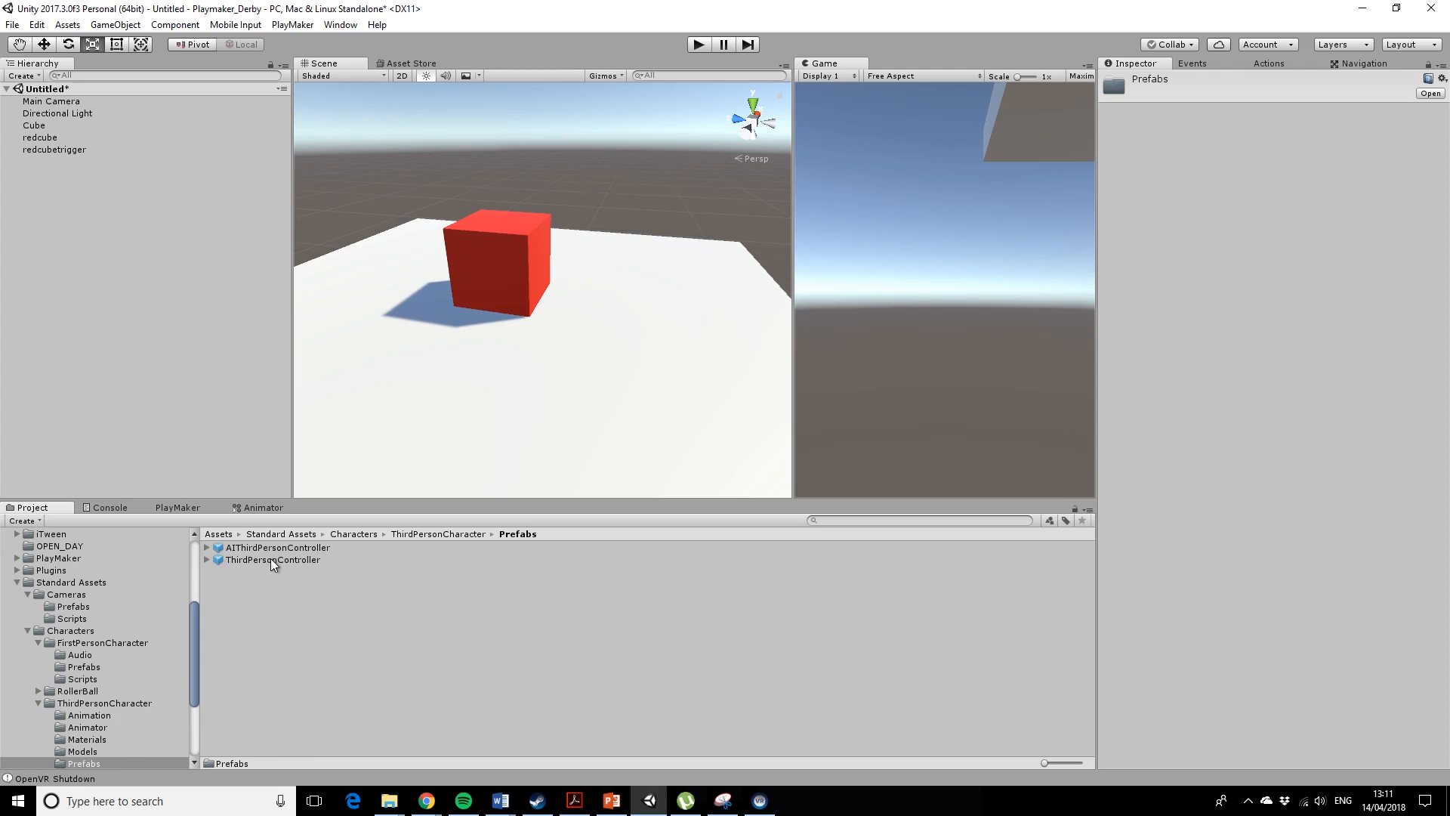
mouse_move(305, 566)
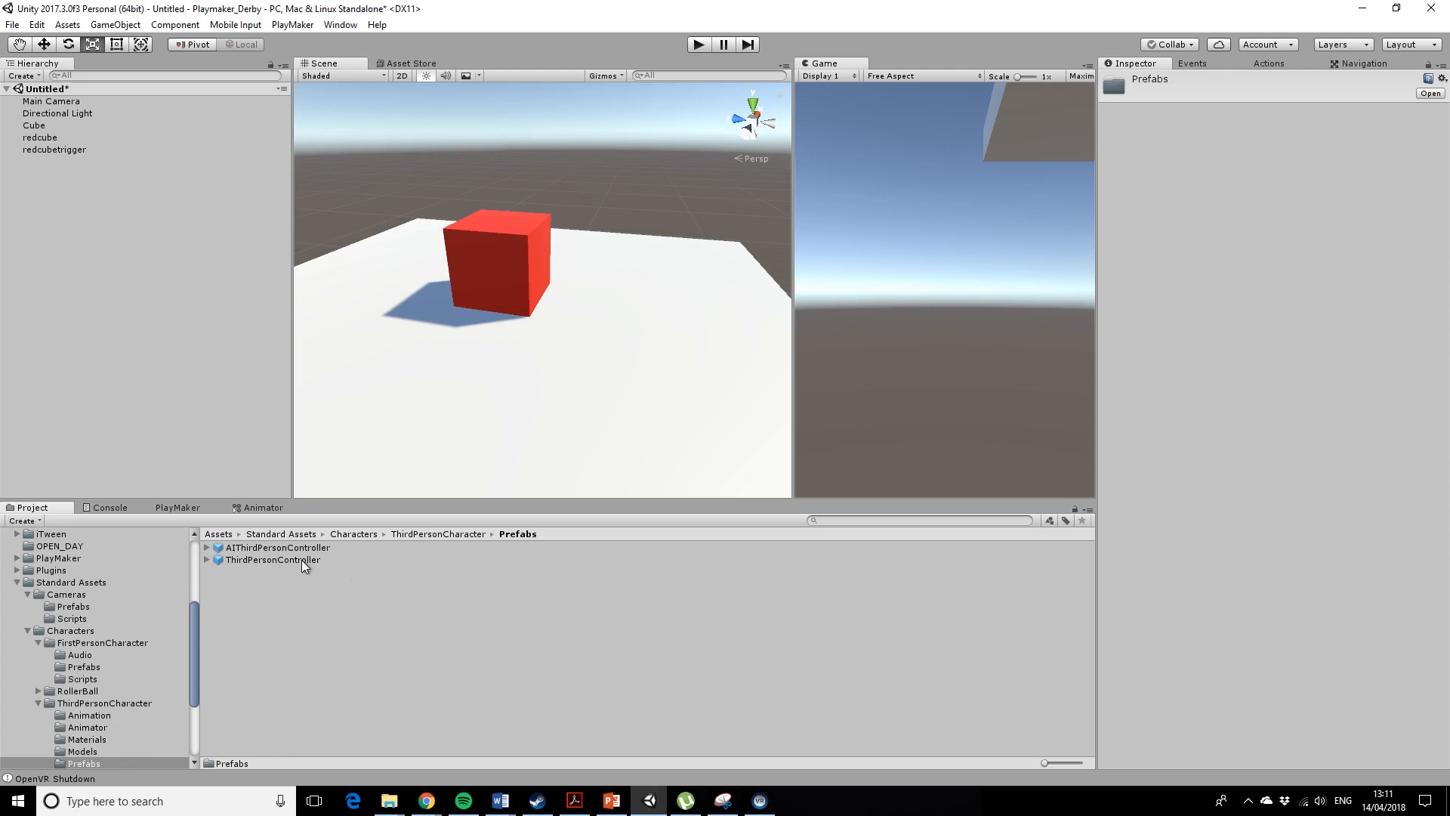
mouse_move(300, 565)
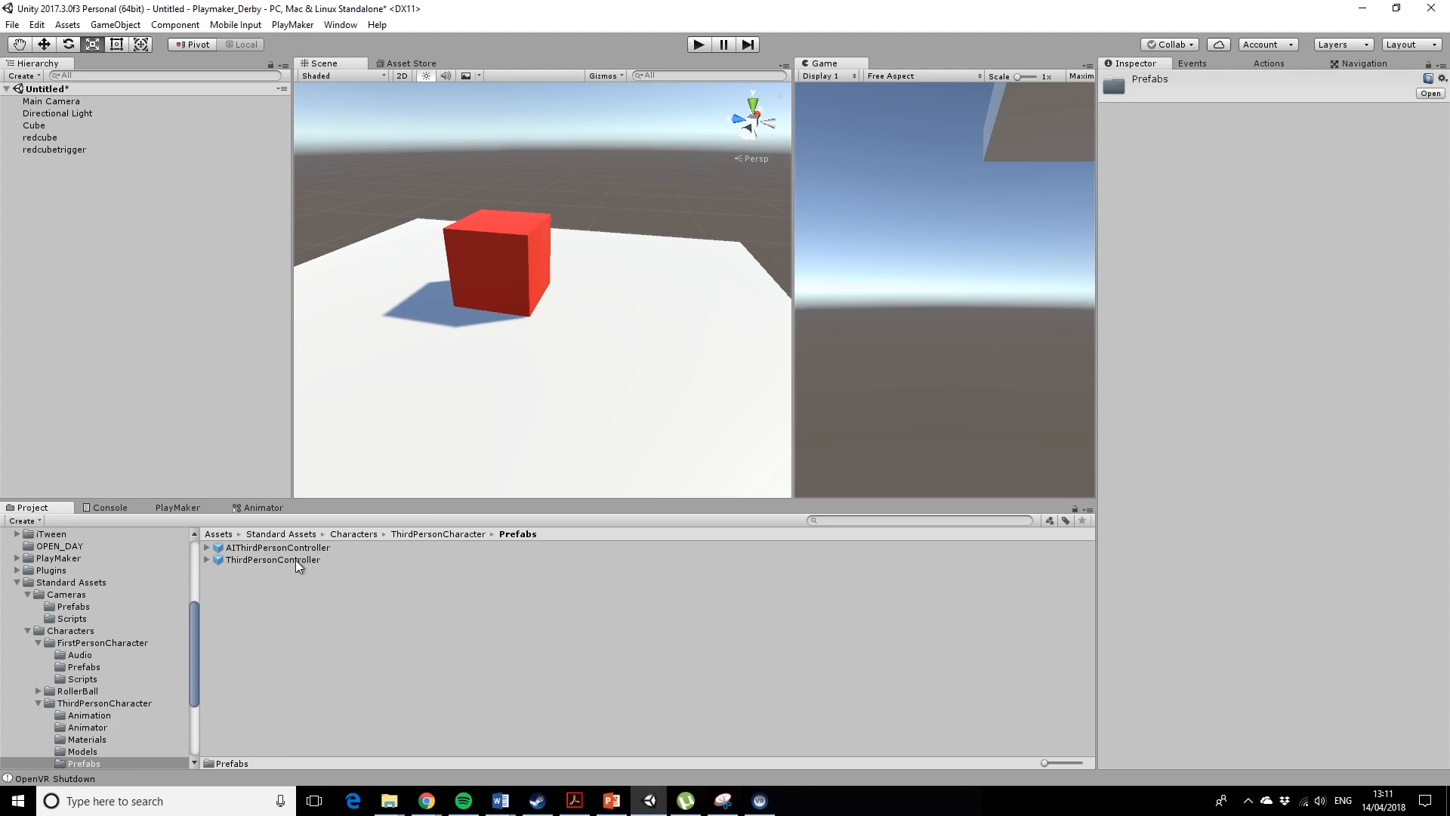
Drop ThirdPersonController into the scene beside the red cube and select redcubetrigger.
drag(271, 558, 722, 269)
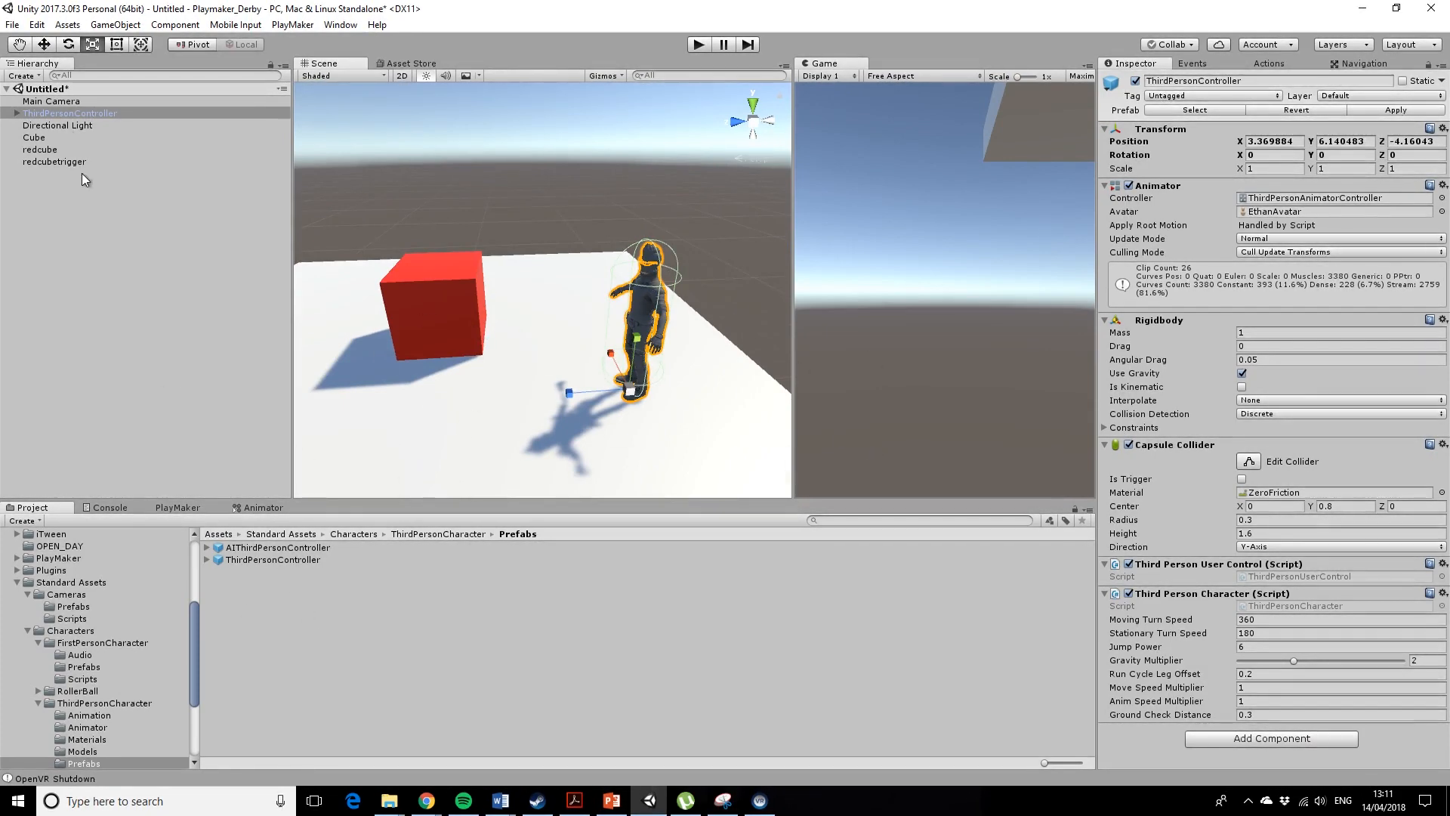
click(54, 162)
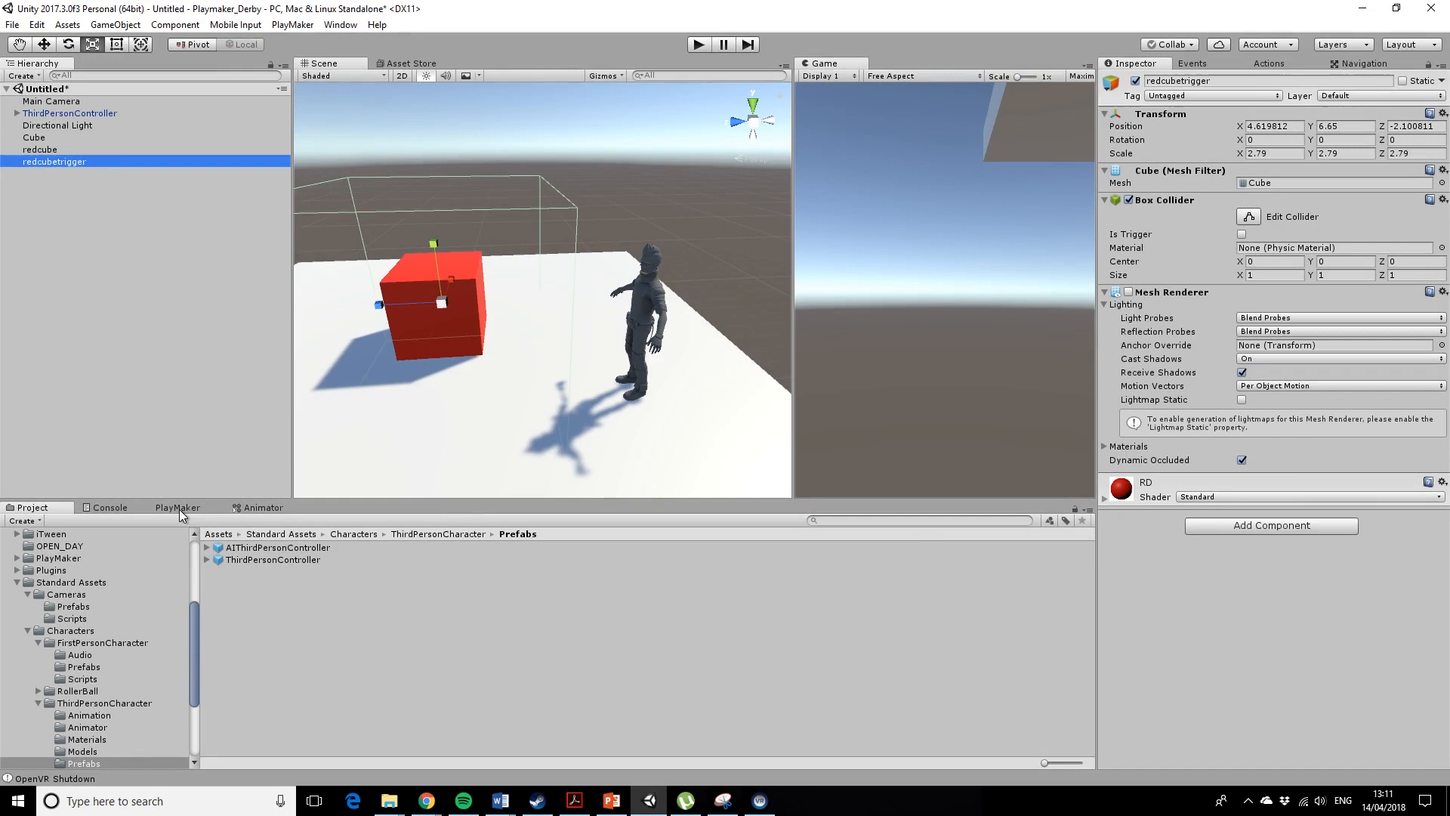
click(177, 507)
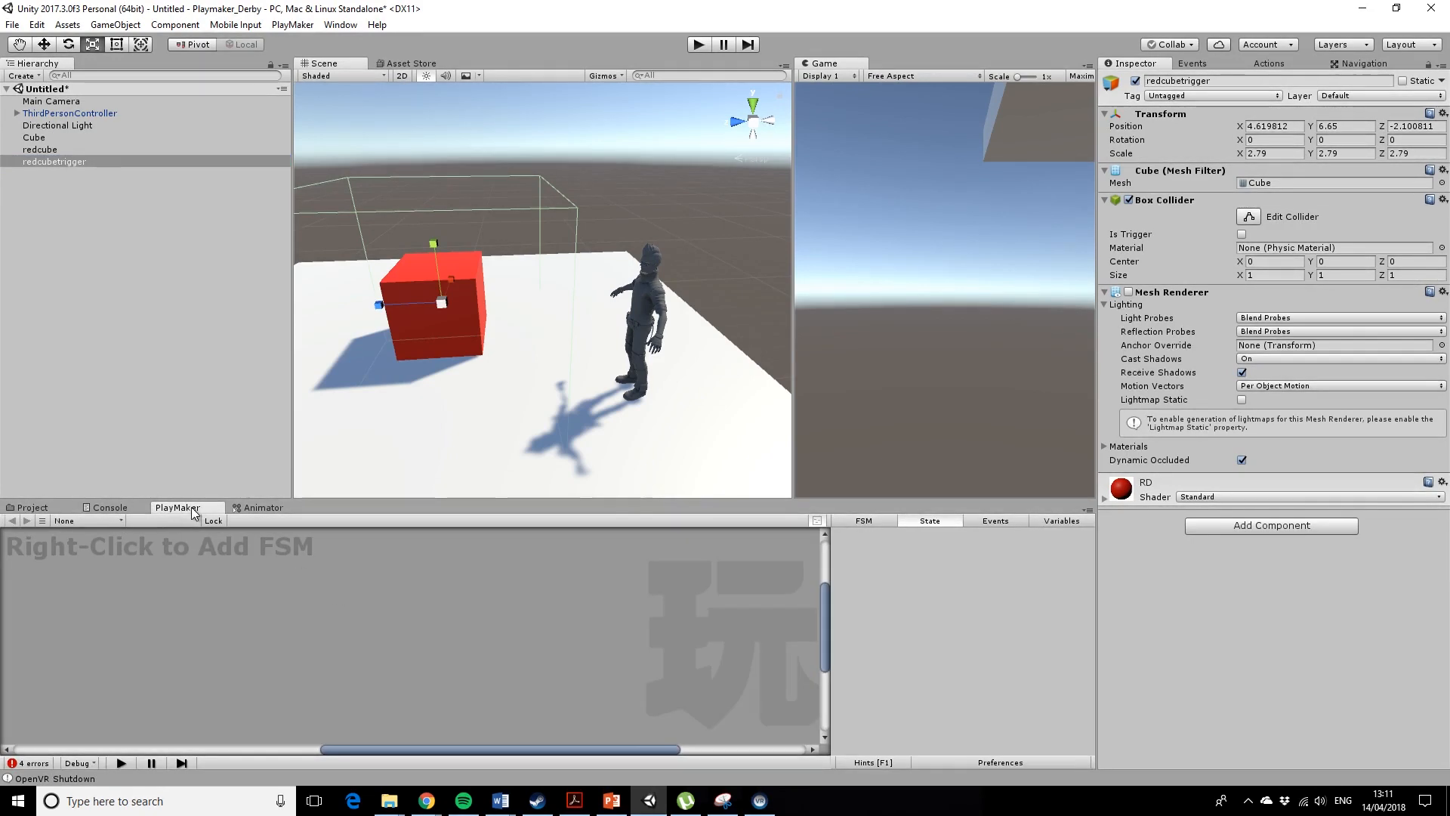
mouse_move(294, 67)
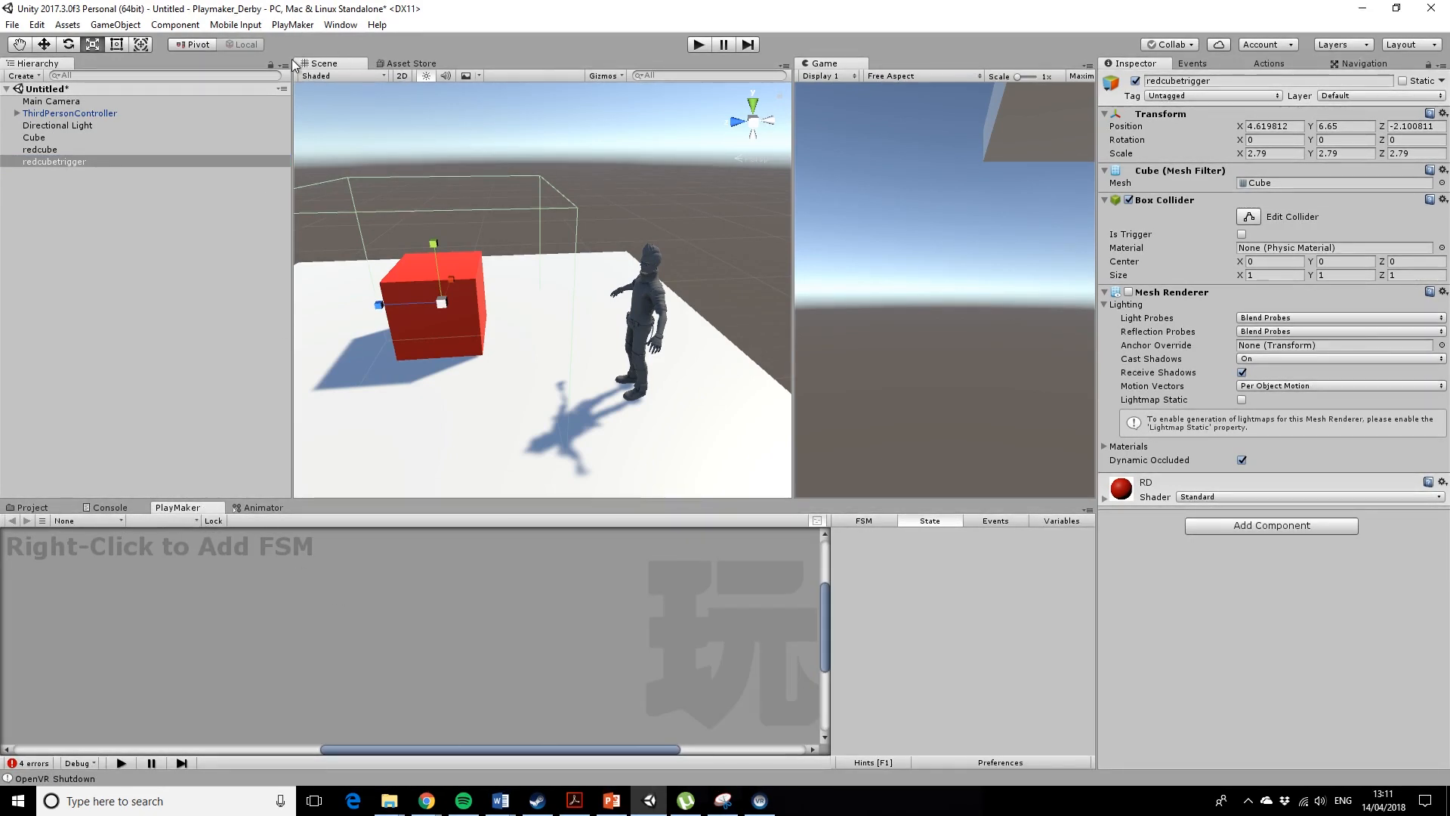
click(291, 24)
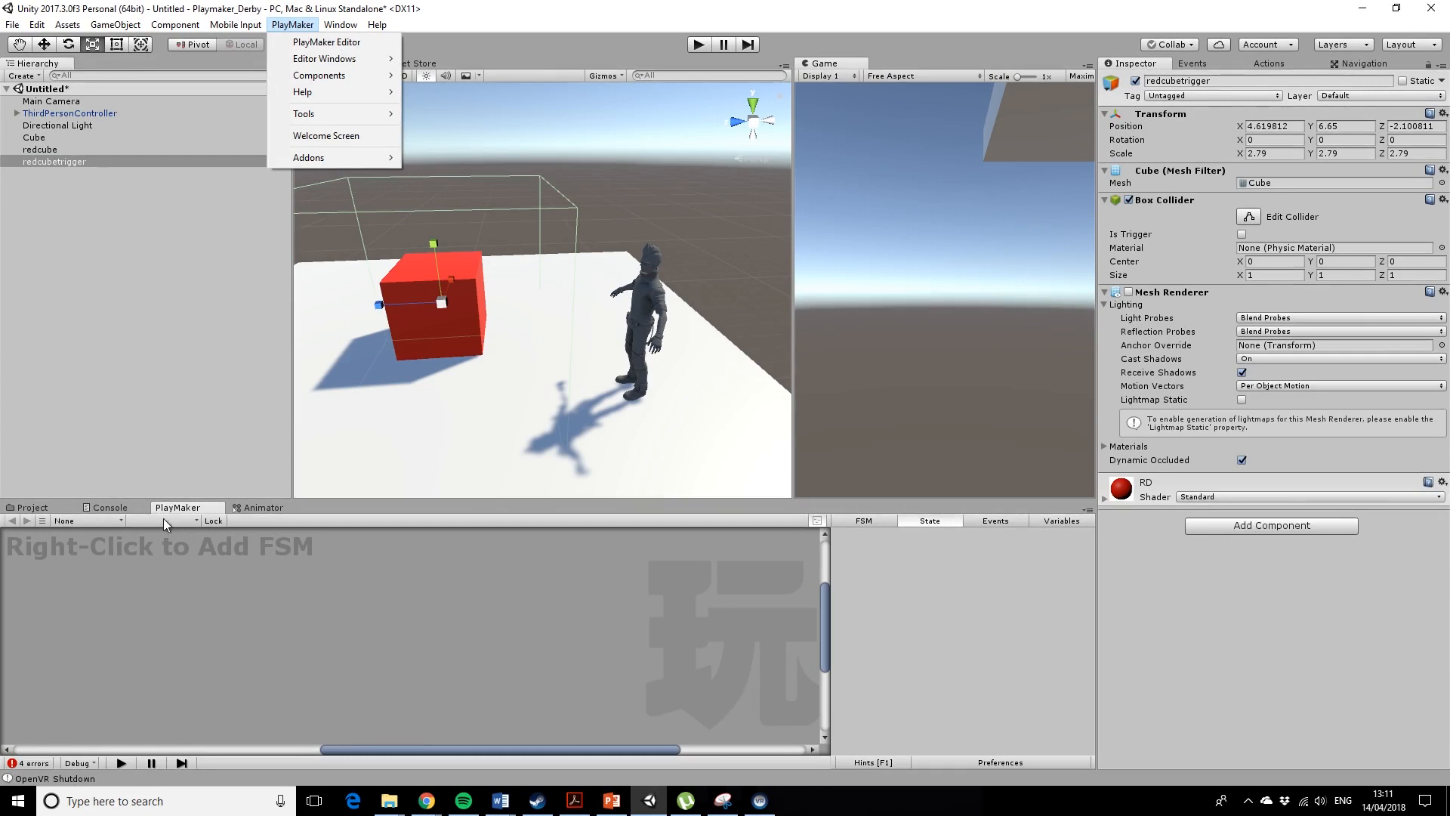
mouse_move(326, 43)
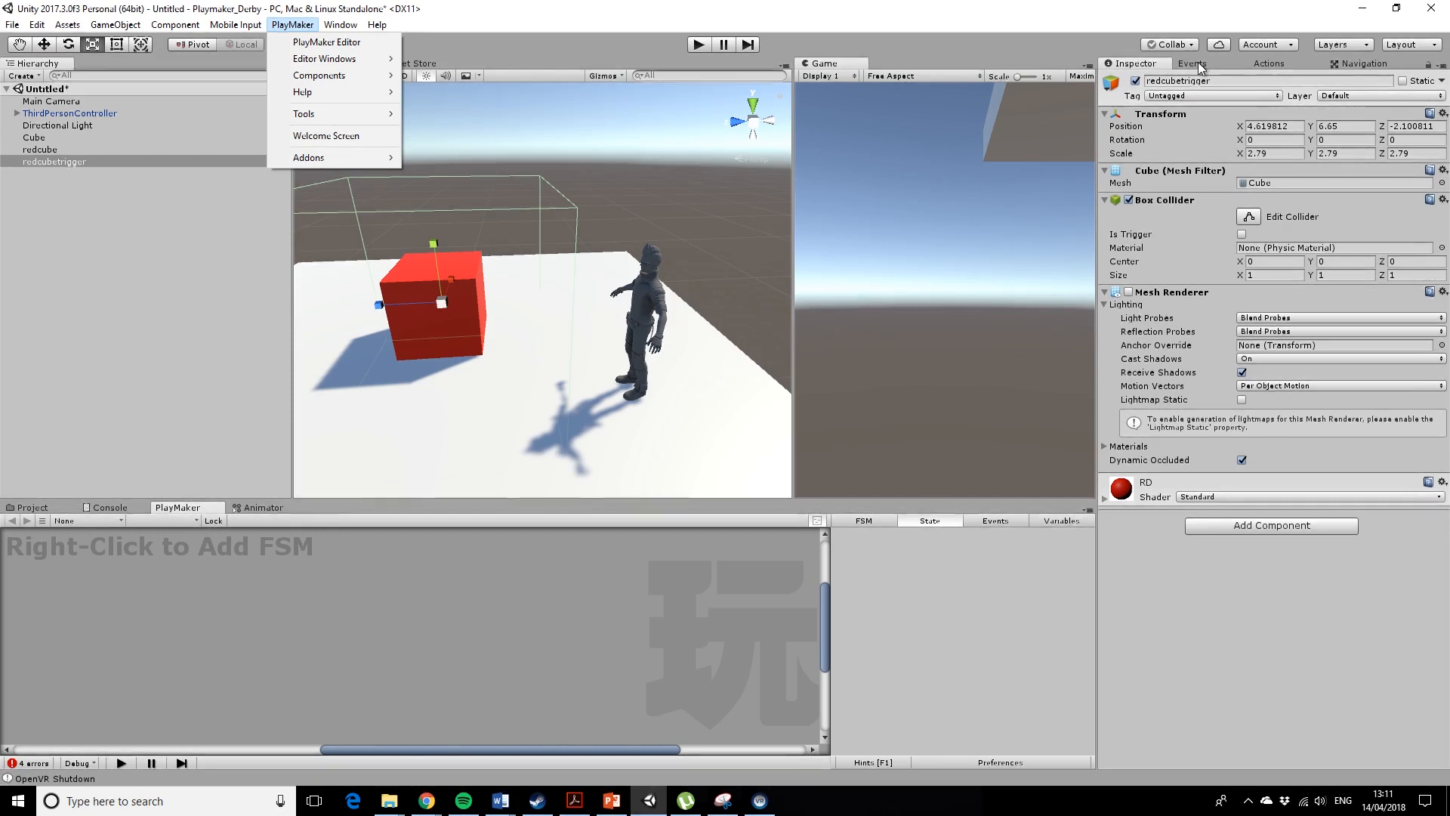
click(1193, 63)
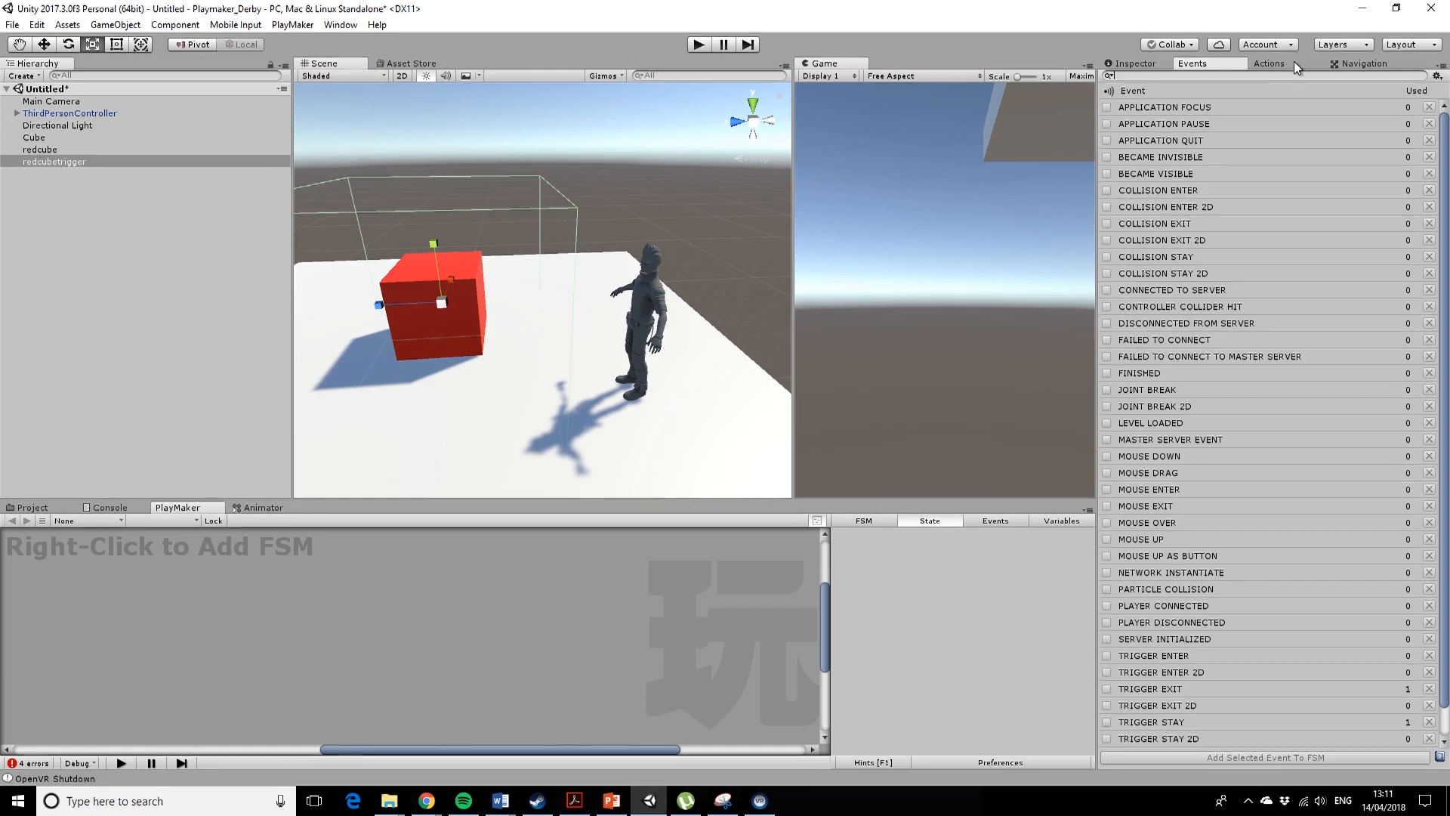
text(trigger)
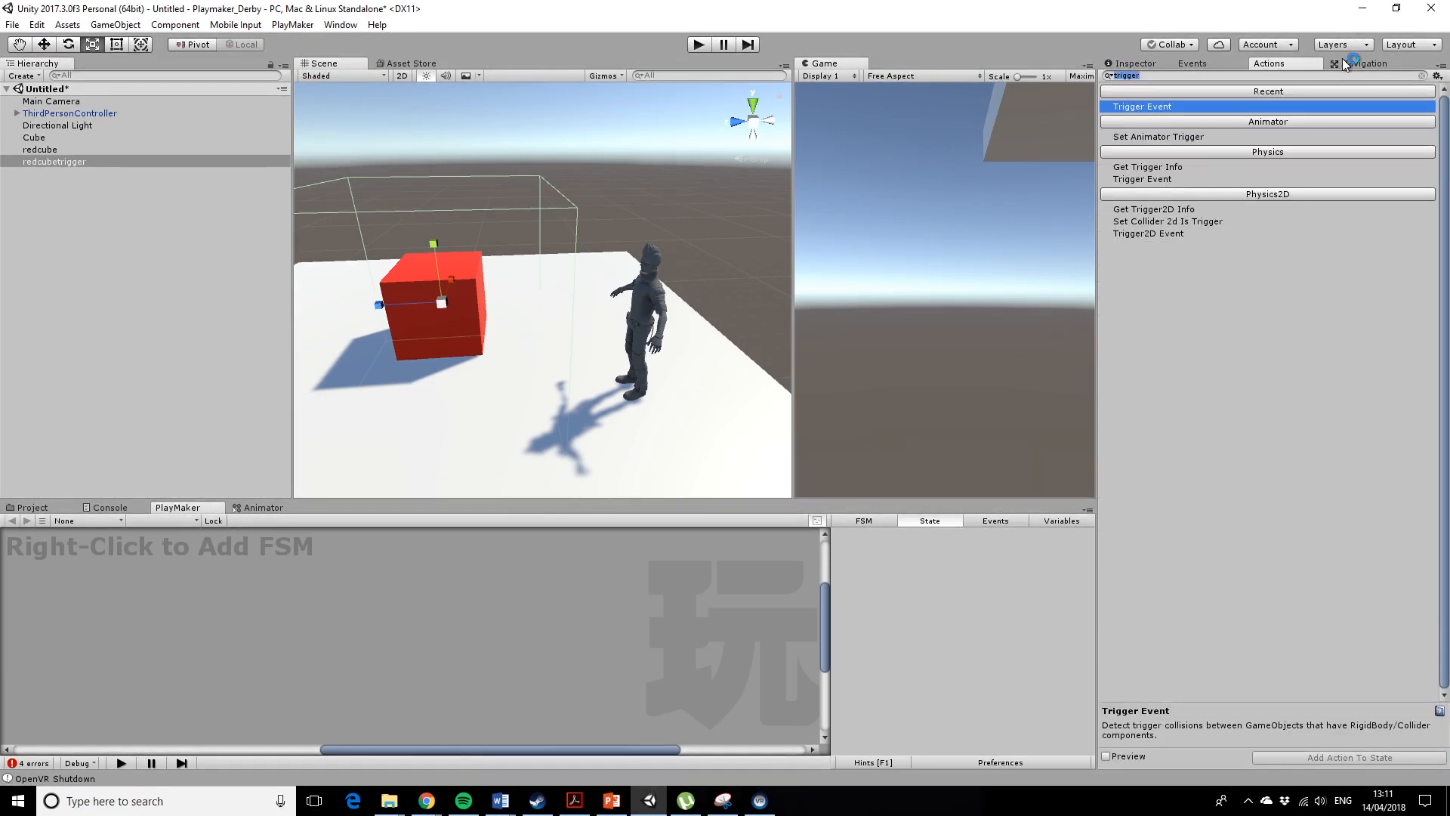
click(1366, 63)
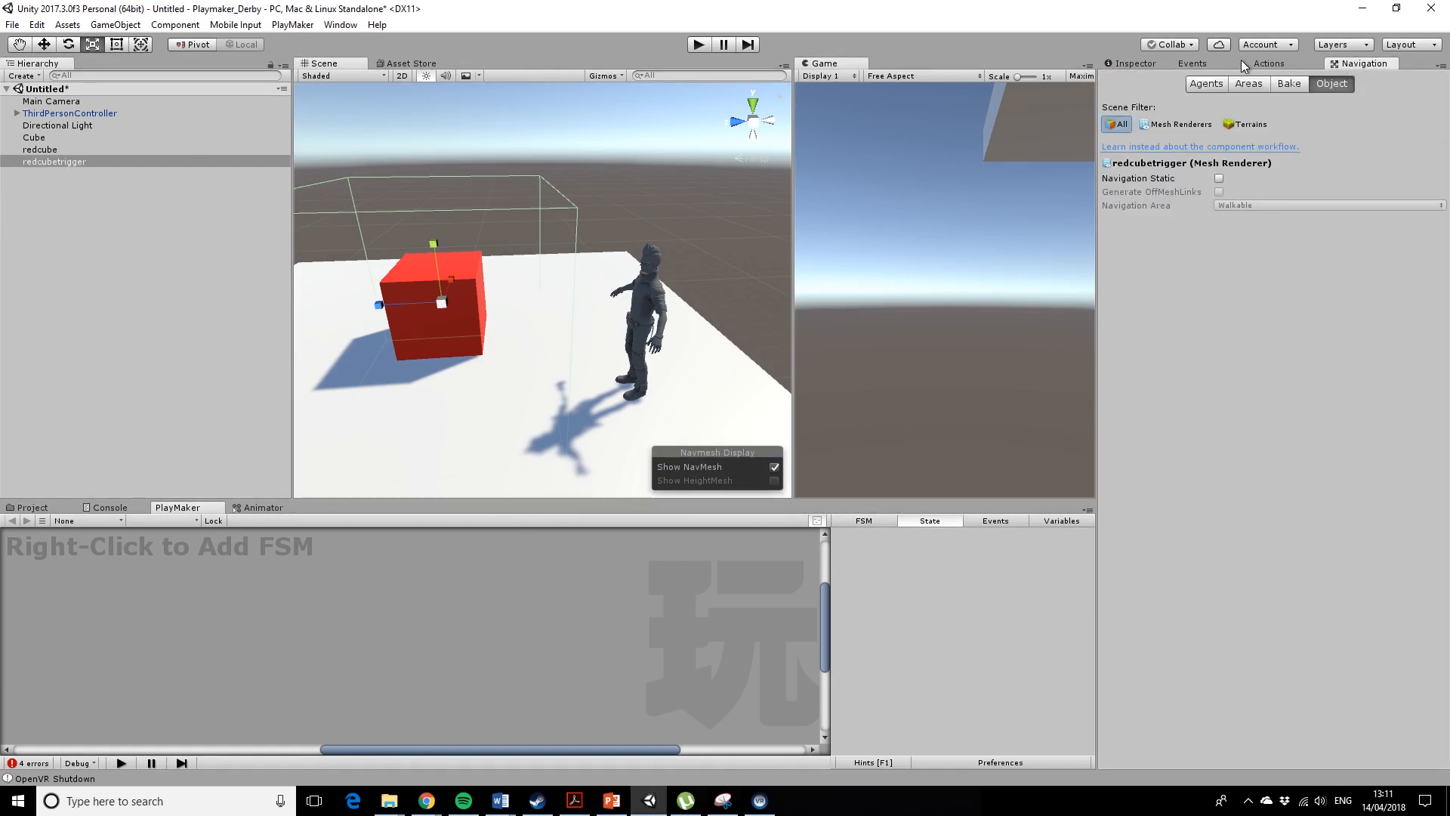
click(1192, 63)
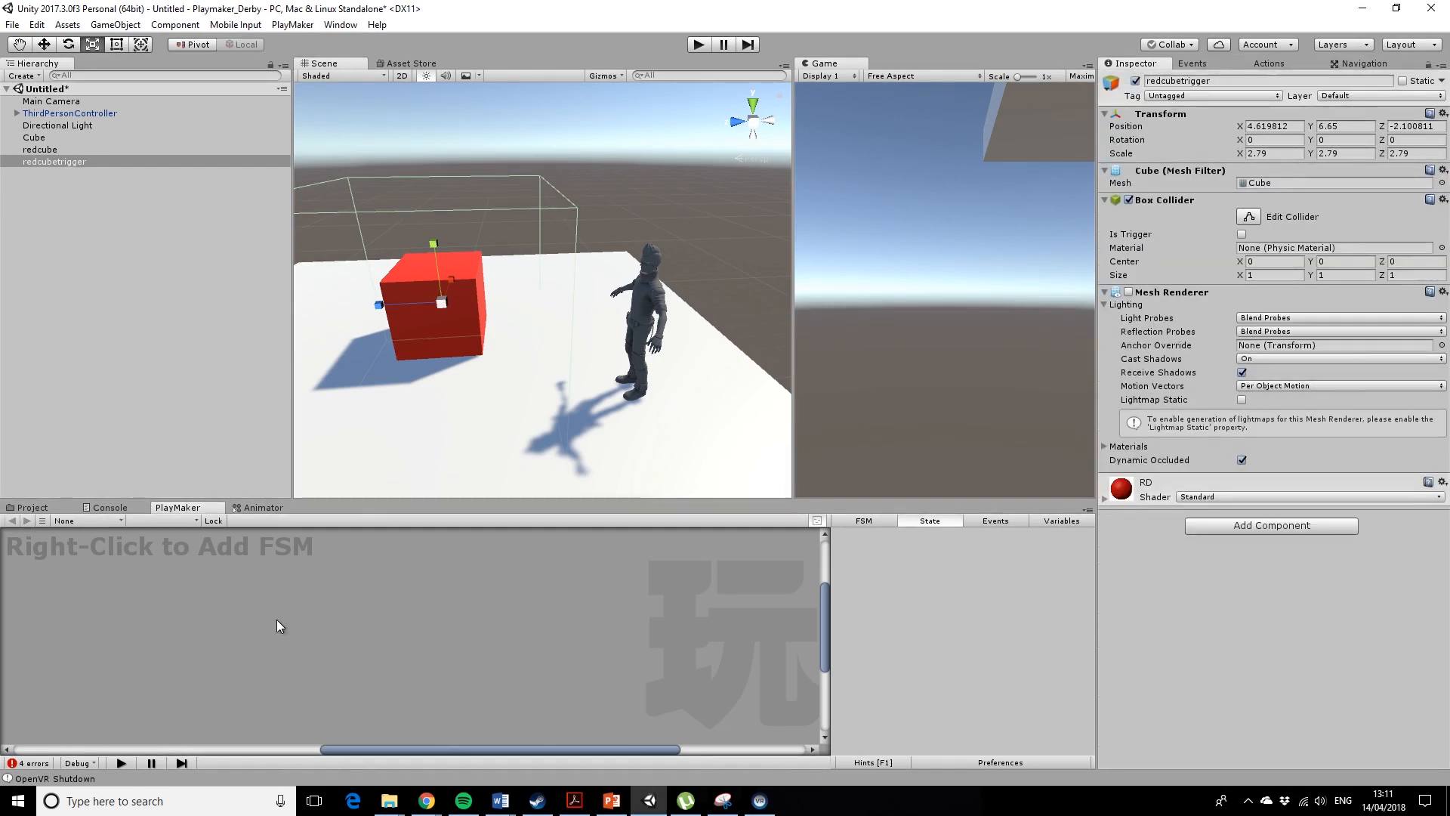
mouse_move(447, 328)
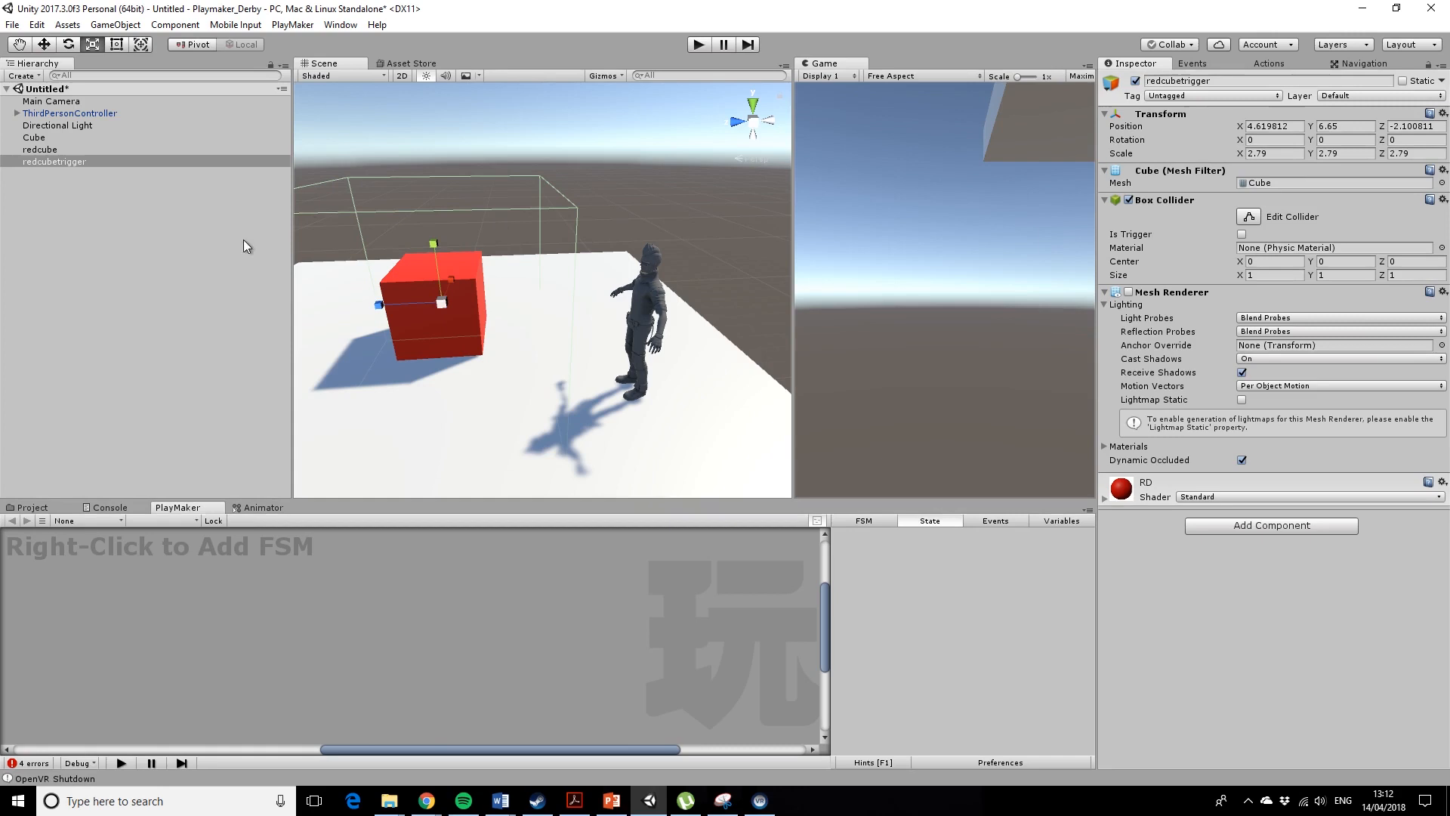
mouse_move(80, 175)
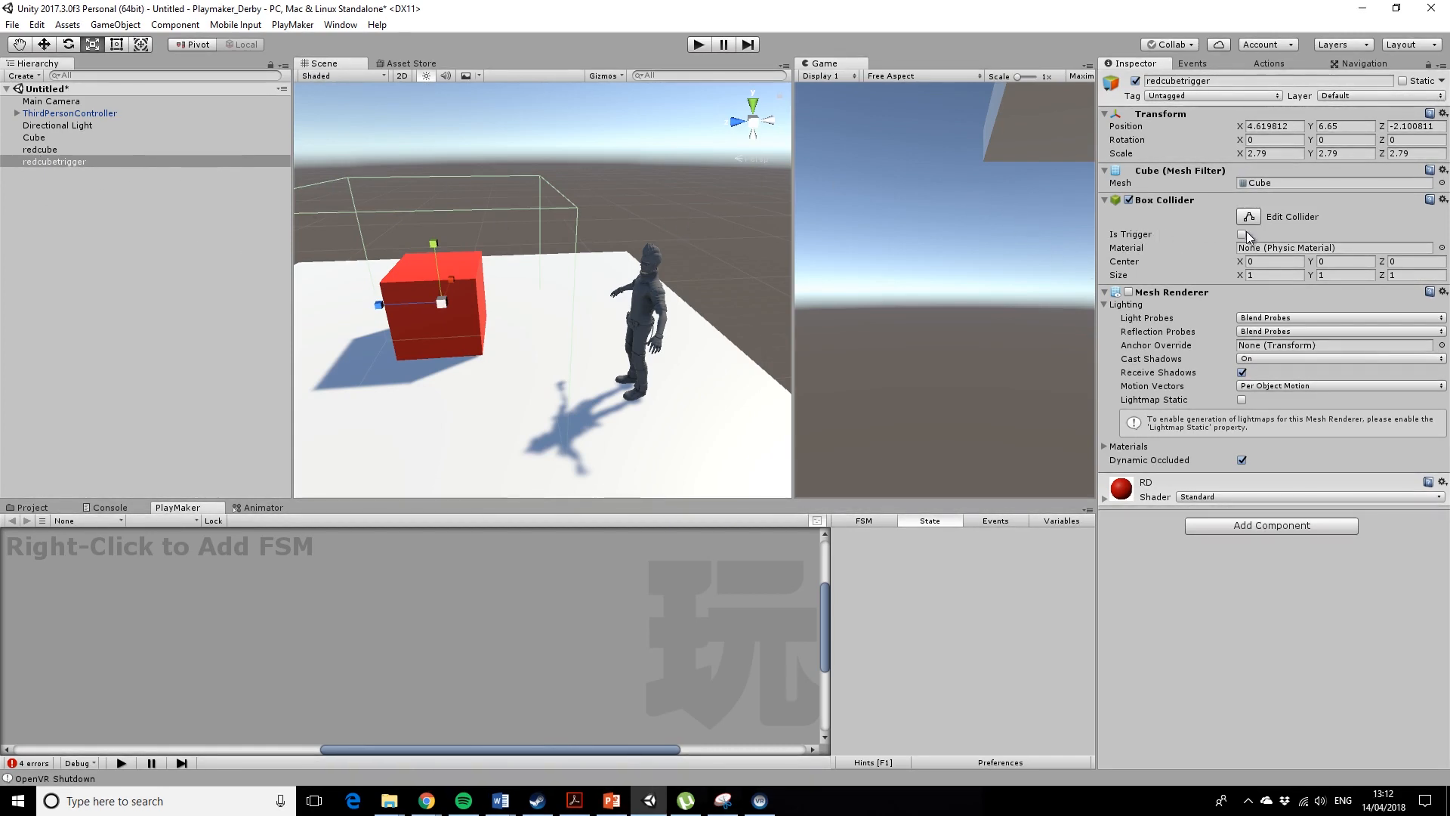
Enable Is Trigger on redcubetrigger's Box Collider.
click(1241, 234)
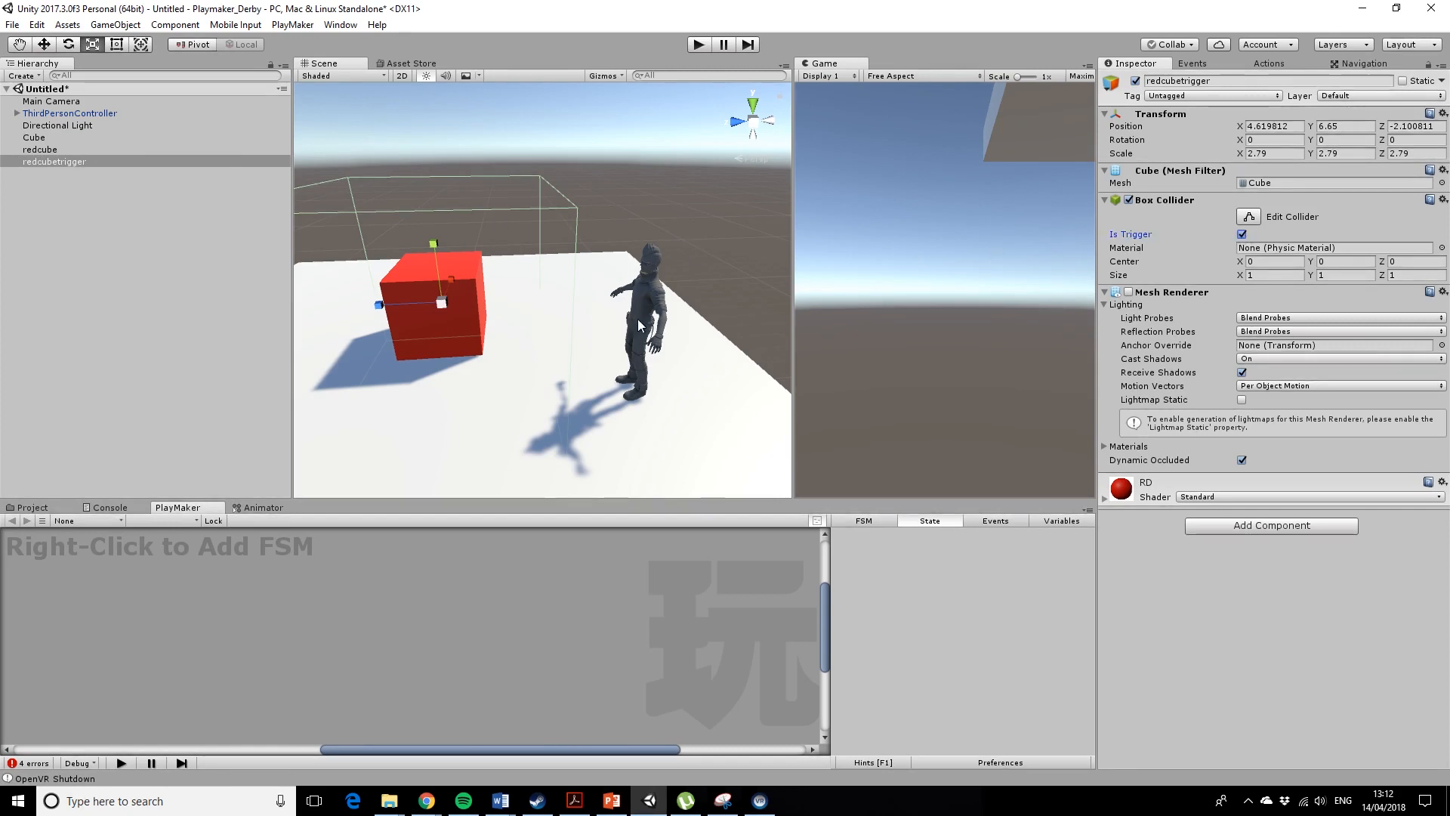
mouse_move(340, 245)
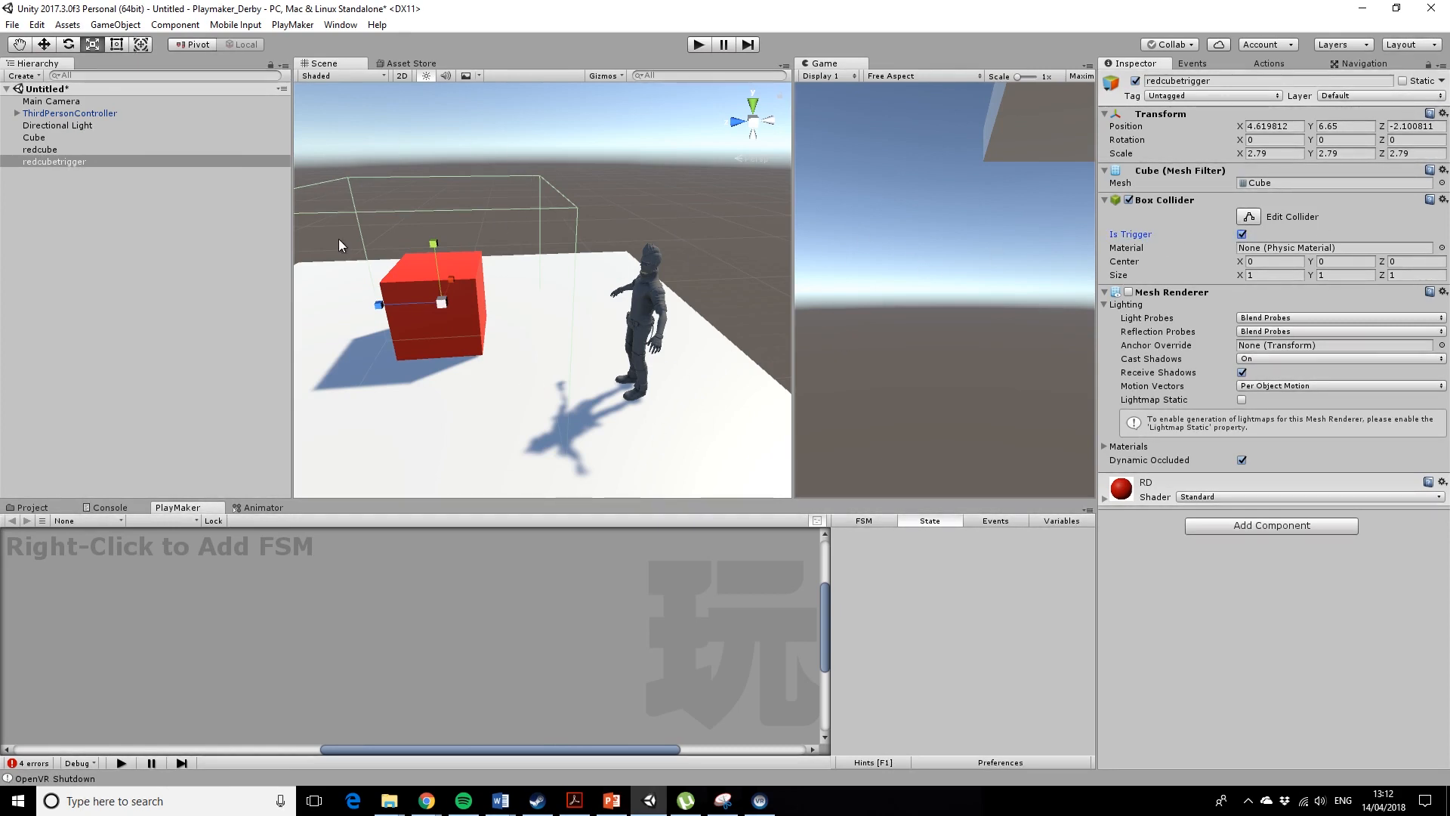
mouse_move(1304, 252)
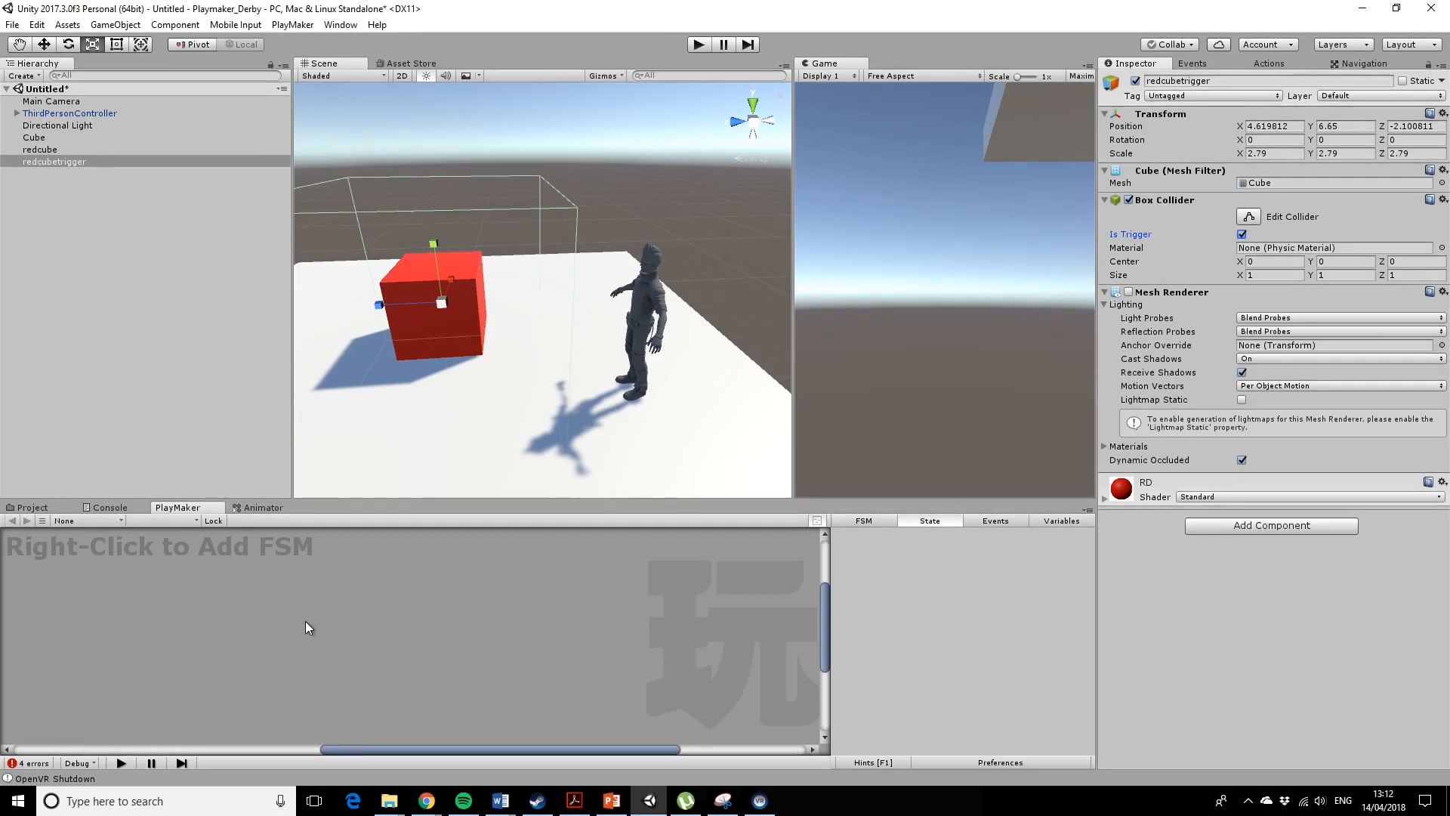
Add a new PlayMaker FSM to redcubetrigger.
right_click(308, 627)
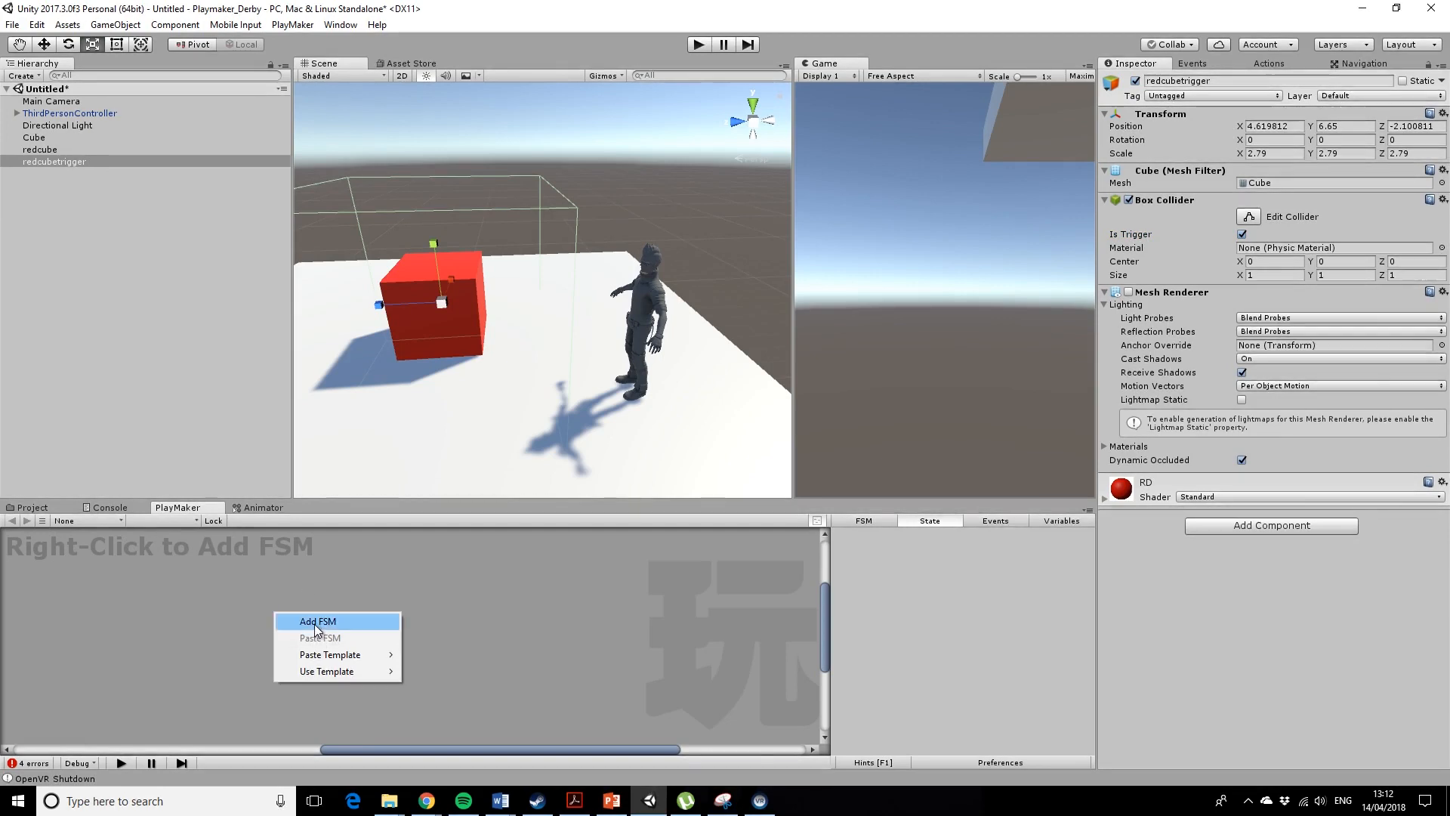
click(318, 620)
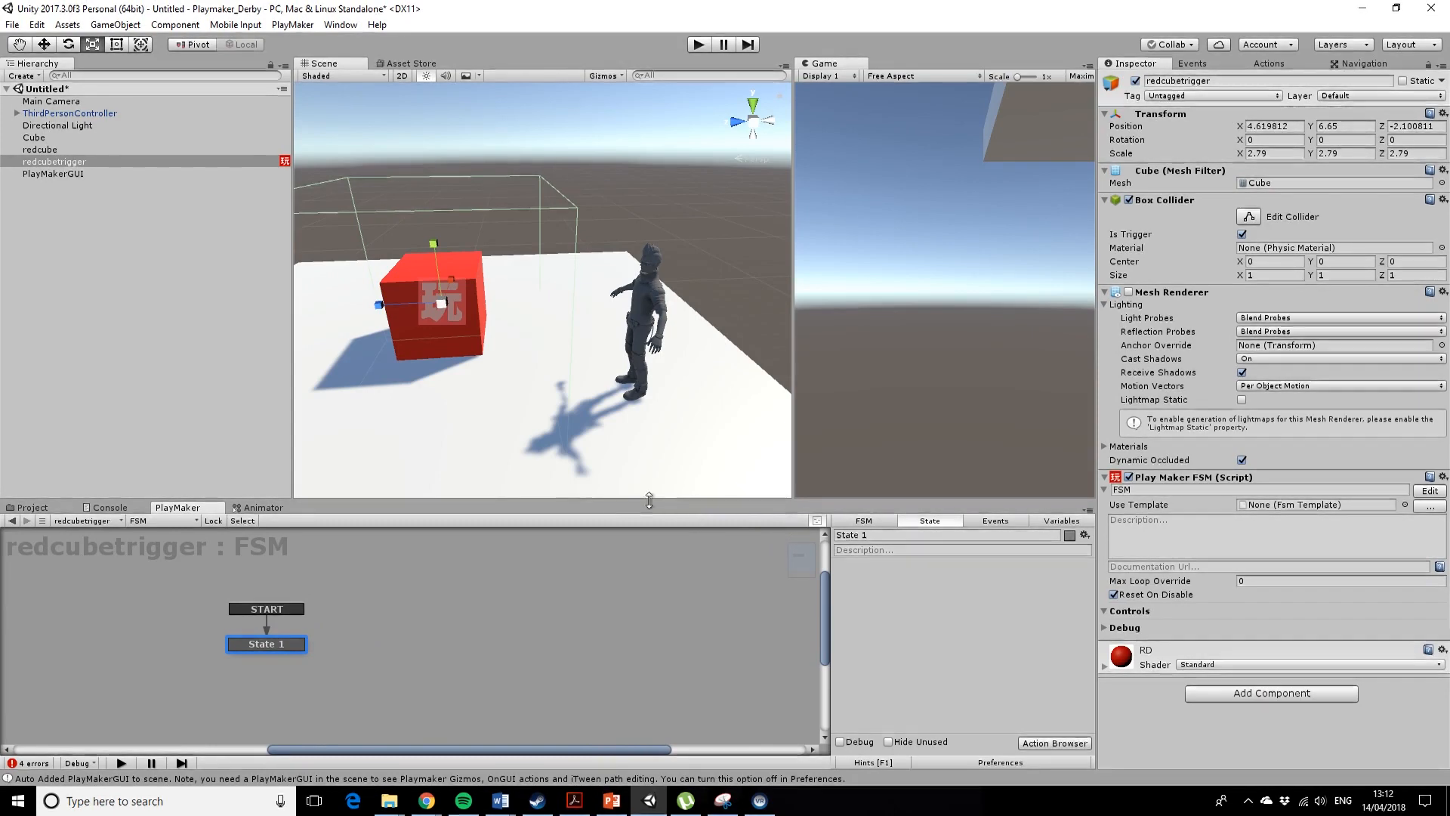
mouse_move(653, 483)
text(start)
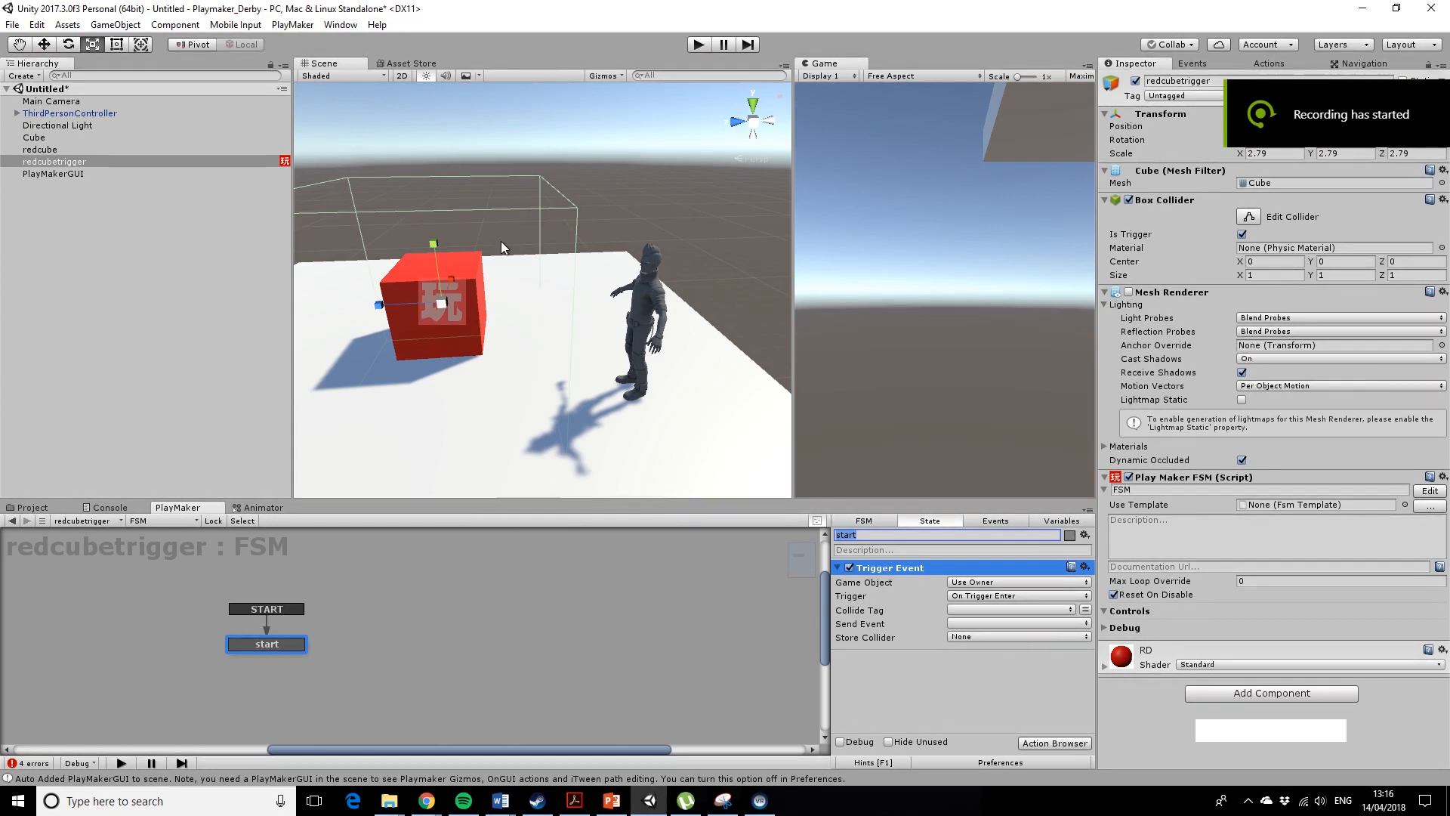
mouse_move(616, 392)
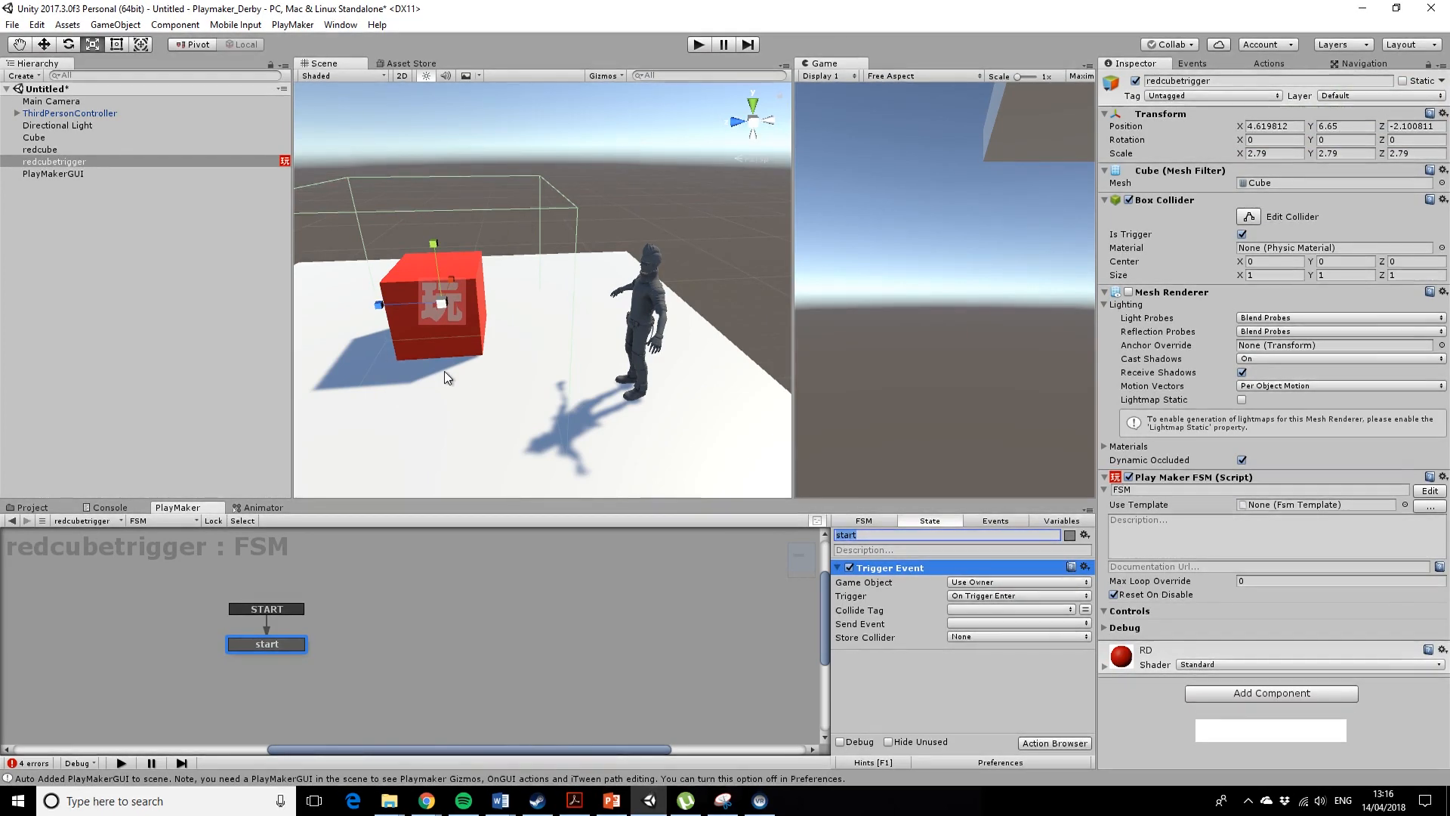
mouse_move(376, 489)
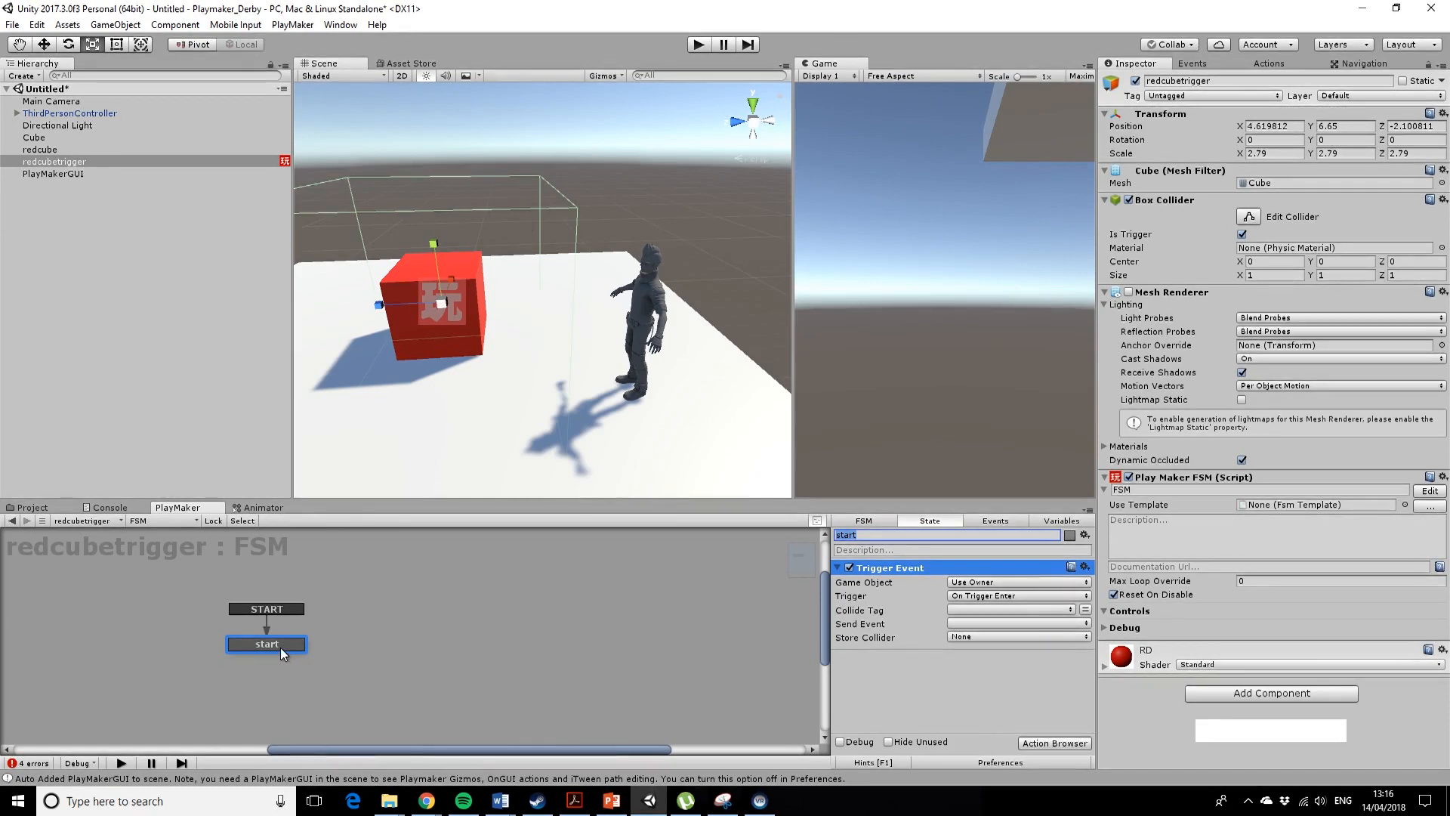
Rename State 1 to waiting and review the FSM's events.
click(942, 534)
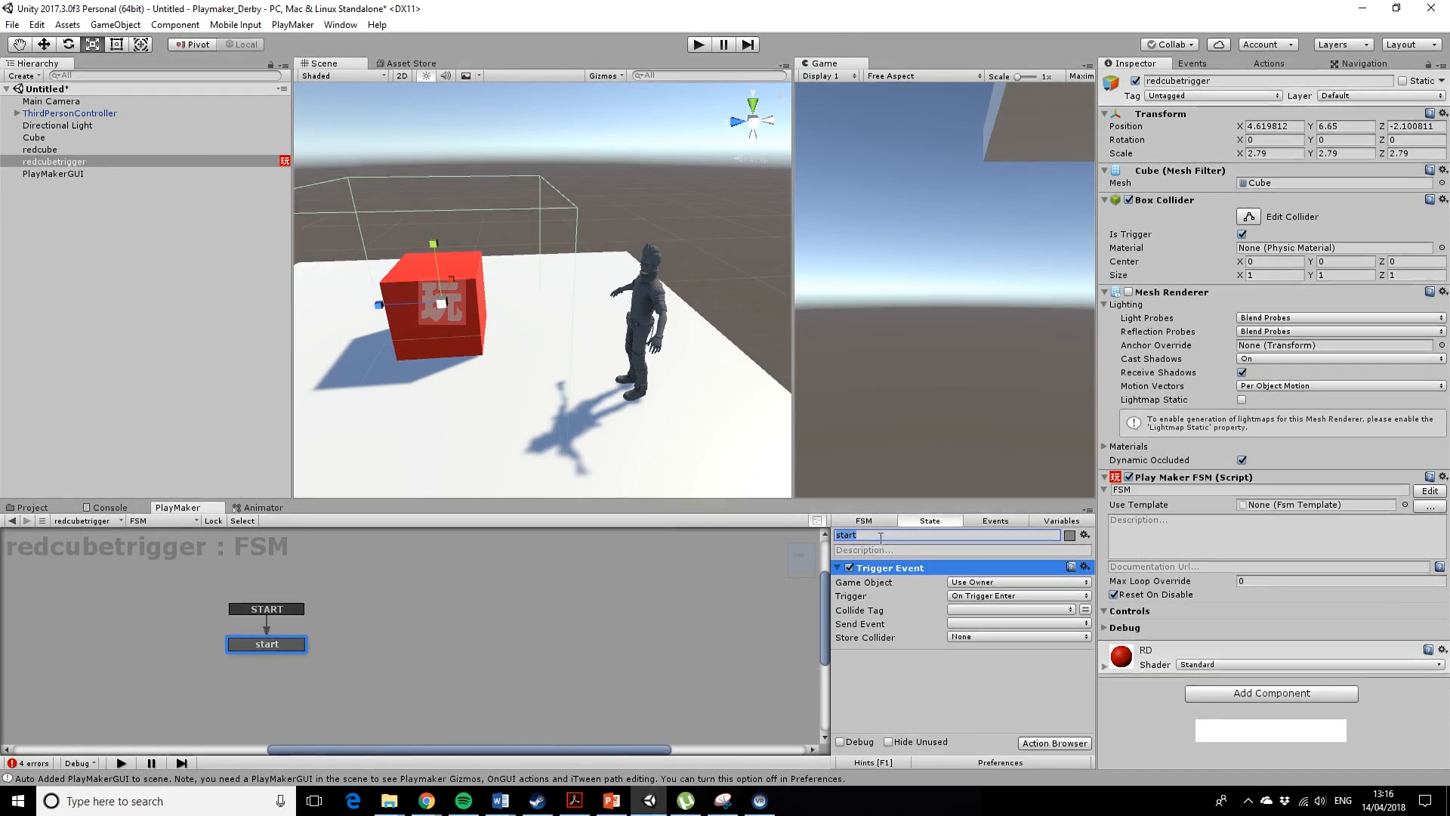
text(G)
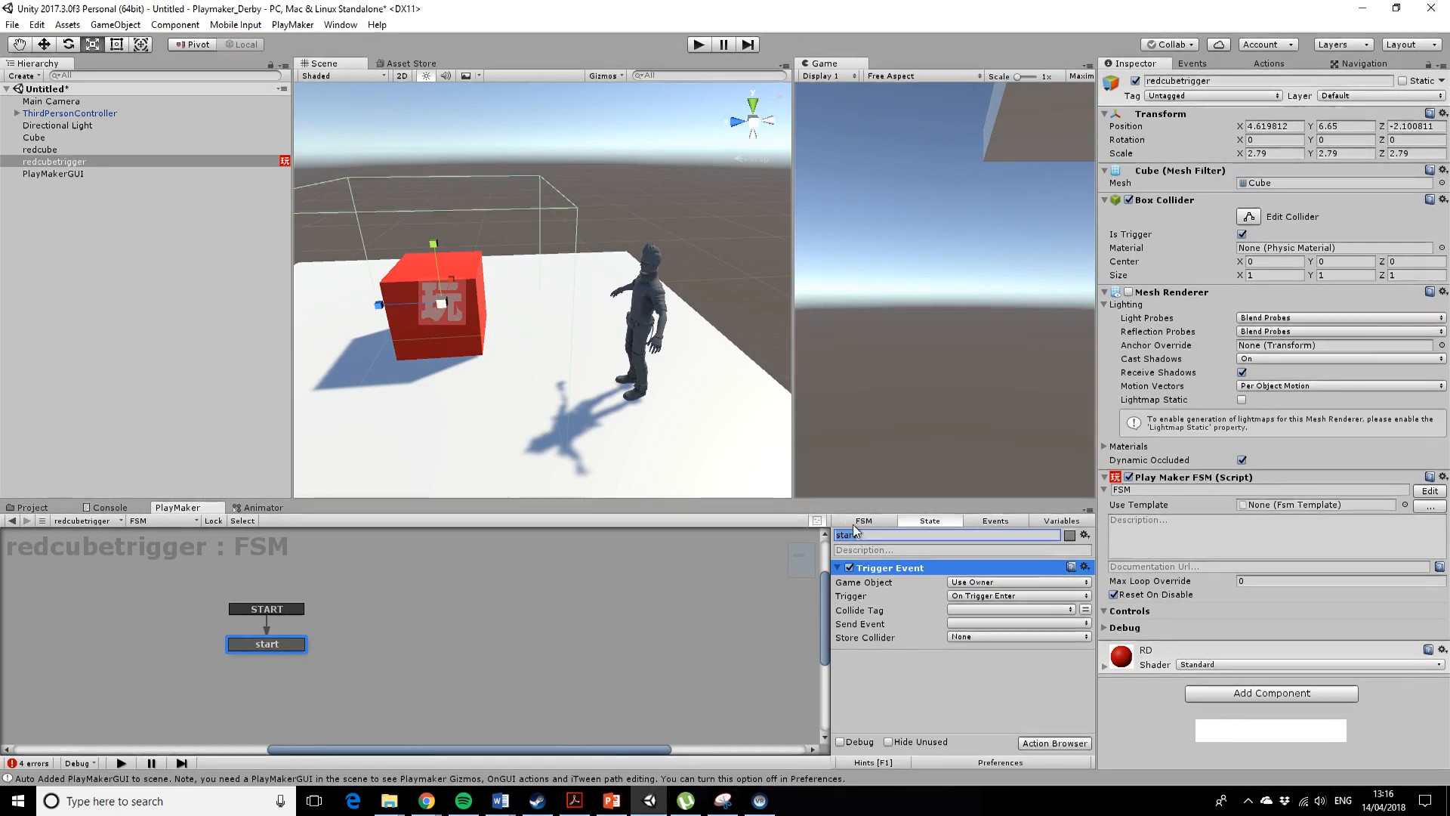
text(waiting)
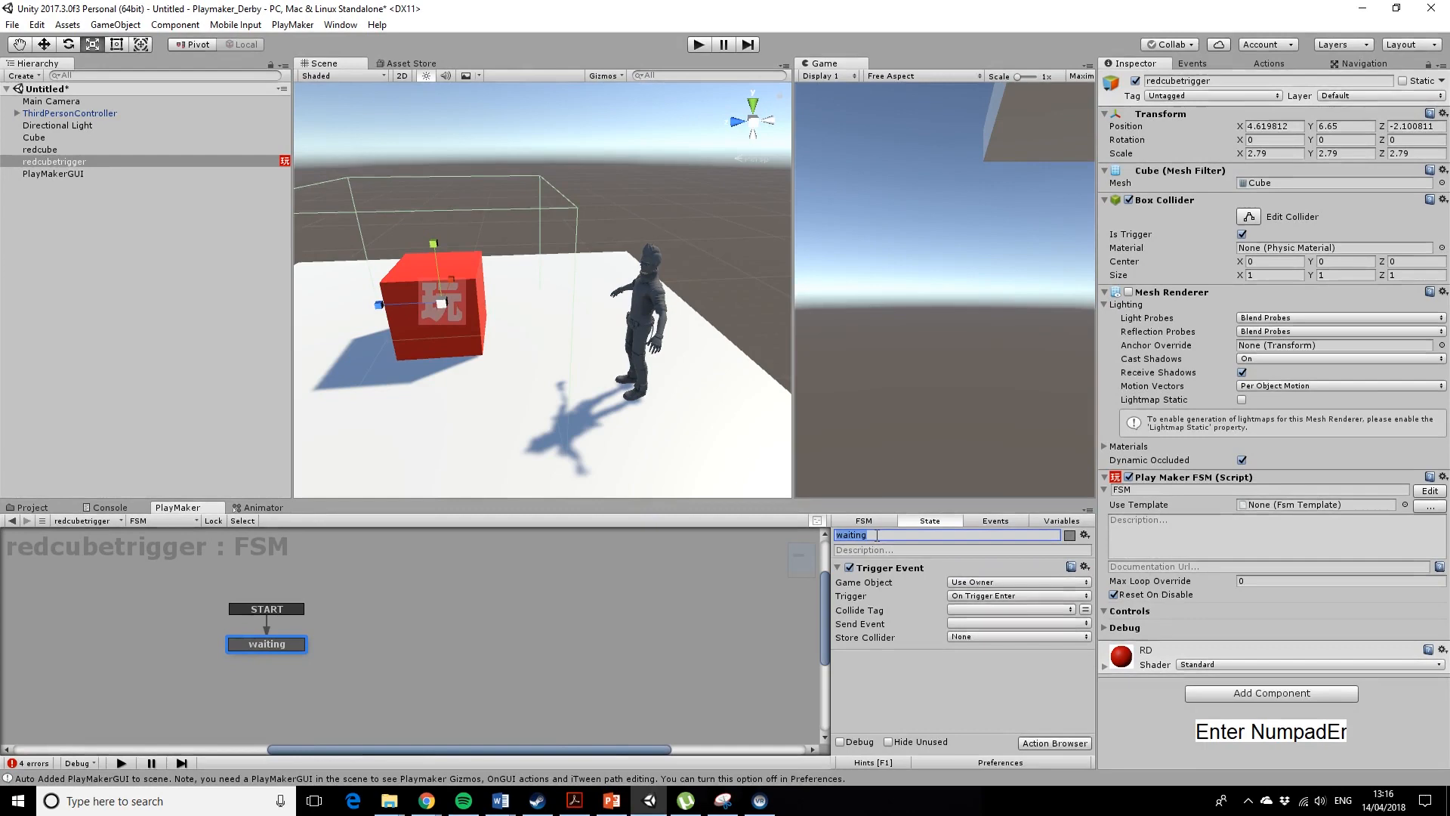
mouse_move(934, 644)
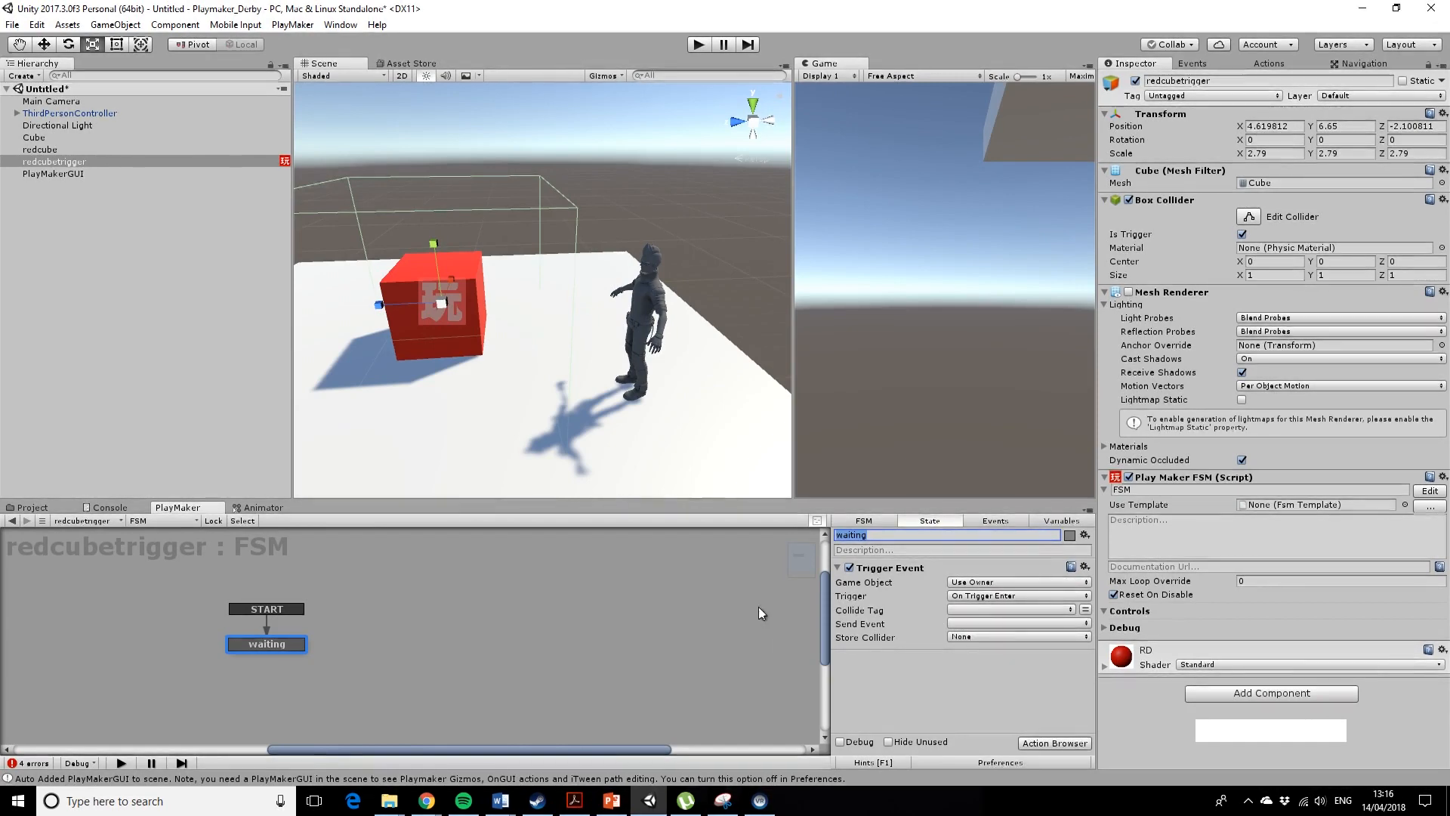
click(266, 644)
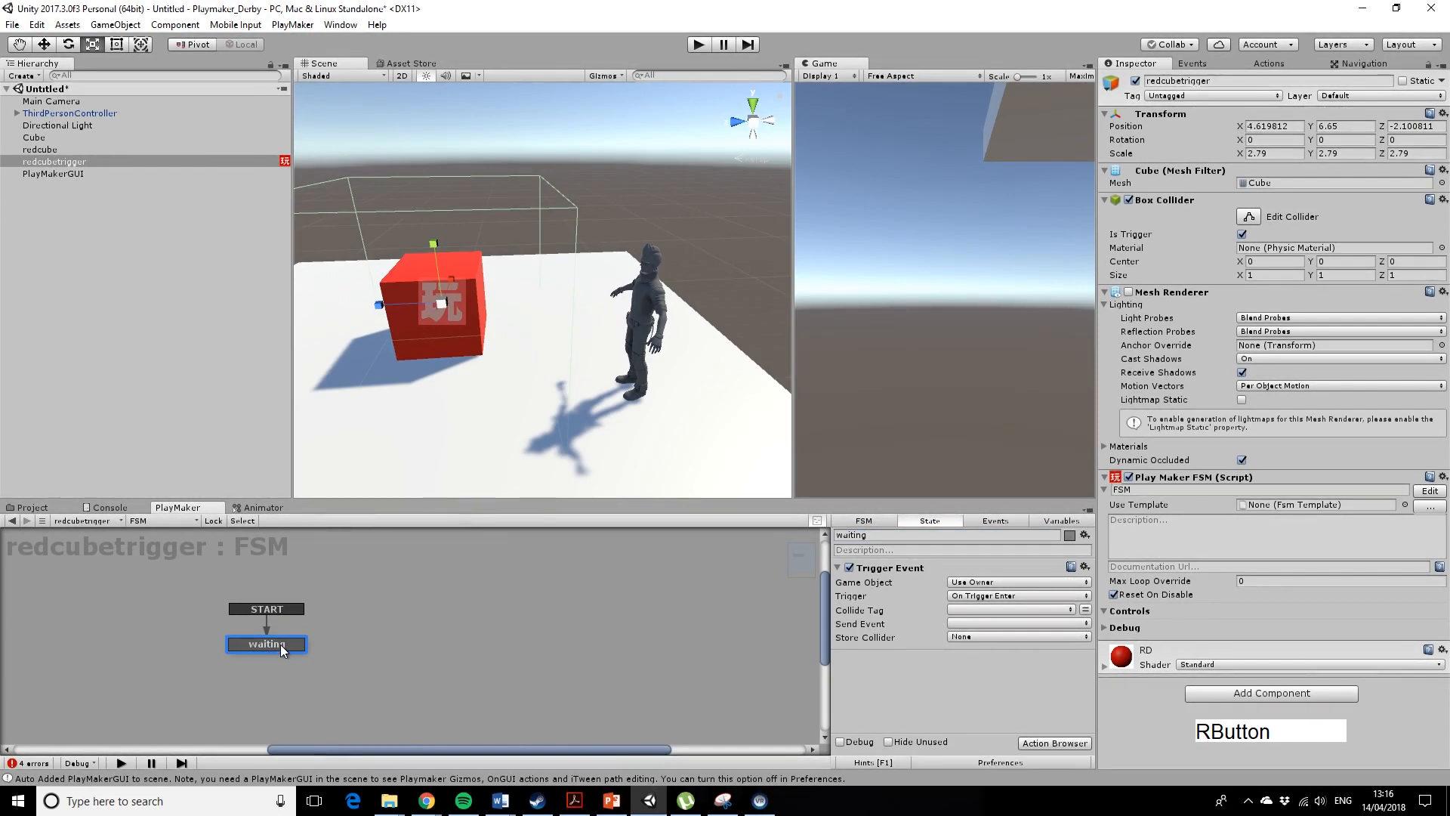
click(995, 520)
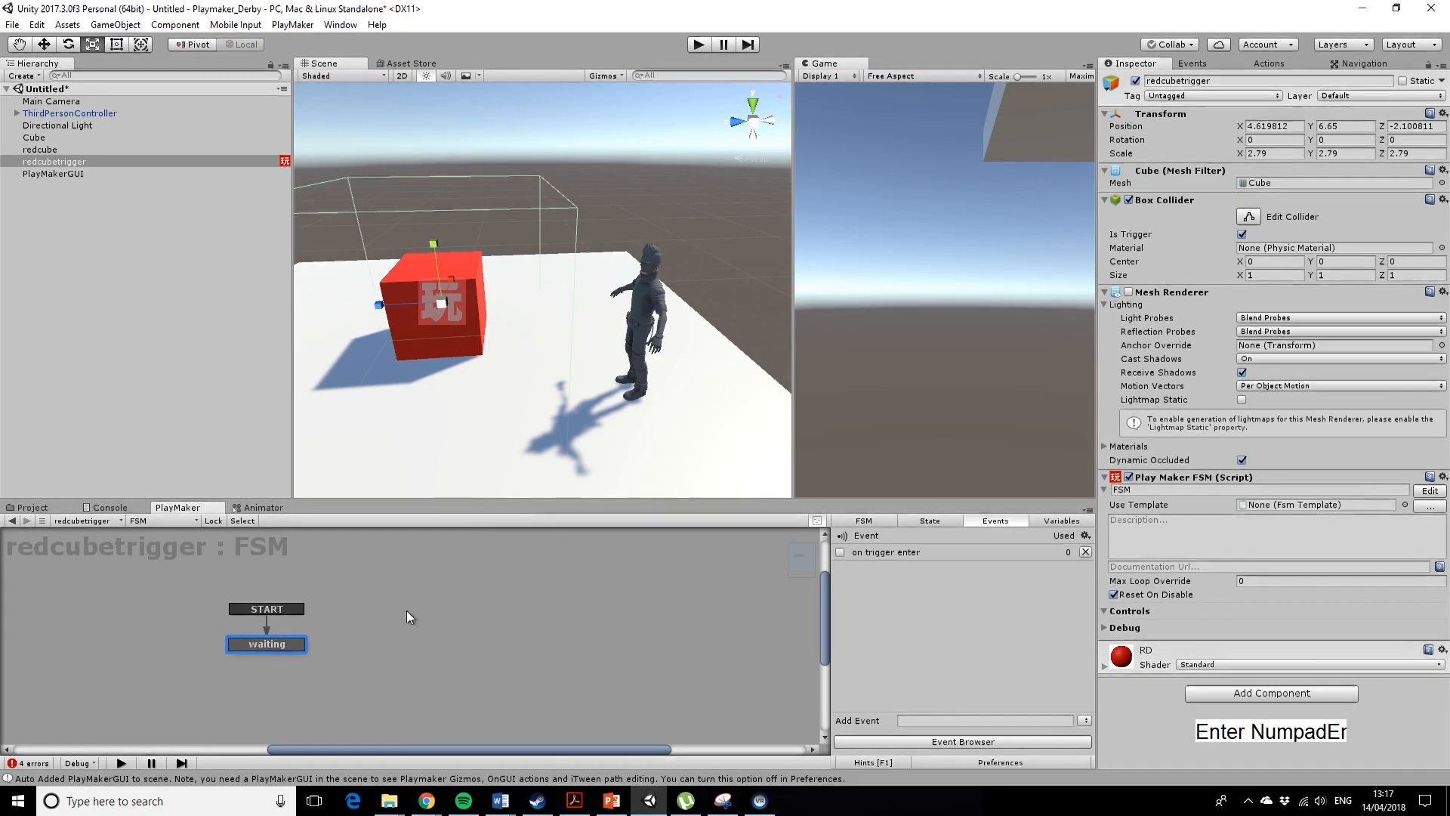
right_click(266, 643)
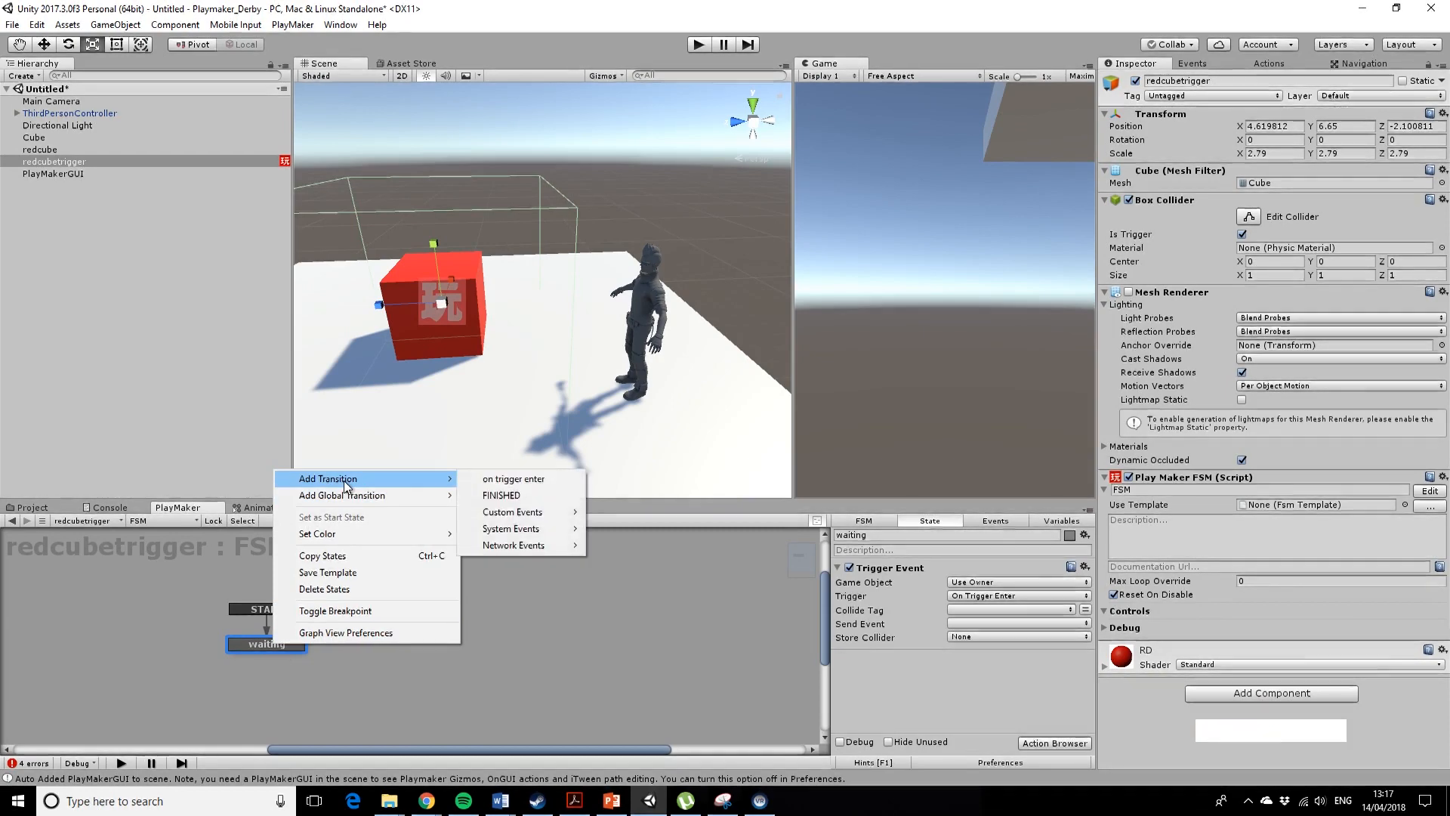
mouse_move(513, 478)
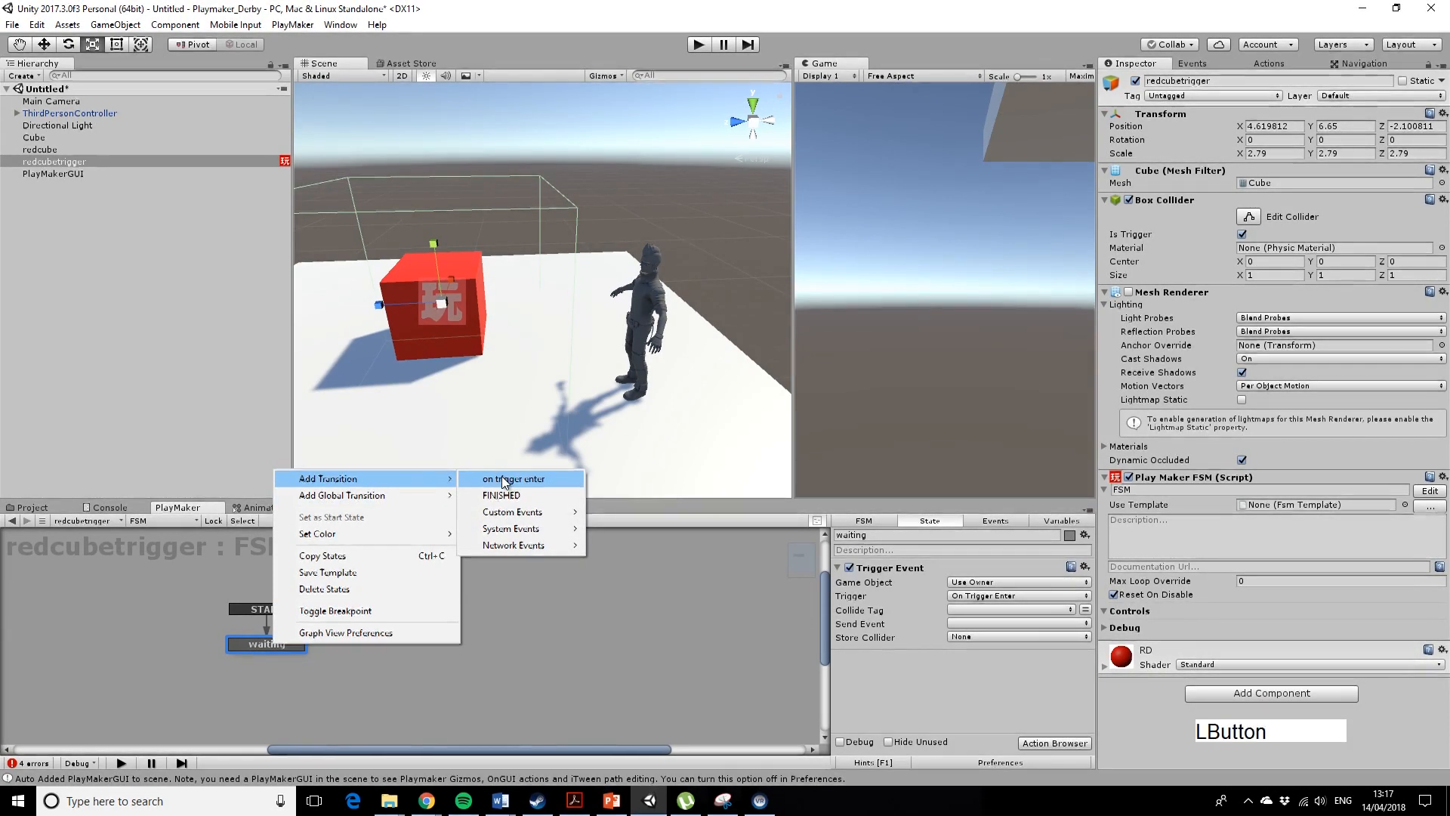
Add an on trigger enter transition to the waiting state.
click(512, 479)
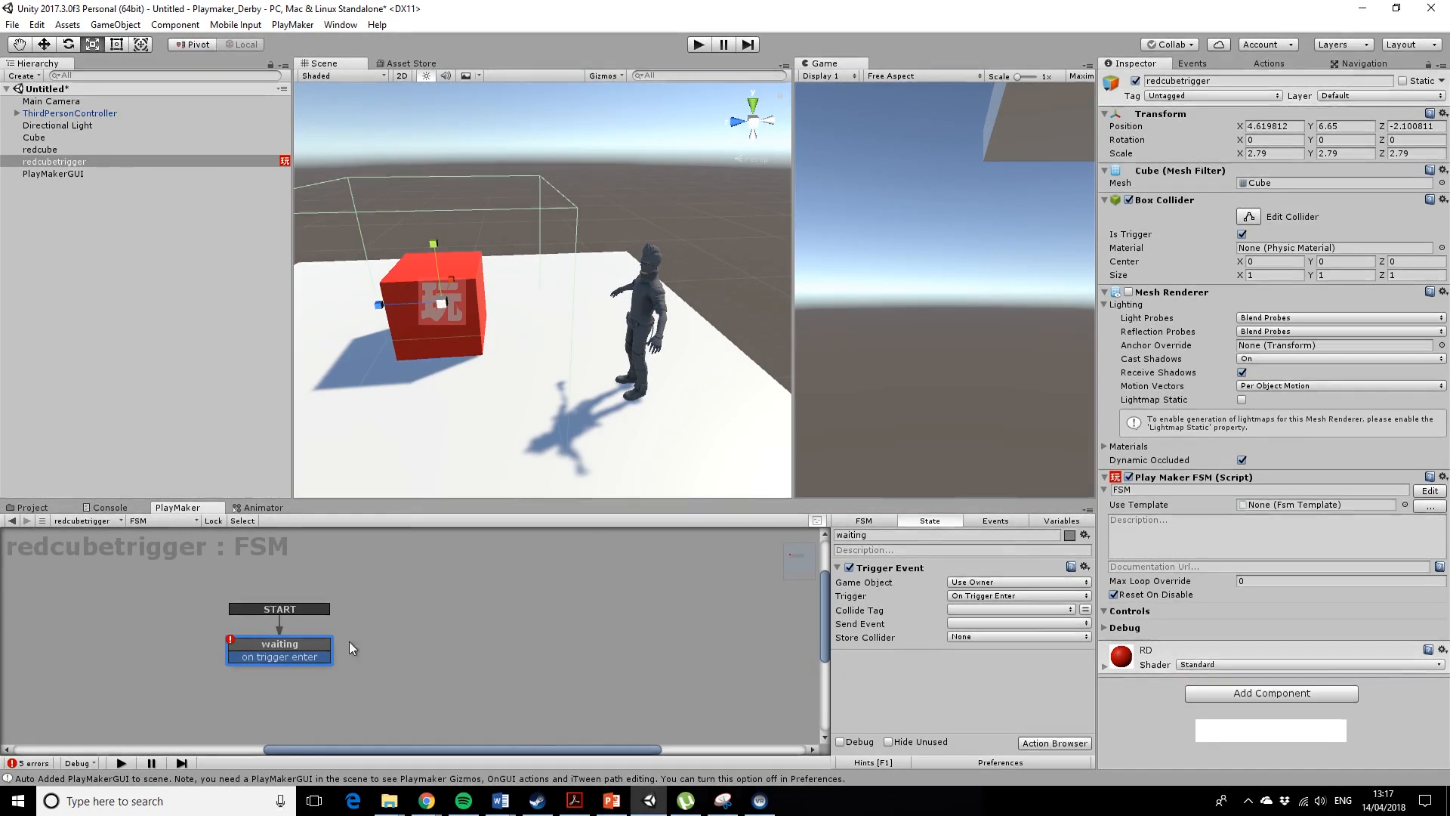
mouse_move(583, 657)
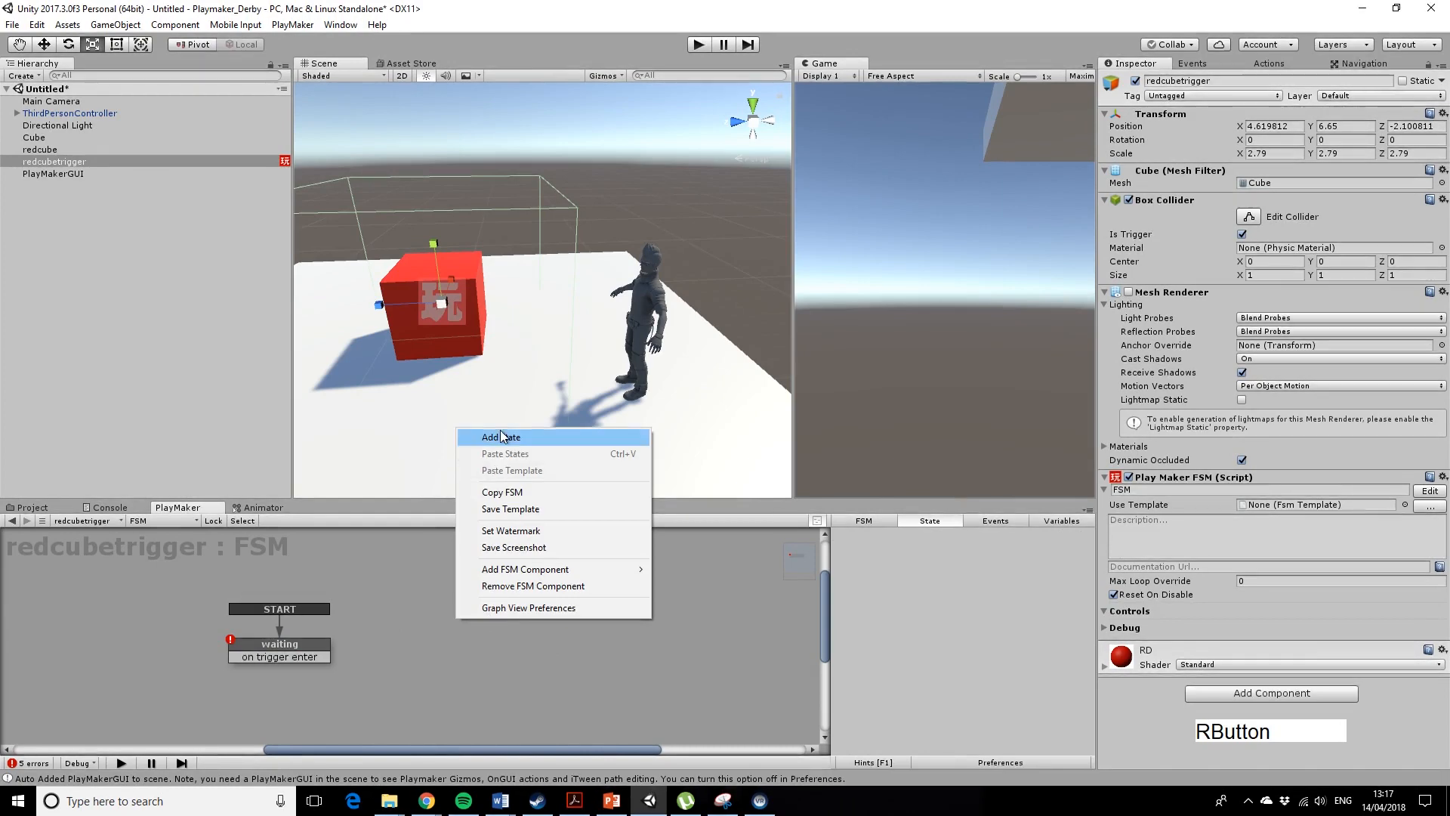
Add a new state with a Set Material Color action targeting redcube.
click(499, 437)
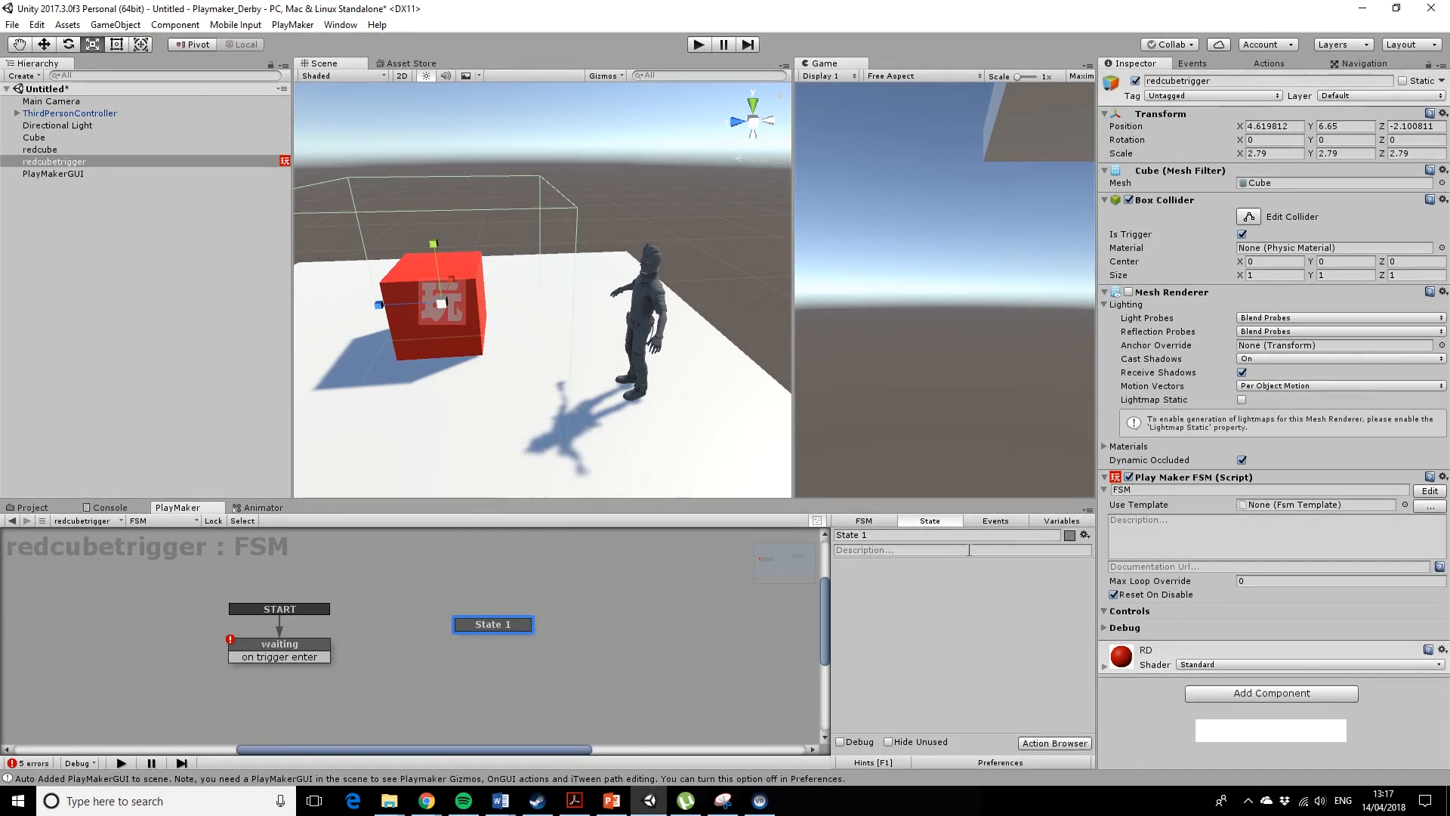
mouse_move(1052, 743)
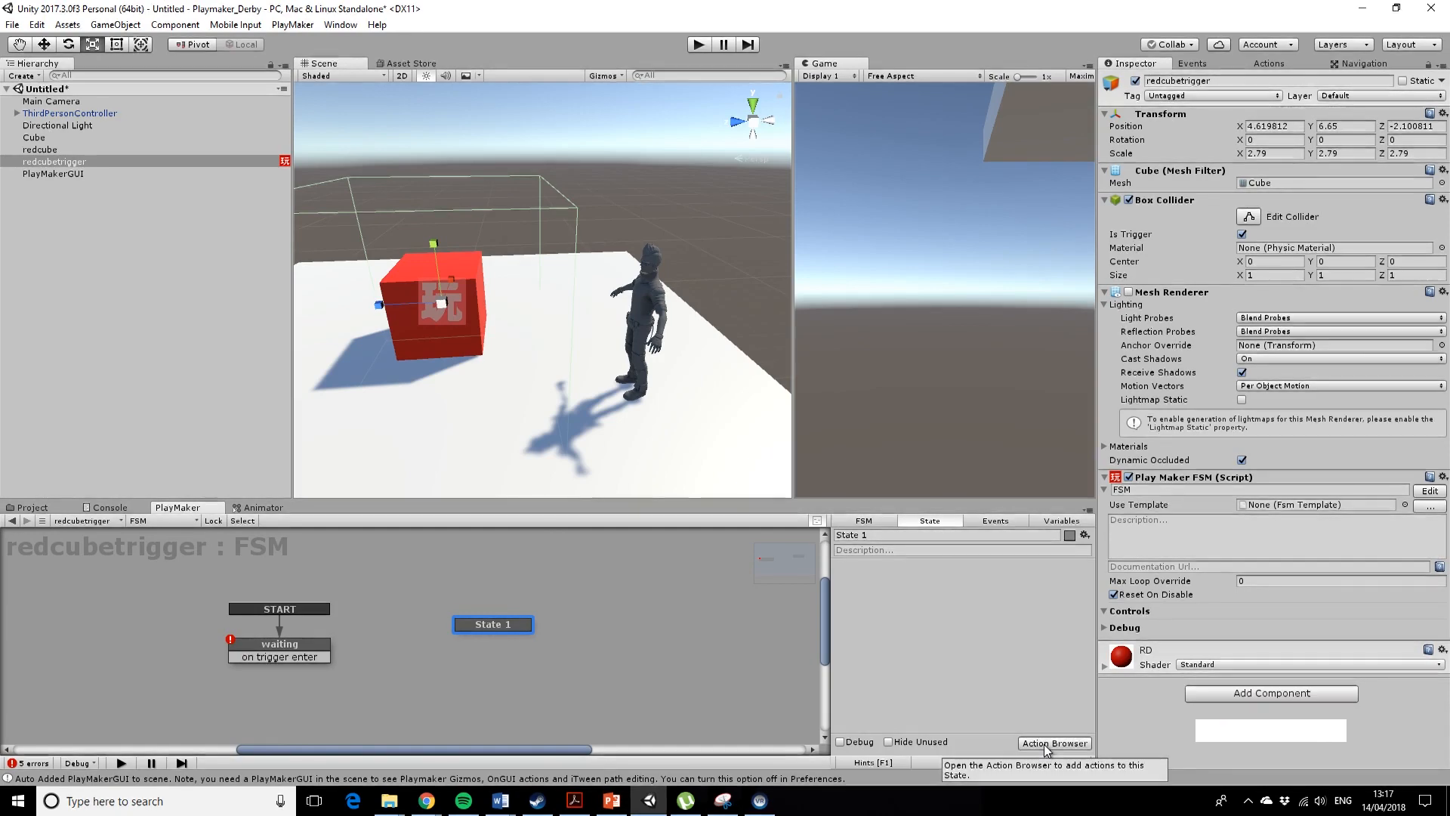
click(1053, 743)
text(color)
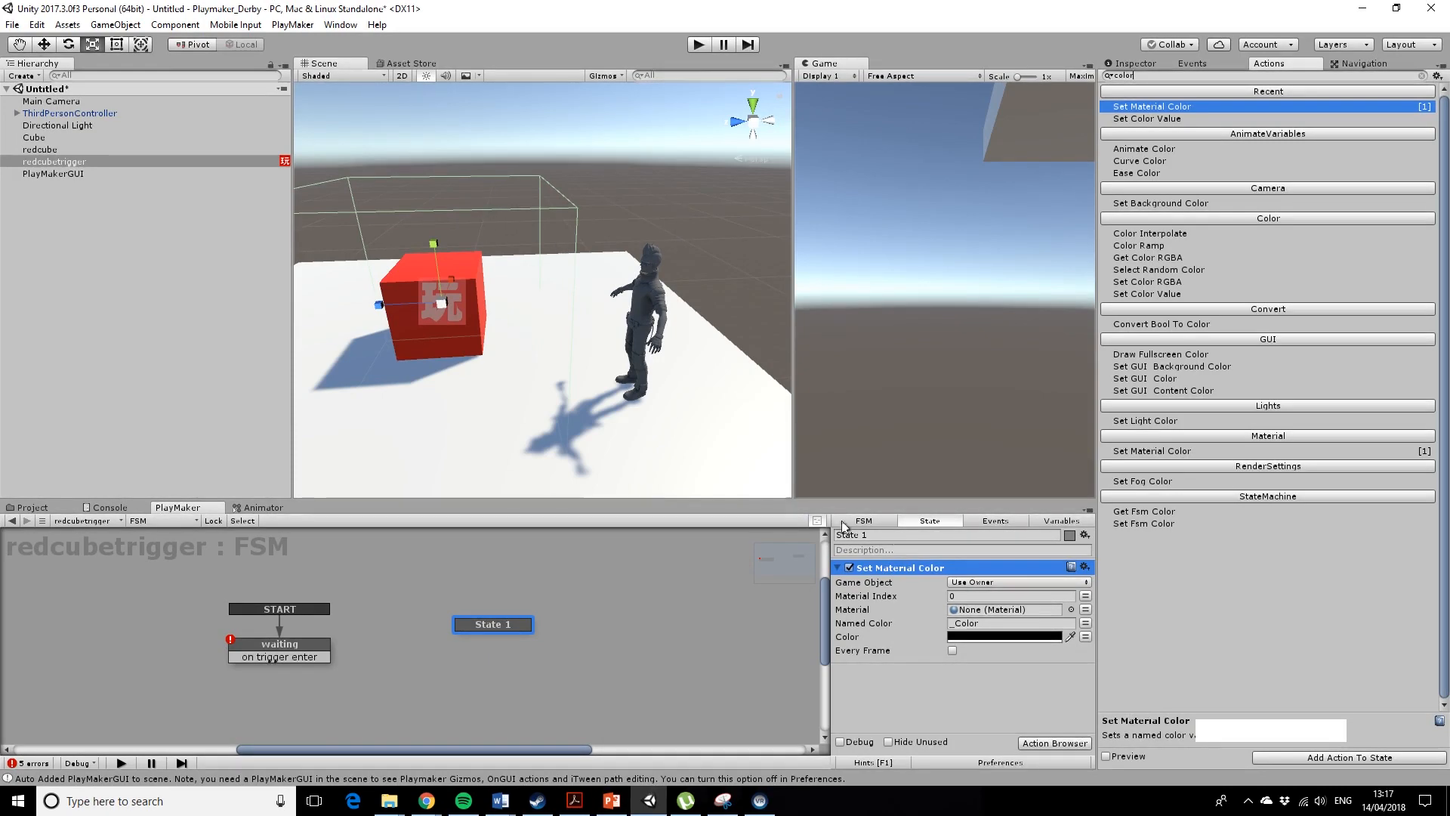
click(1016, 581)
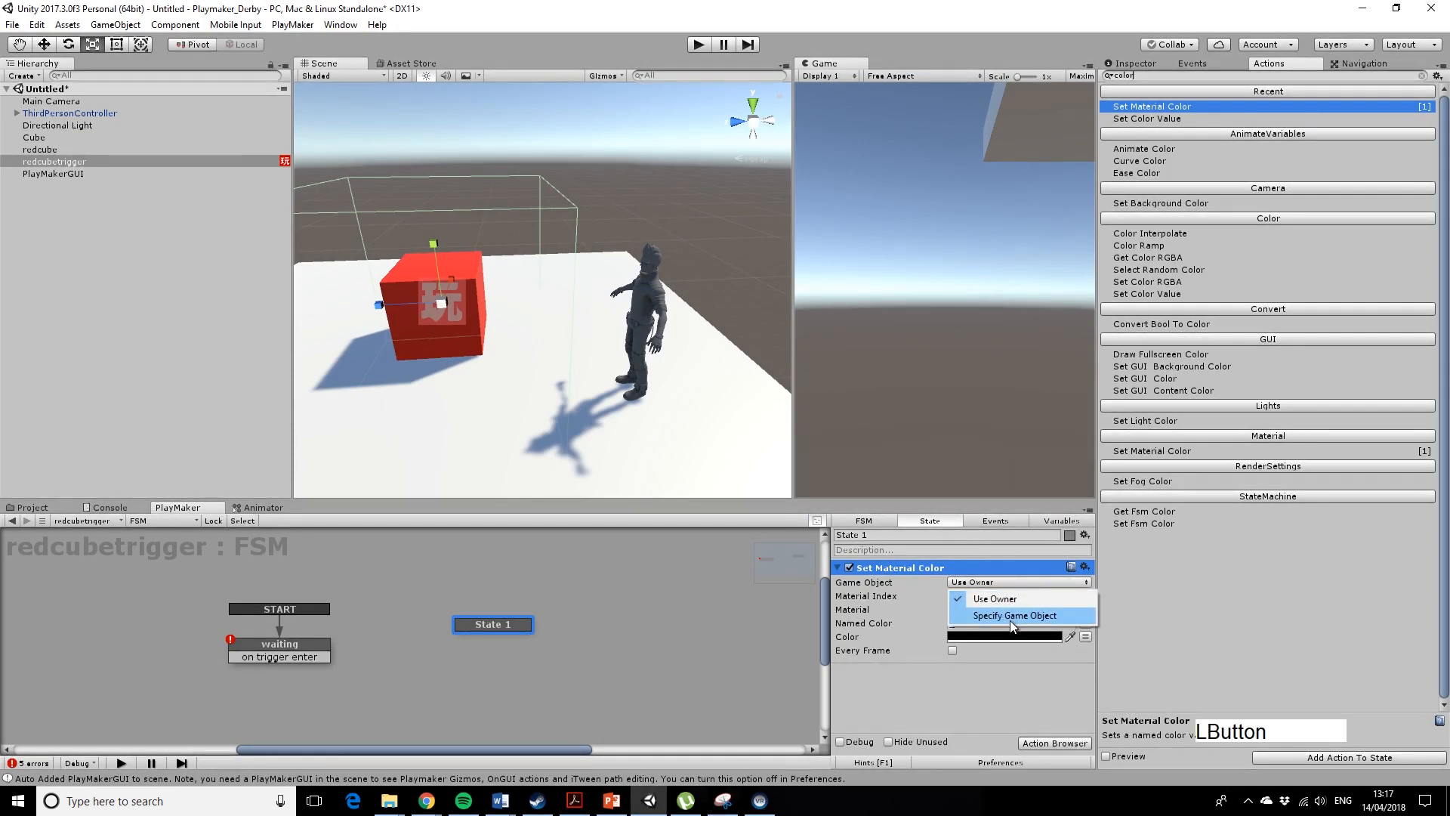
click(1014, 615)
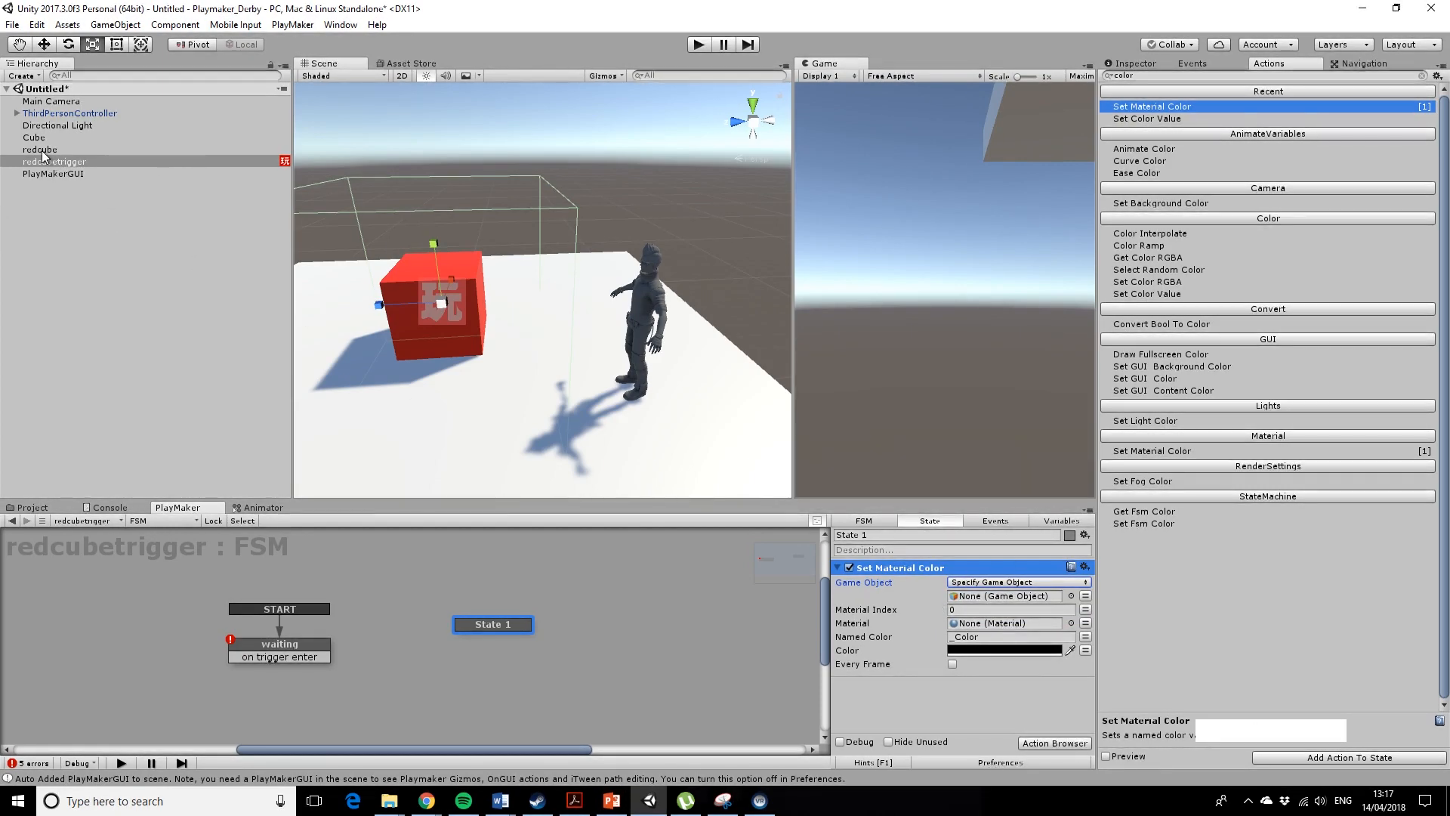
click(1006, 595)
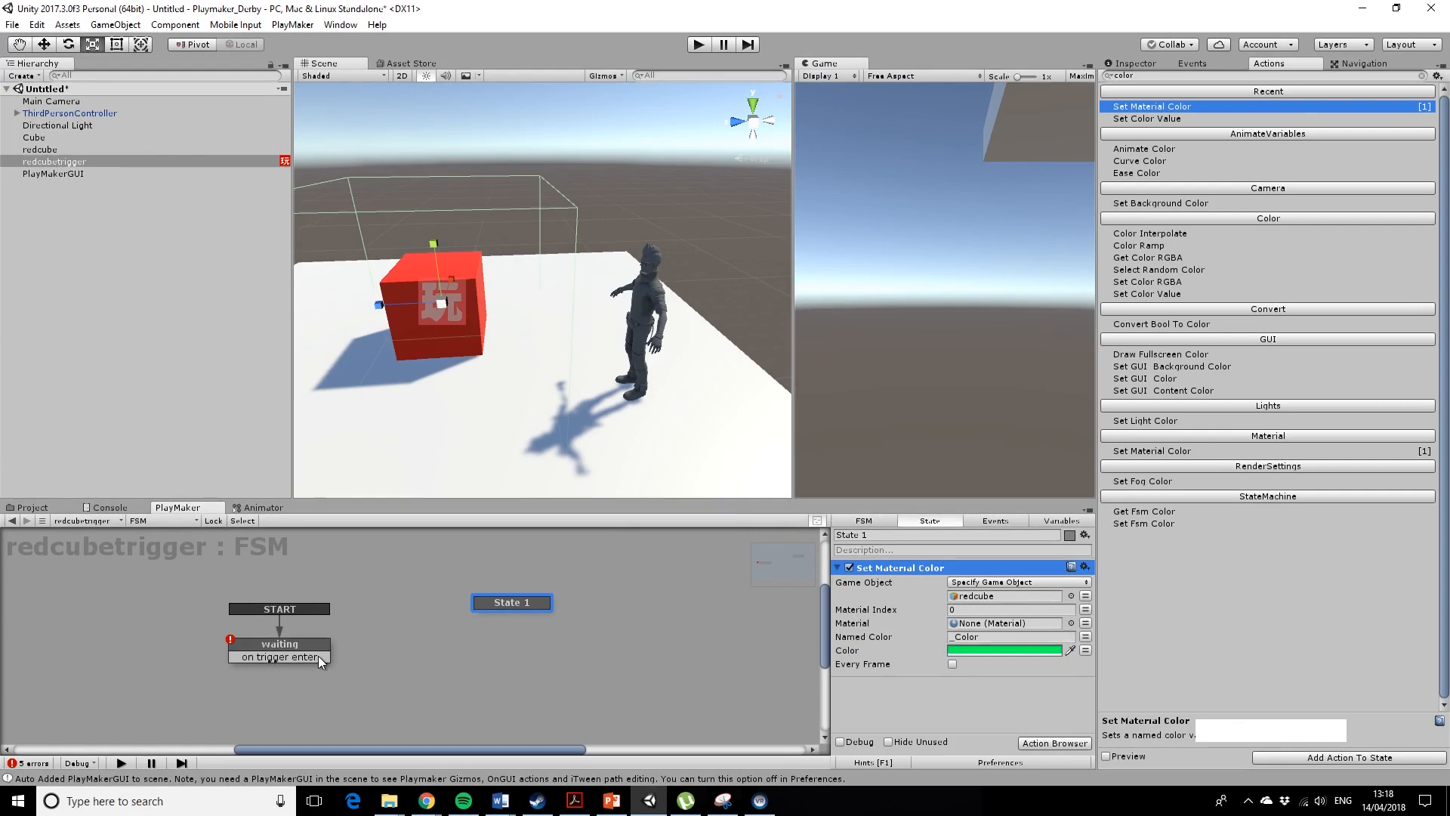
Link waiting's on trigger enter transition to State 1 and rename it change colour.
click(278, 644)
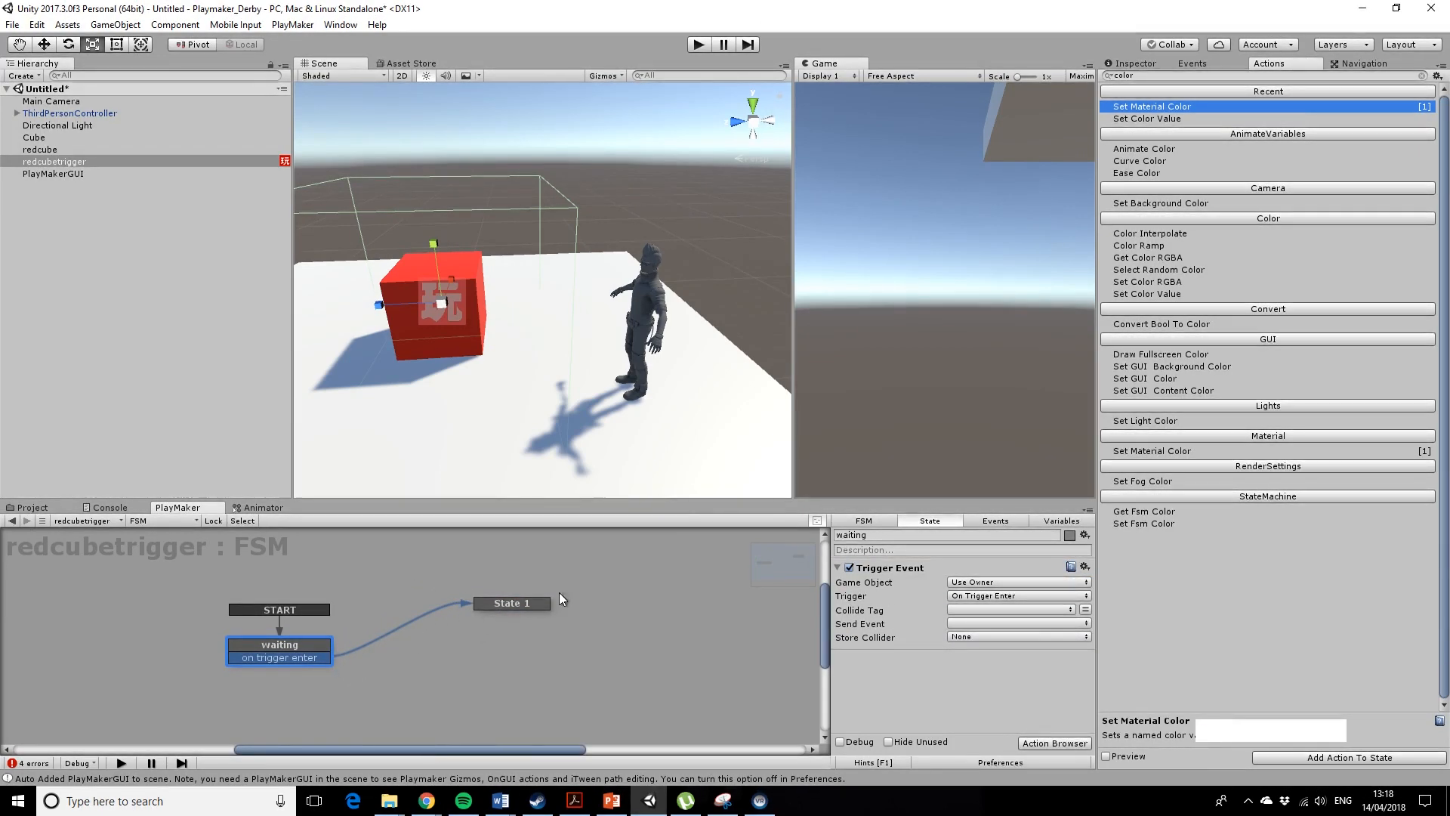
click(512, 603)
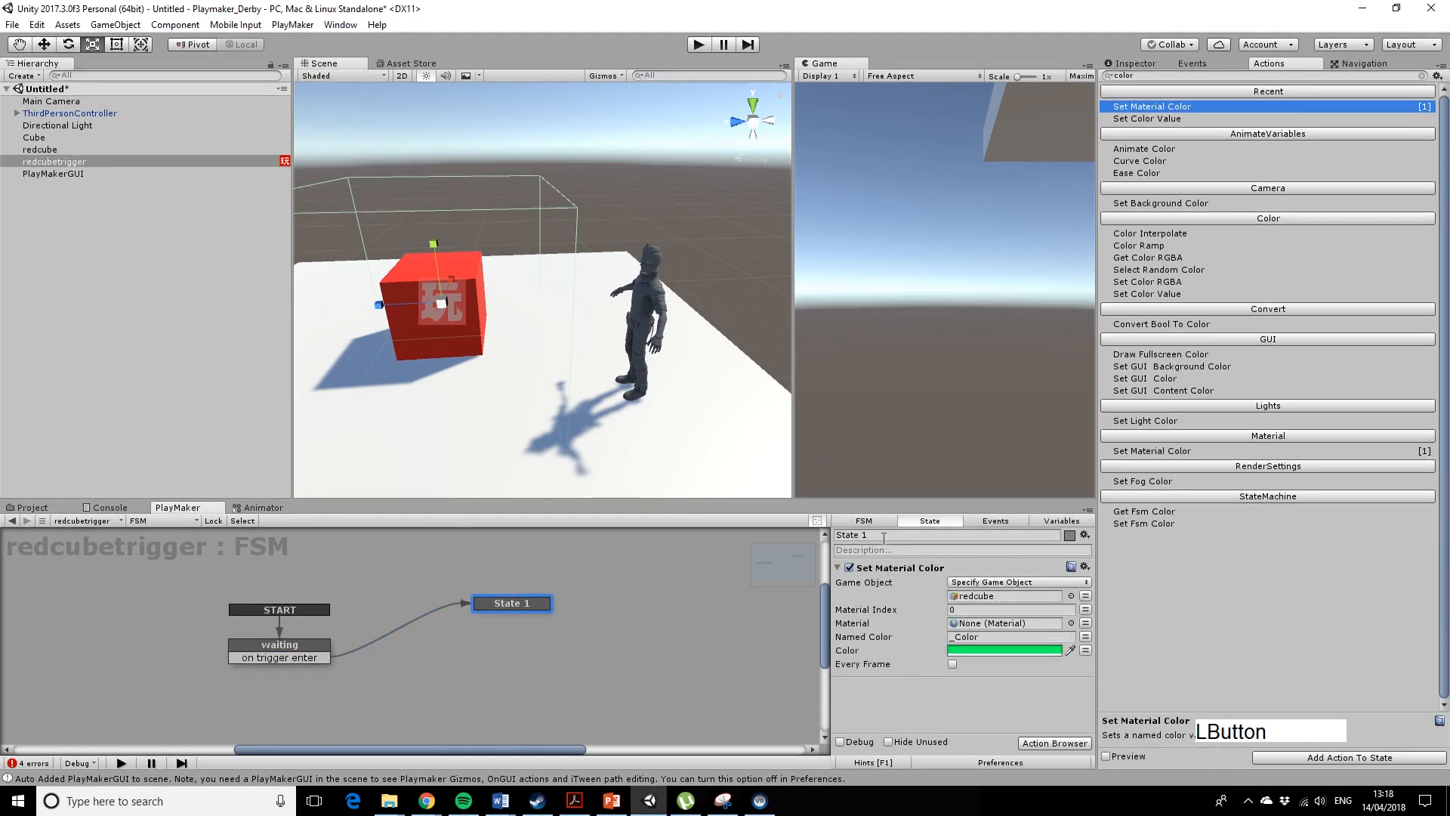
text(change)
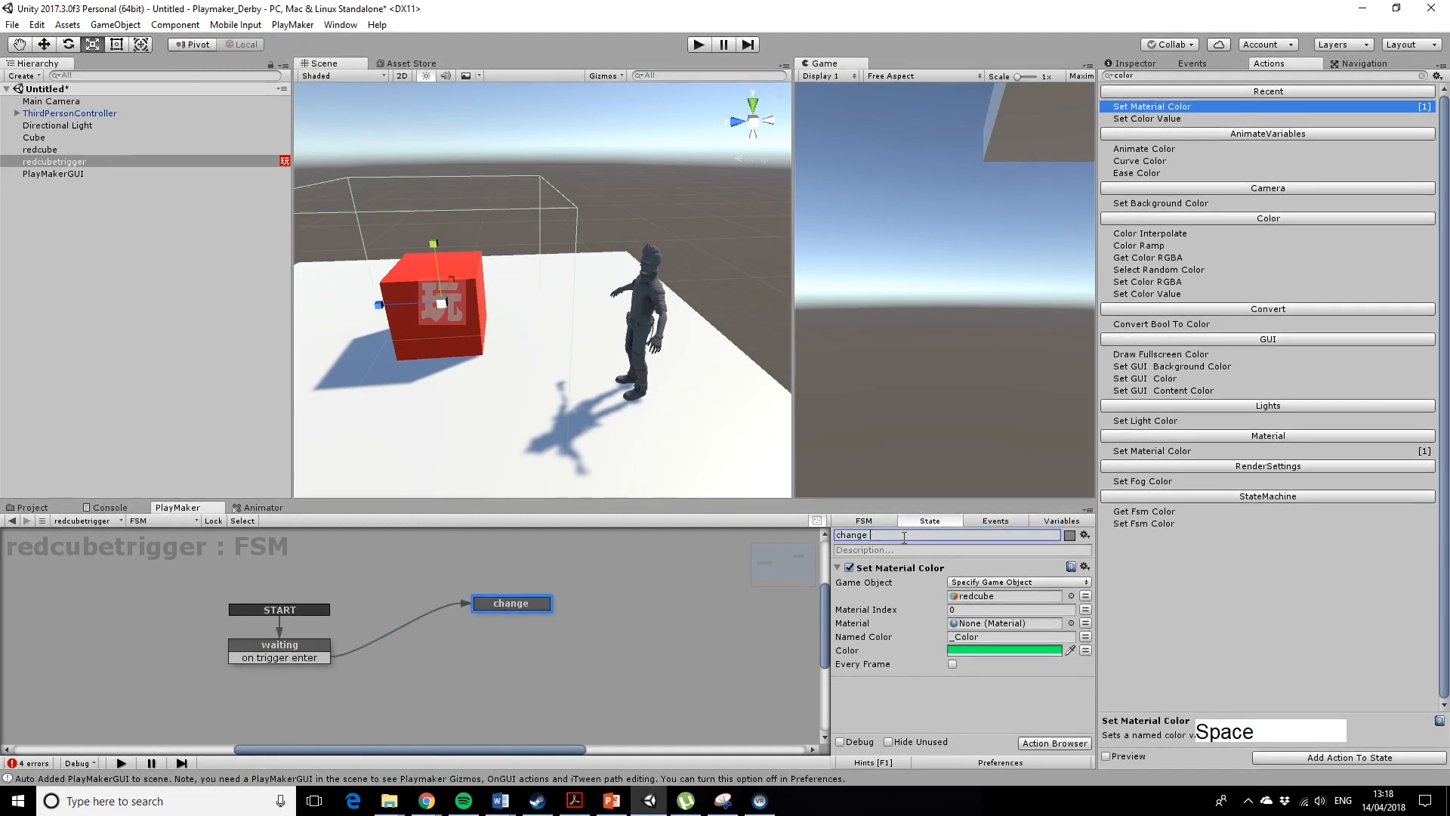
text(colour)
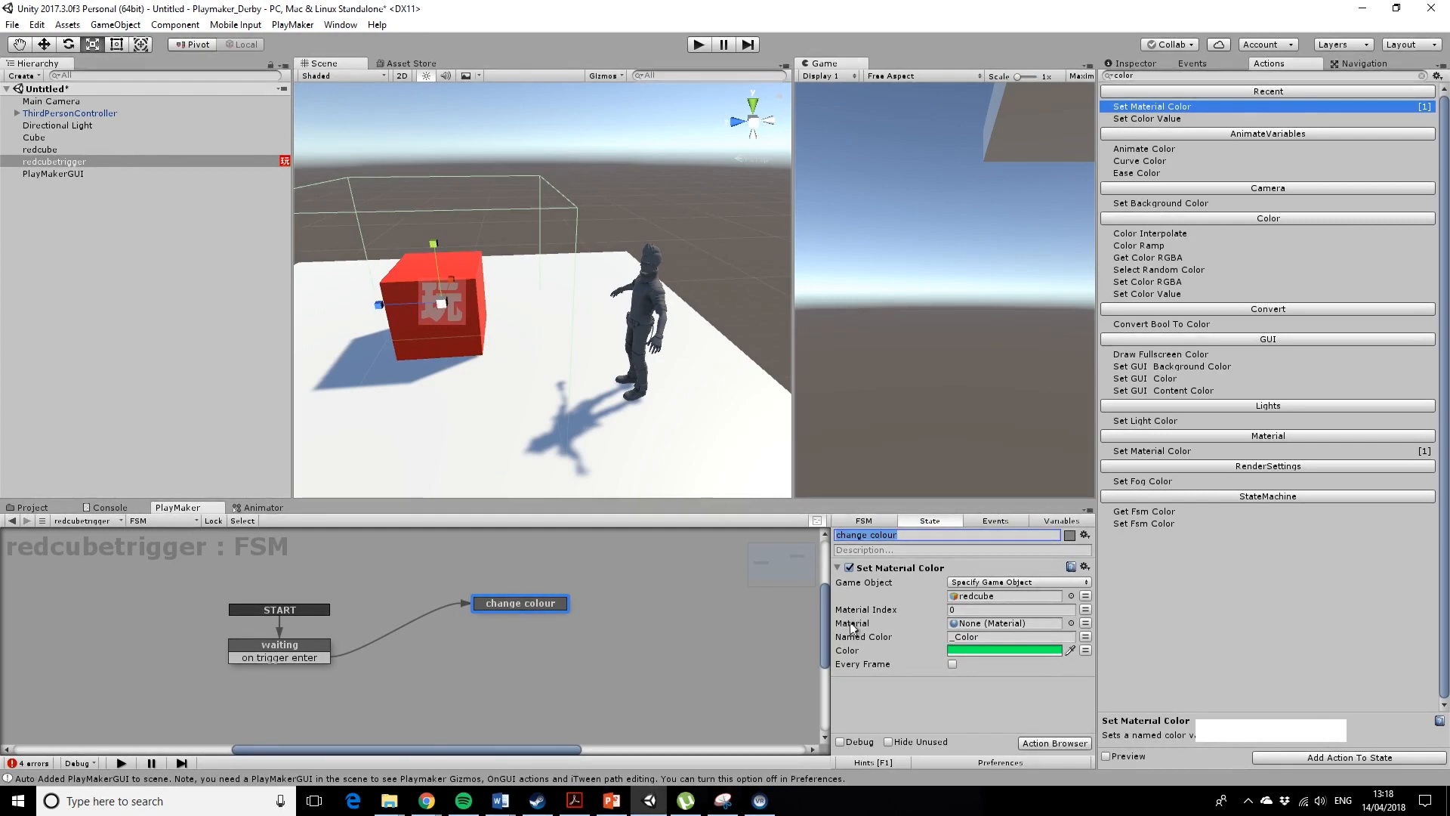
mouse_move(574, 633)
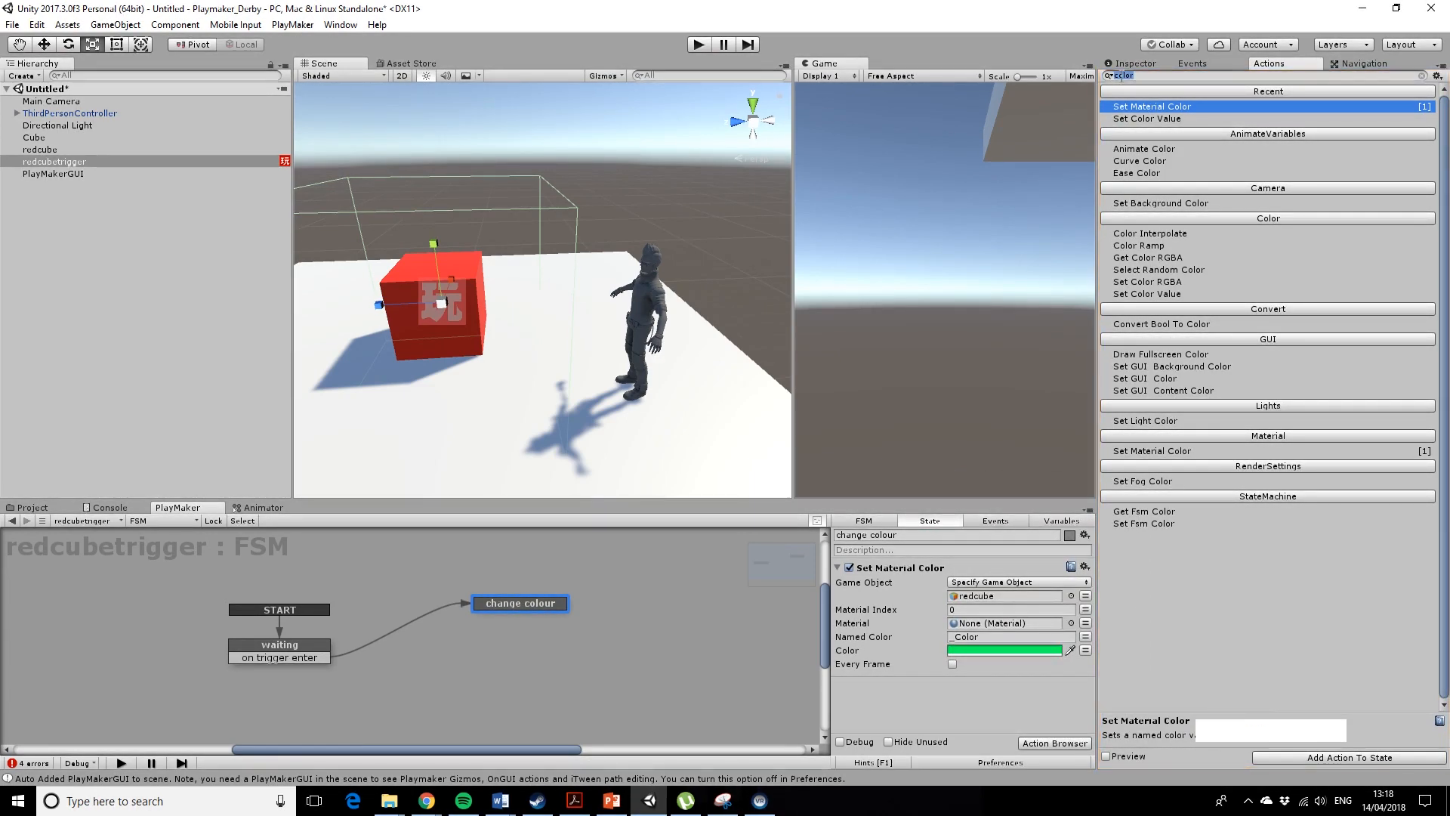
mouse_move(1232, 172)
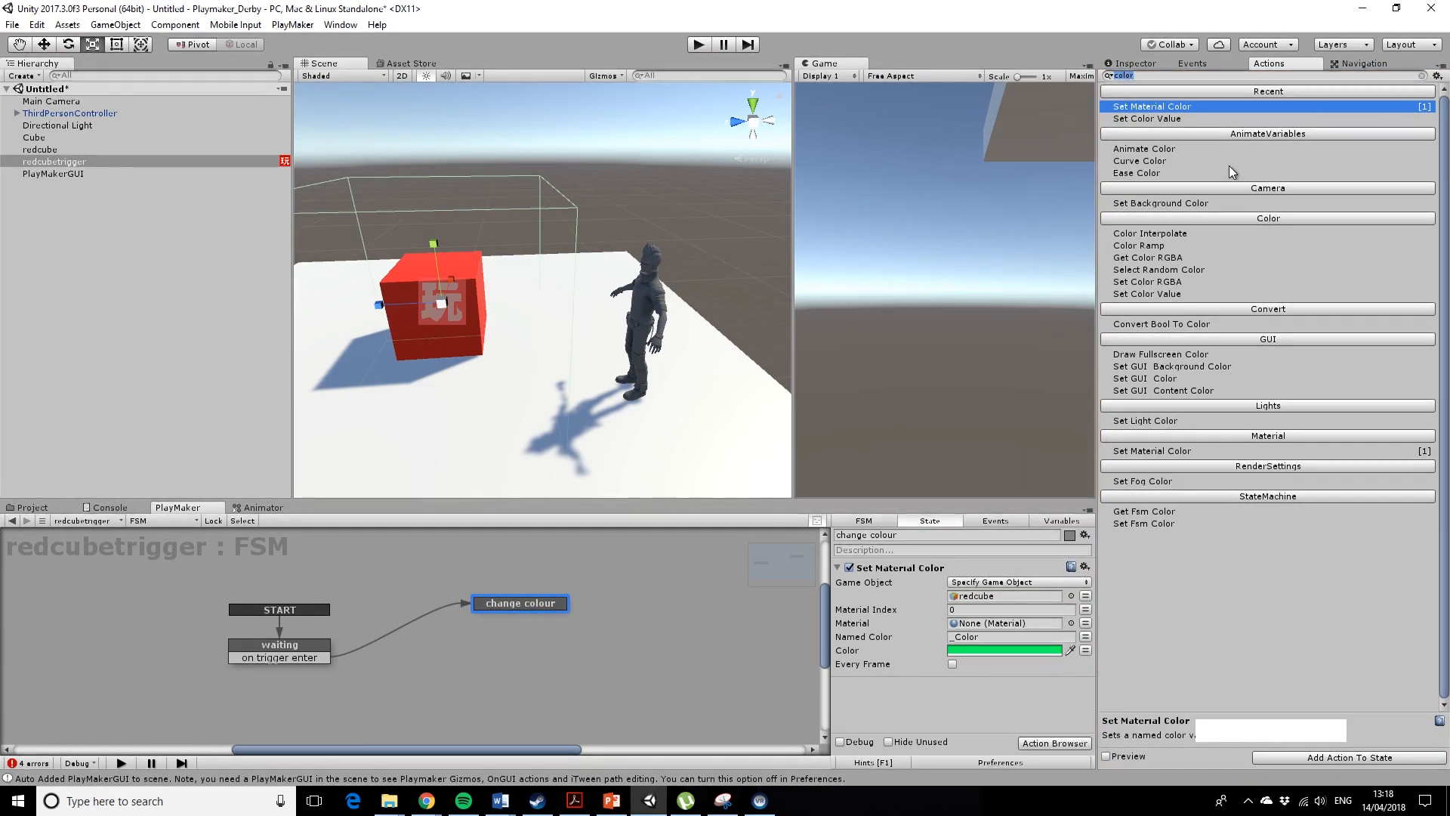
Add a Trigger Event action to change colour set to On Trigger Exit.
text(trigger)
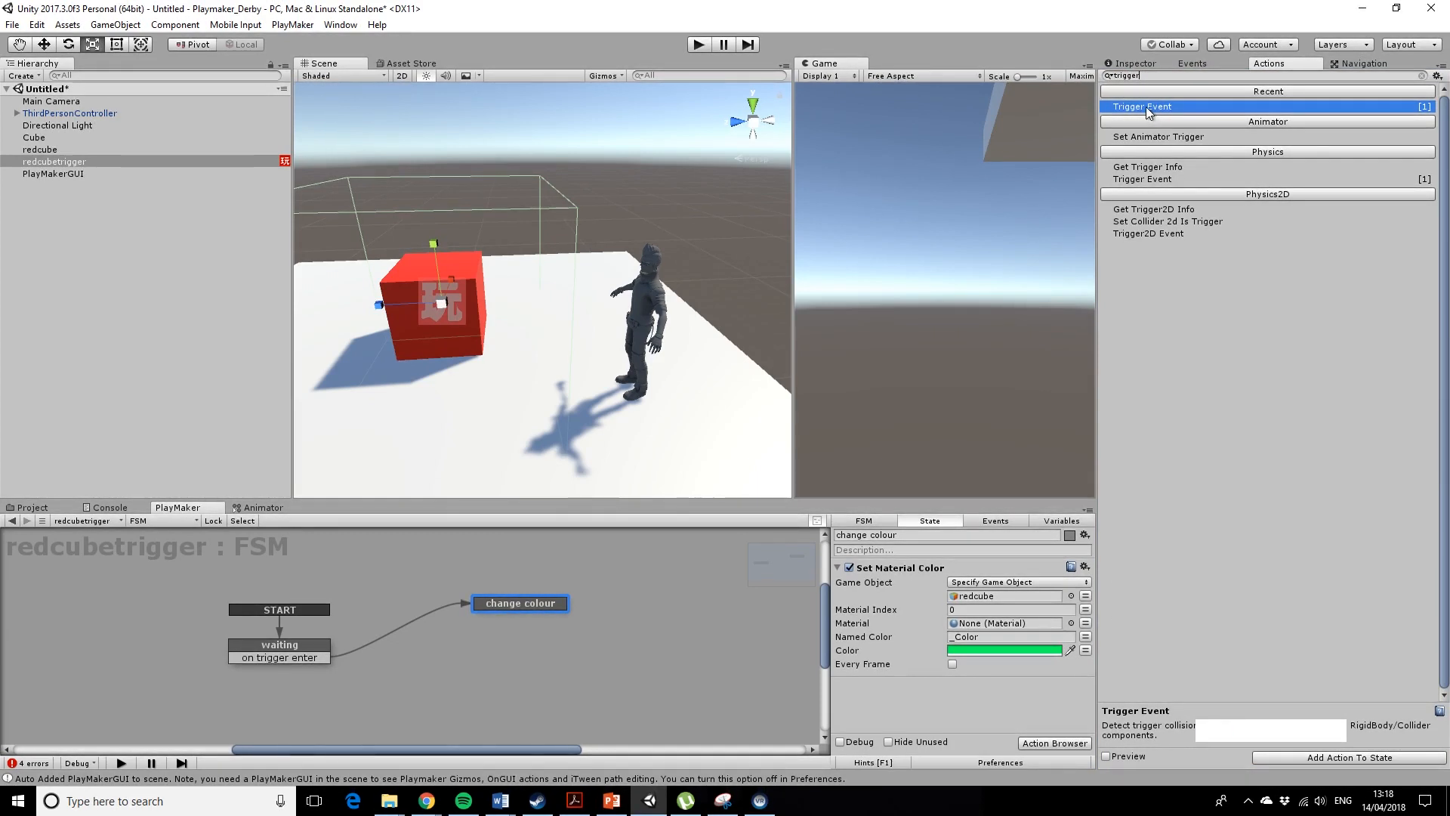
click(1142, 106)
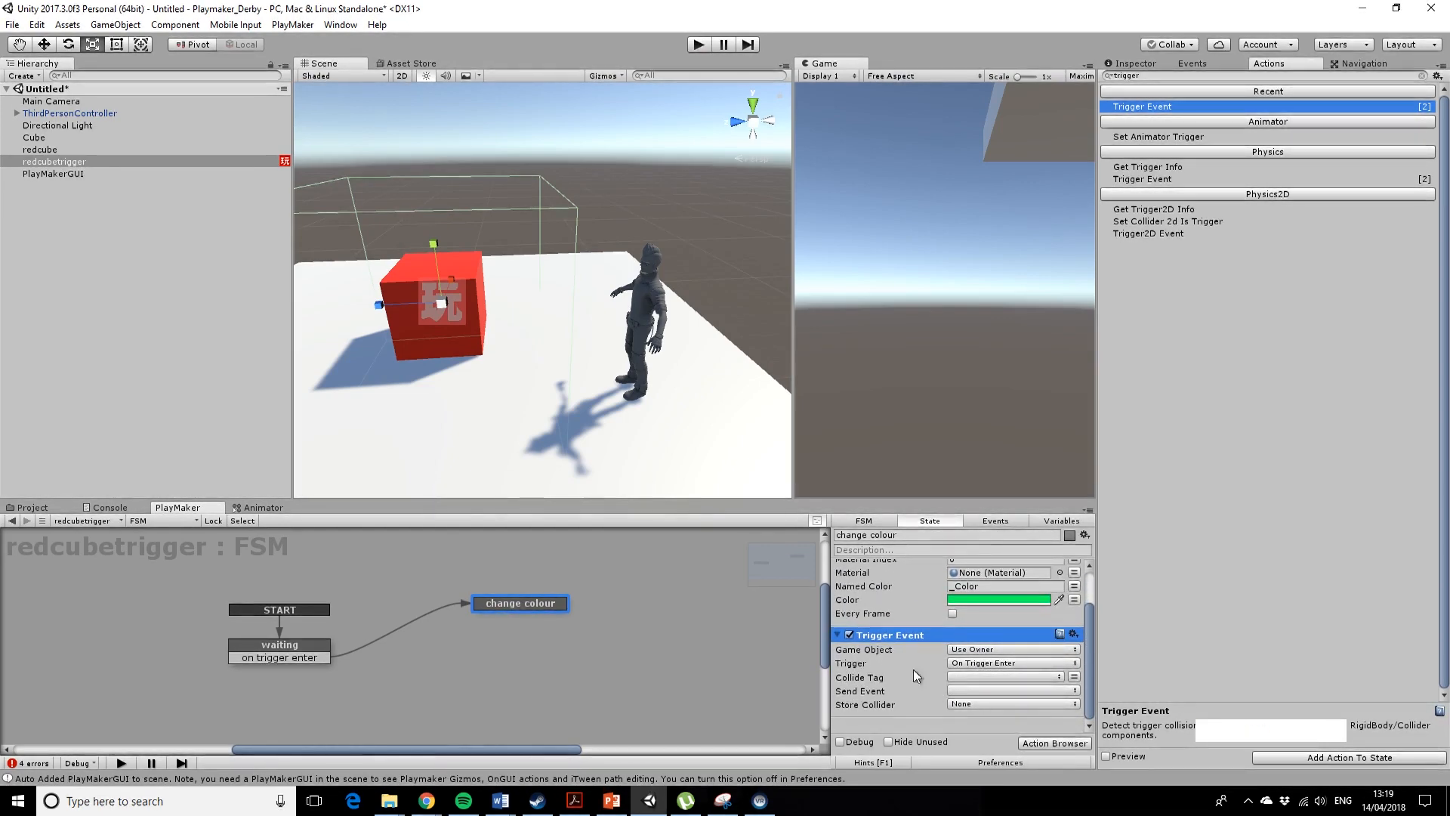
click(1011, 661)
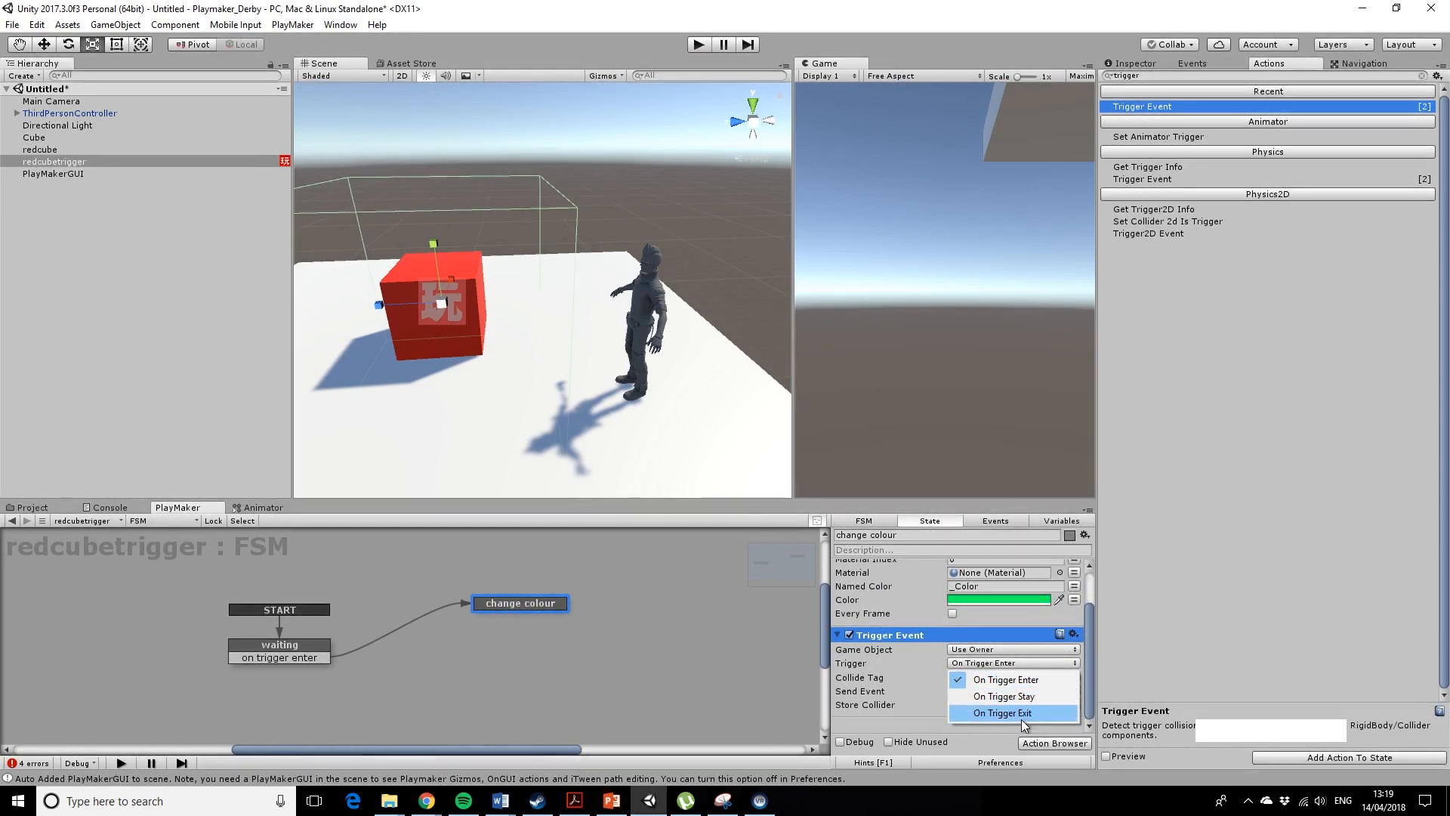
click(1001, 711)
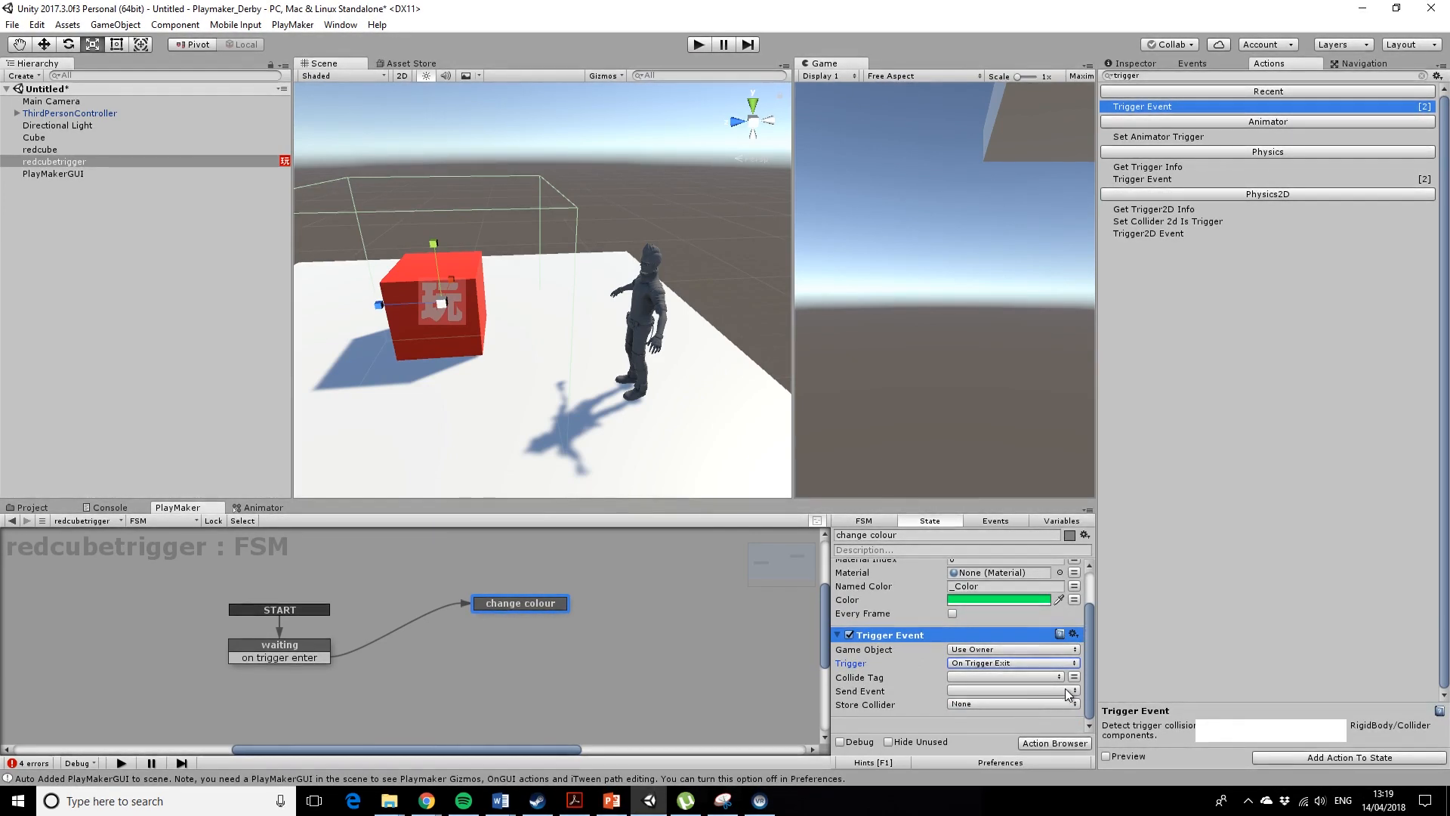
click(1007, 690)
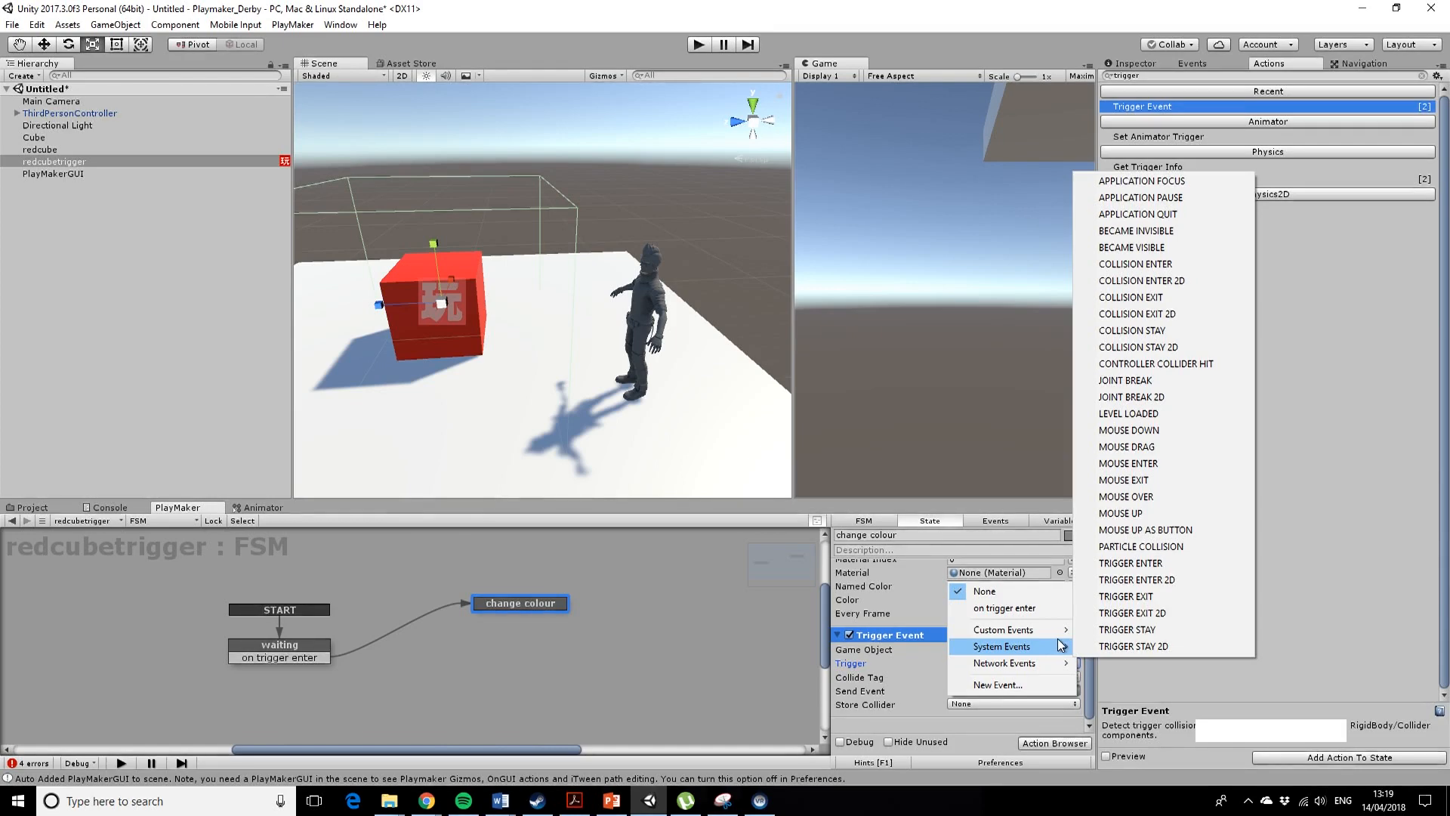
mouse_move(1071, 645)
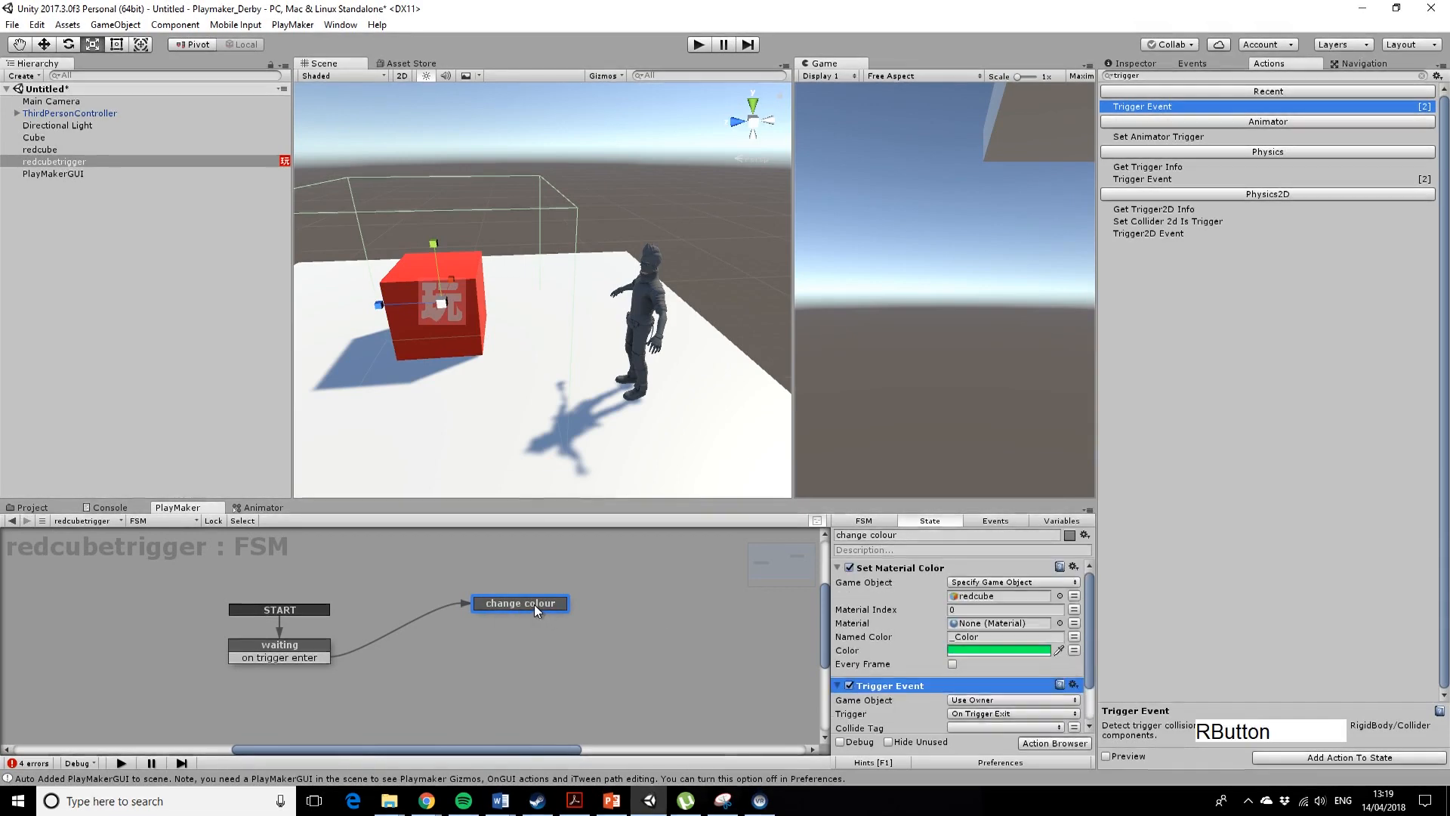
Add a FINISHED transition from change colour to waiting, with On Trigger Exit sending FINISHED.
right_click(521, 602)
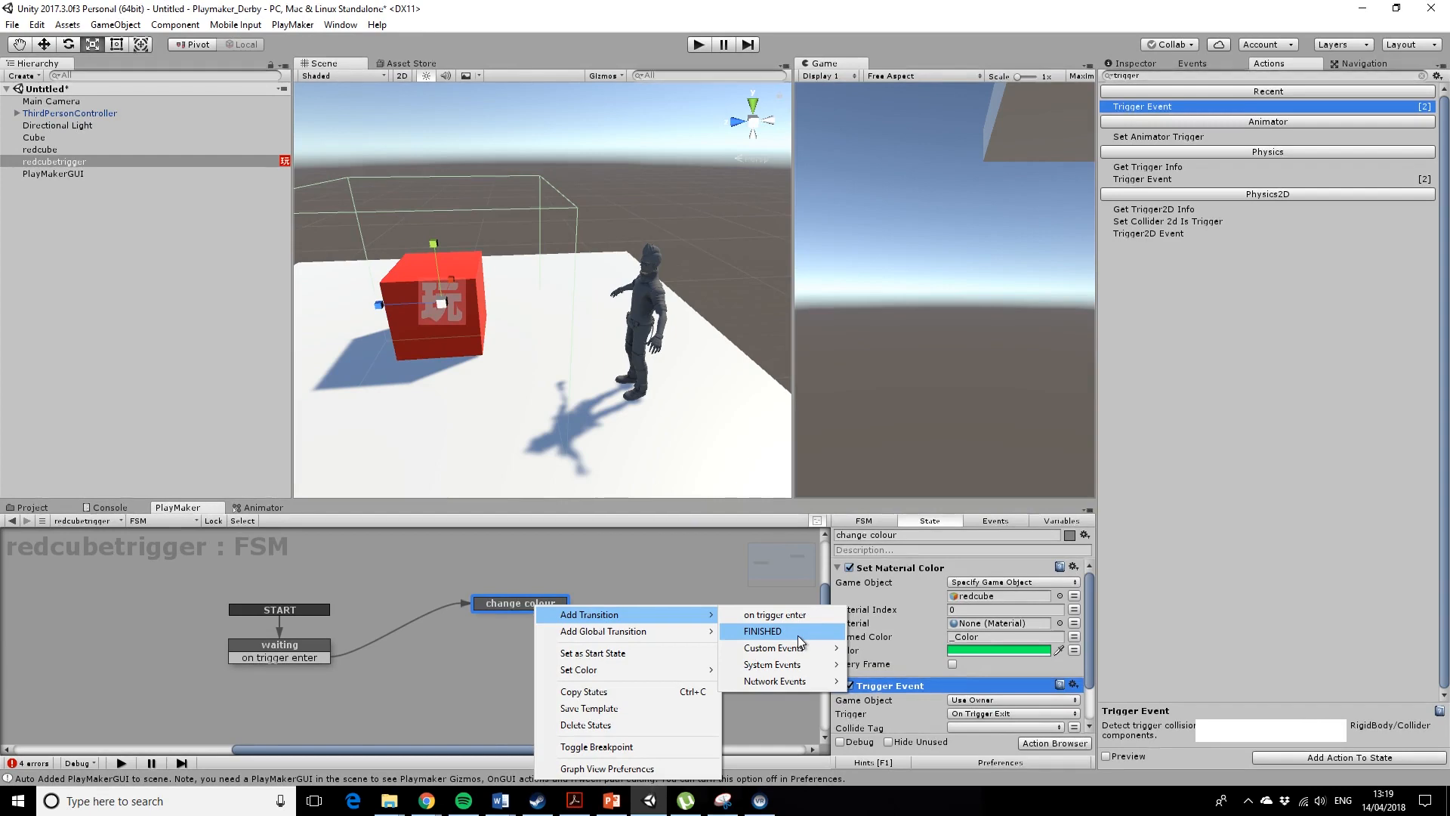
click(761, 631)
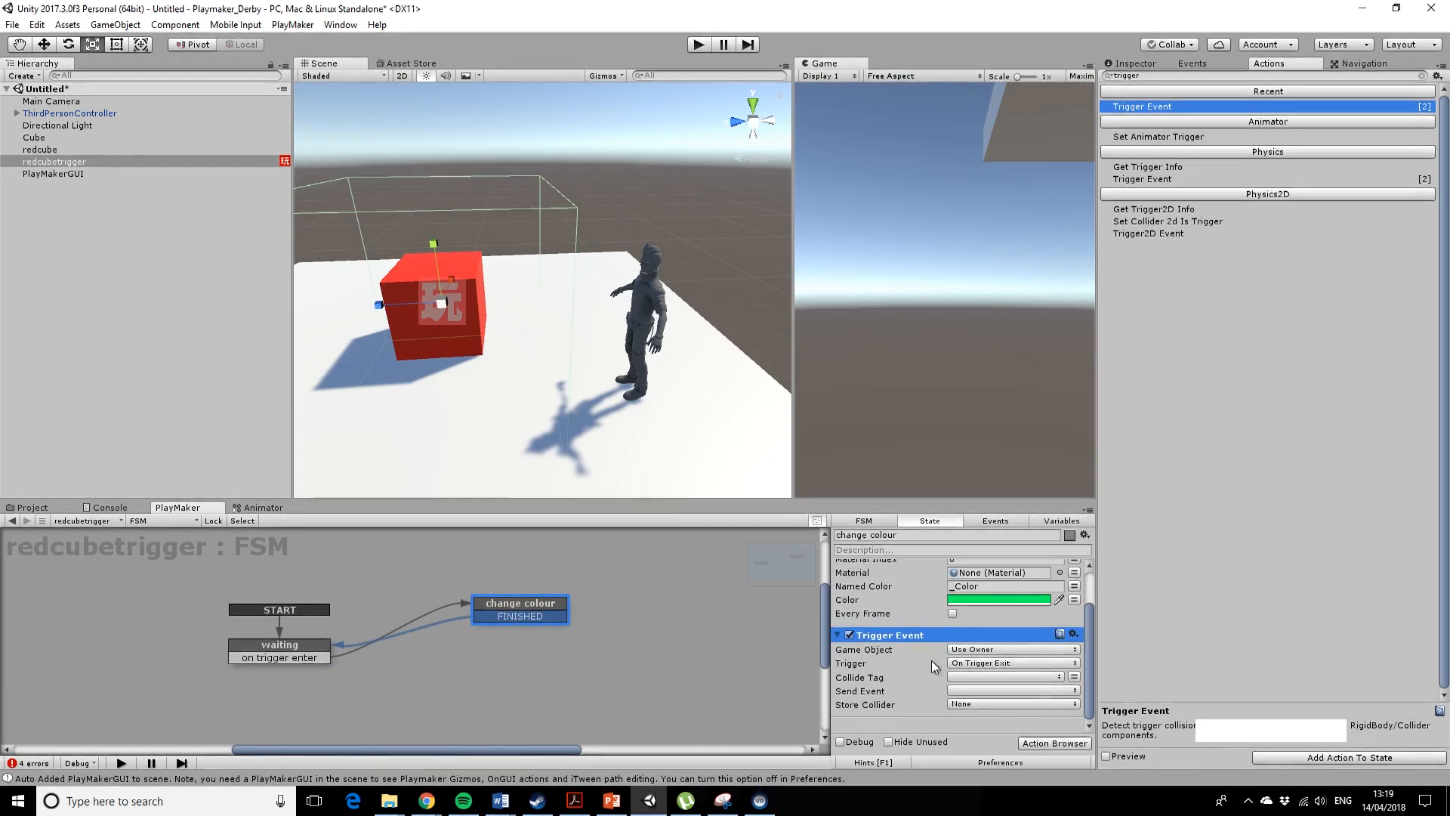
click(1011, 662)
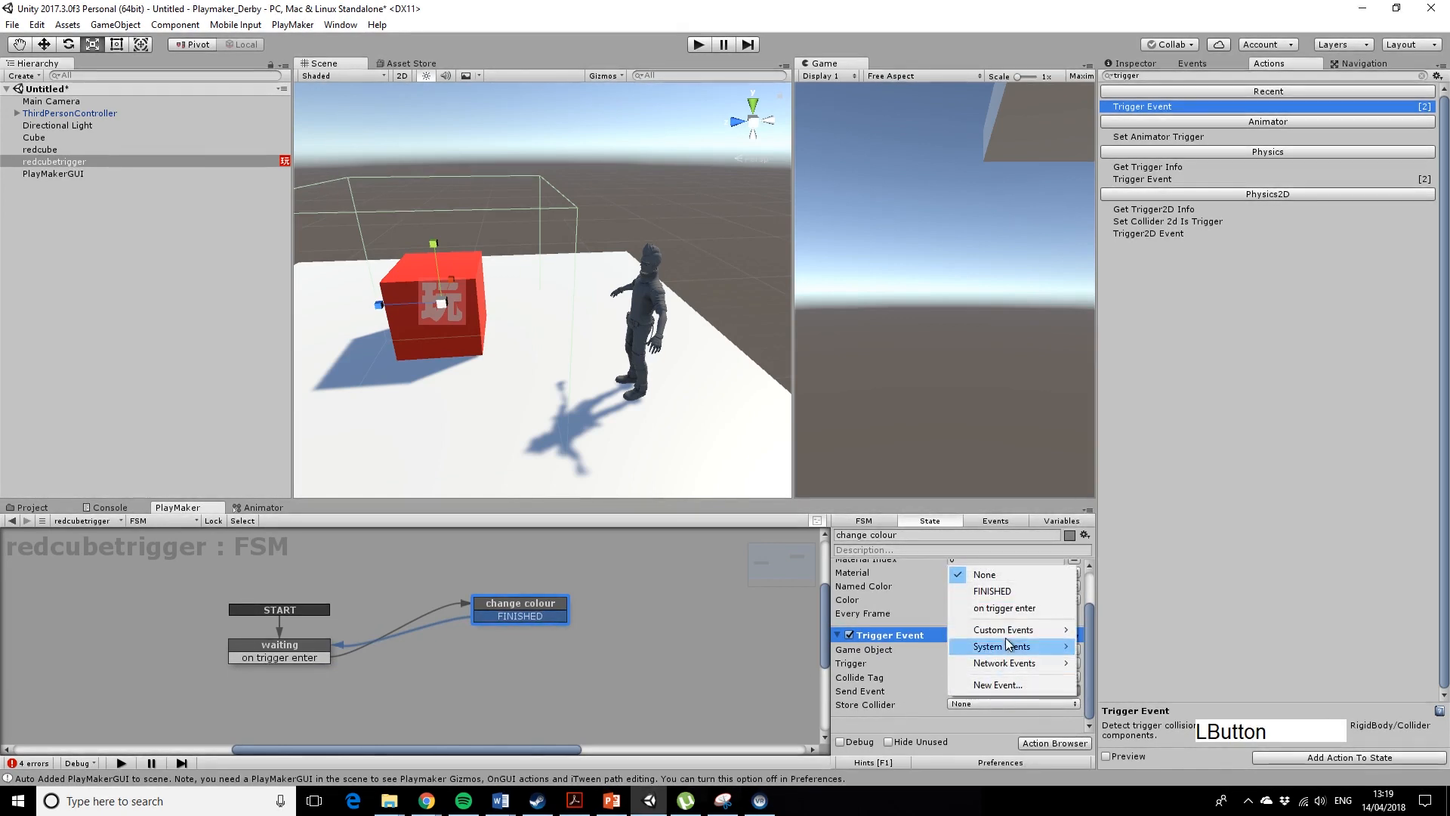
click(1002, 662)
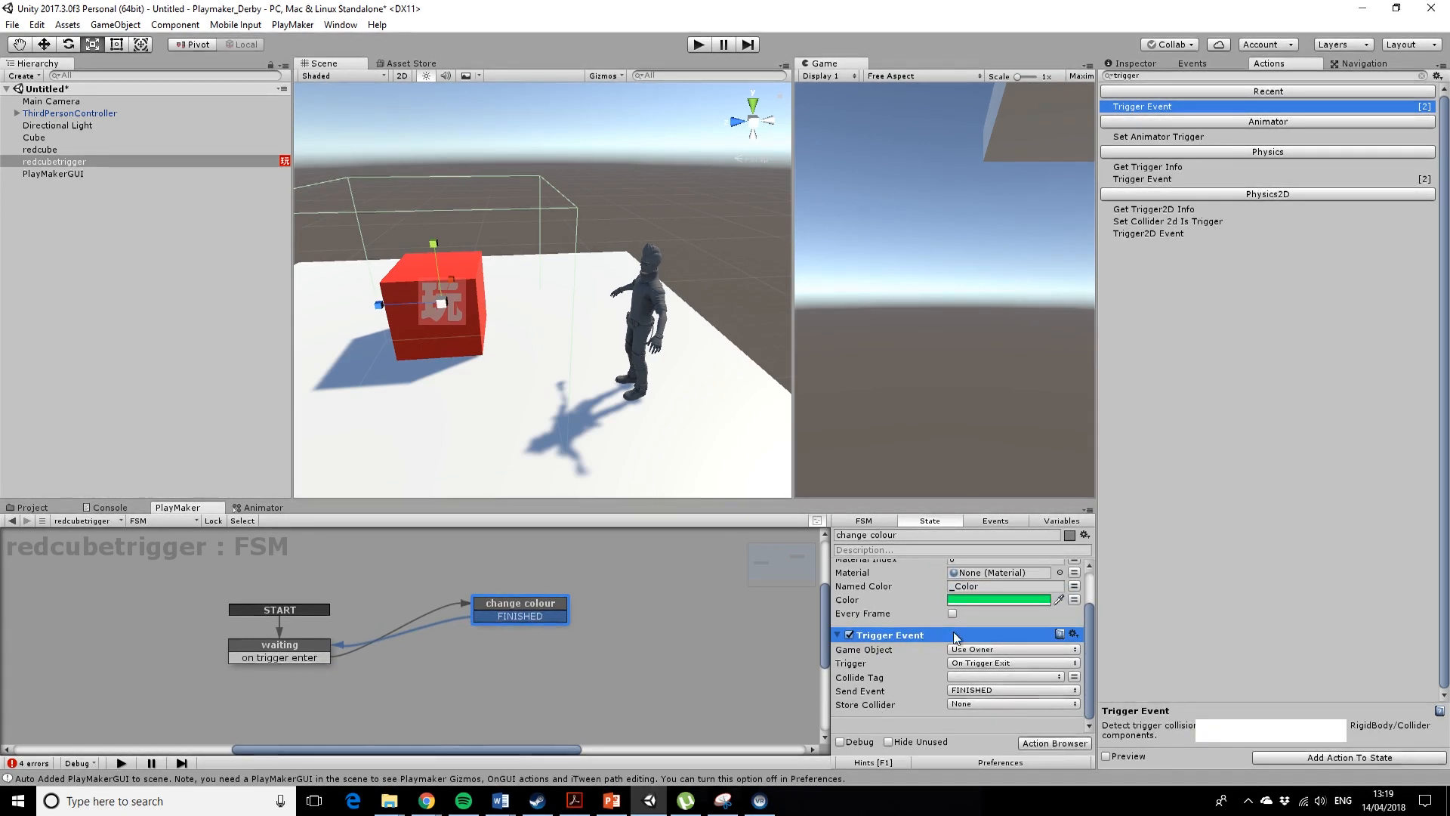
mouse_move(977, 675)
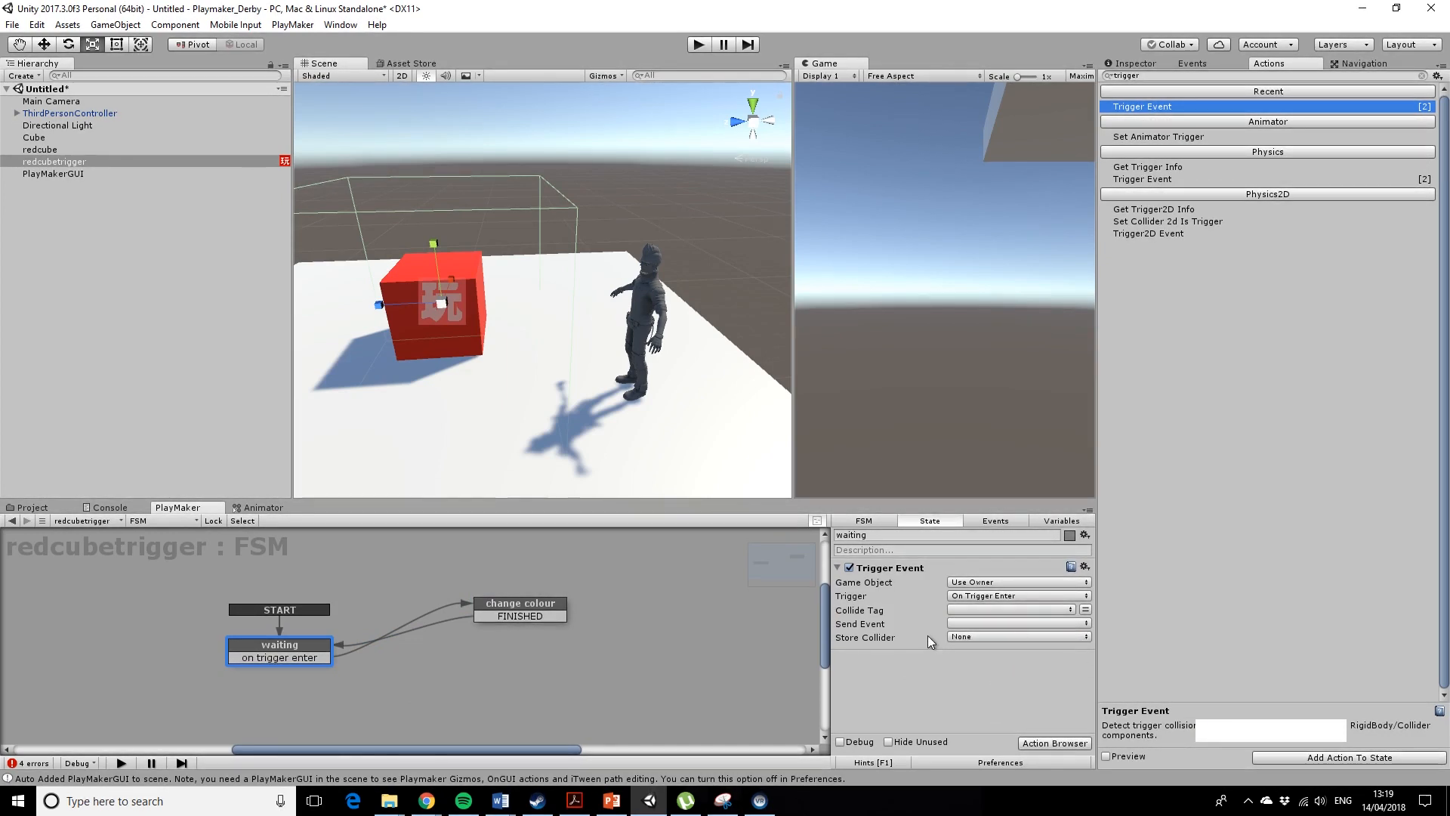
Paste the Set Material Color action for redcube into the waiting state.
click(521, 602)
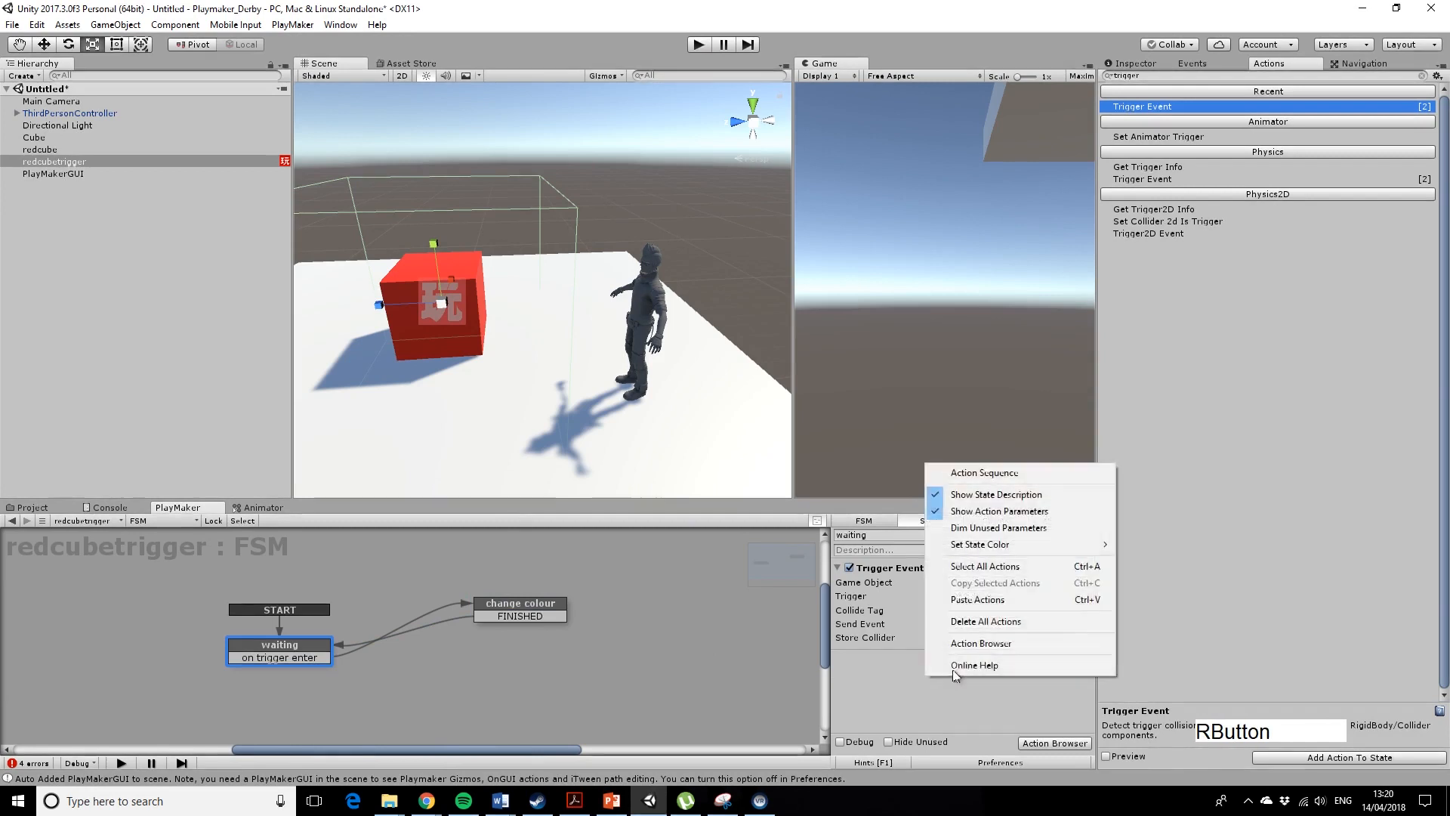
mouse_move(976, 599)
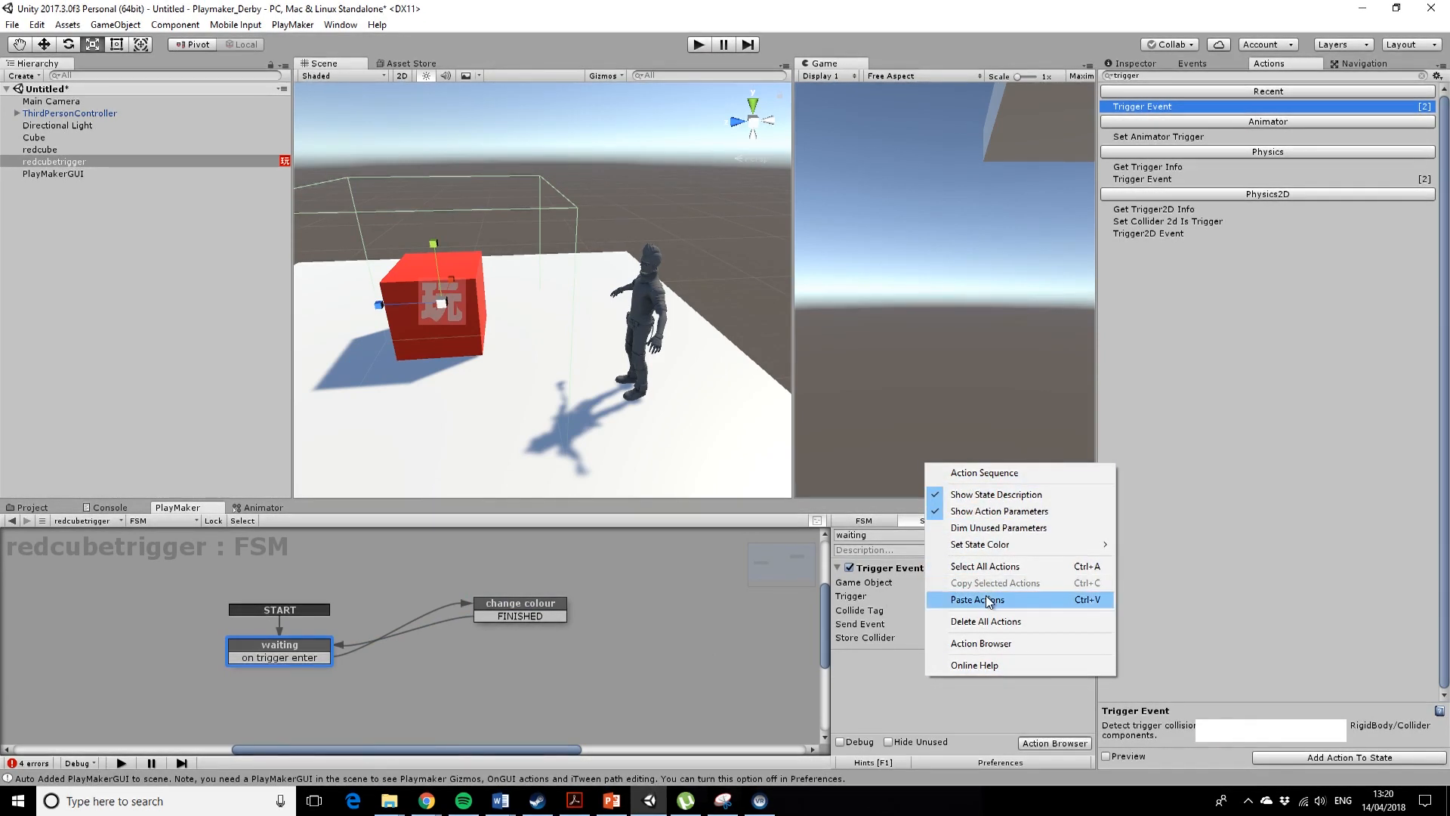
click(971, 600)
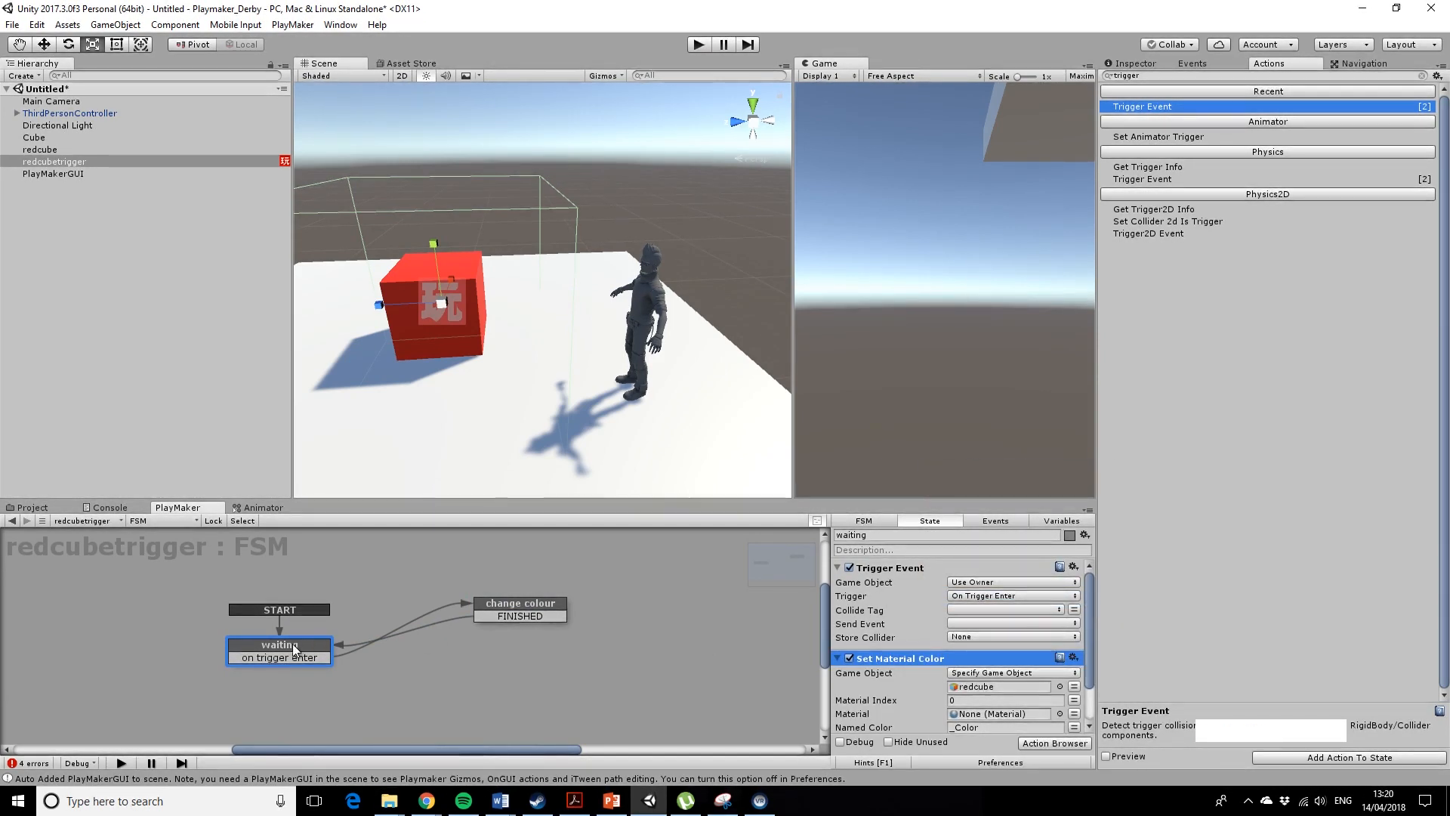
mouse_move(472, 638)
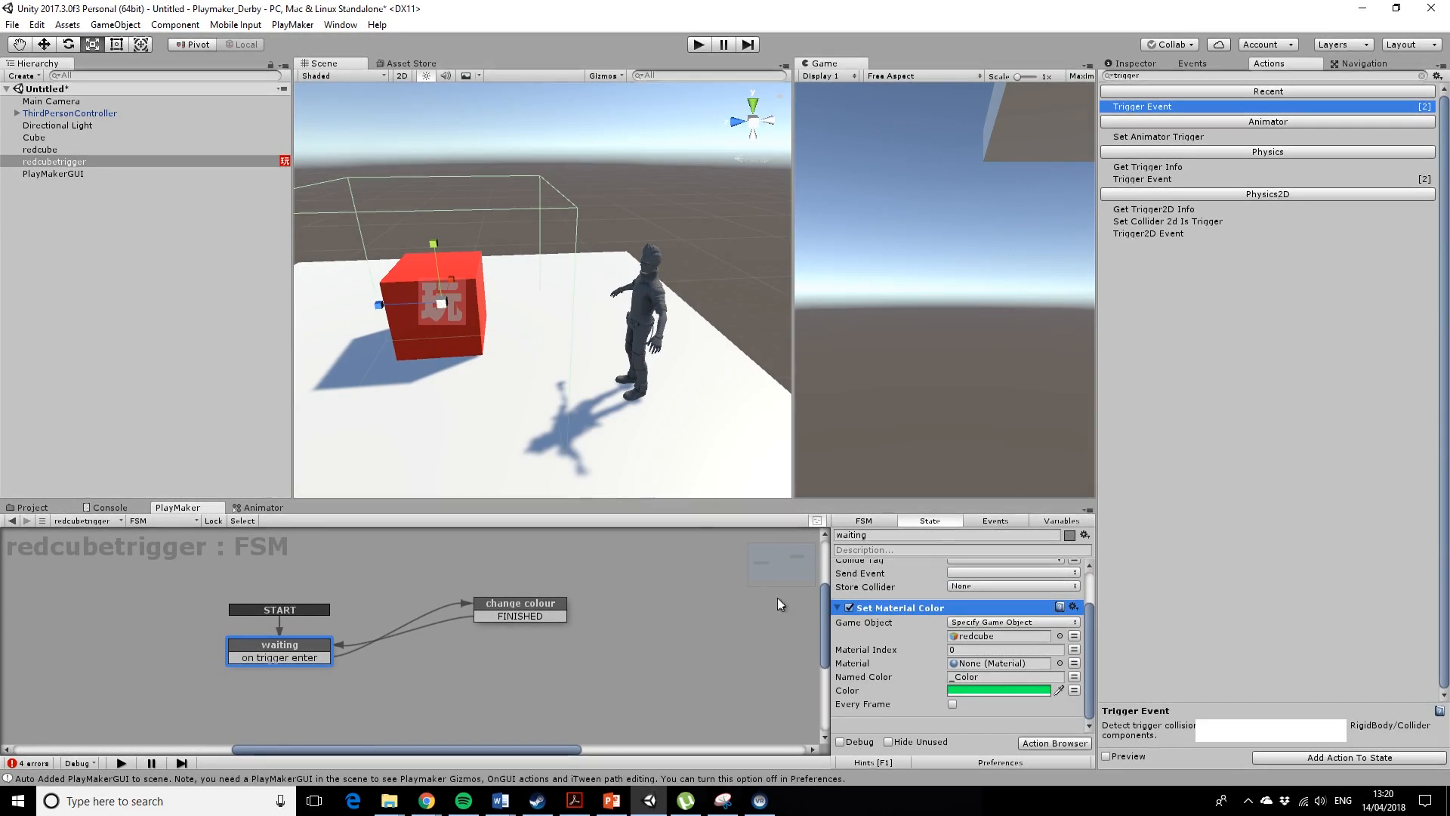
mouse_move(592, 352)
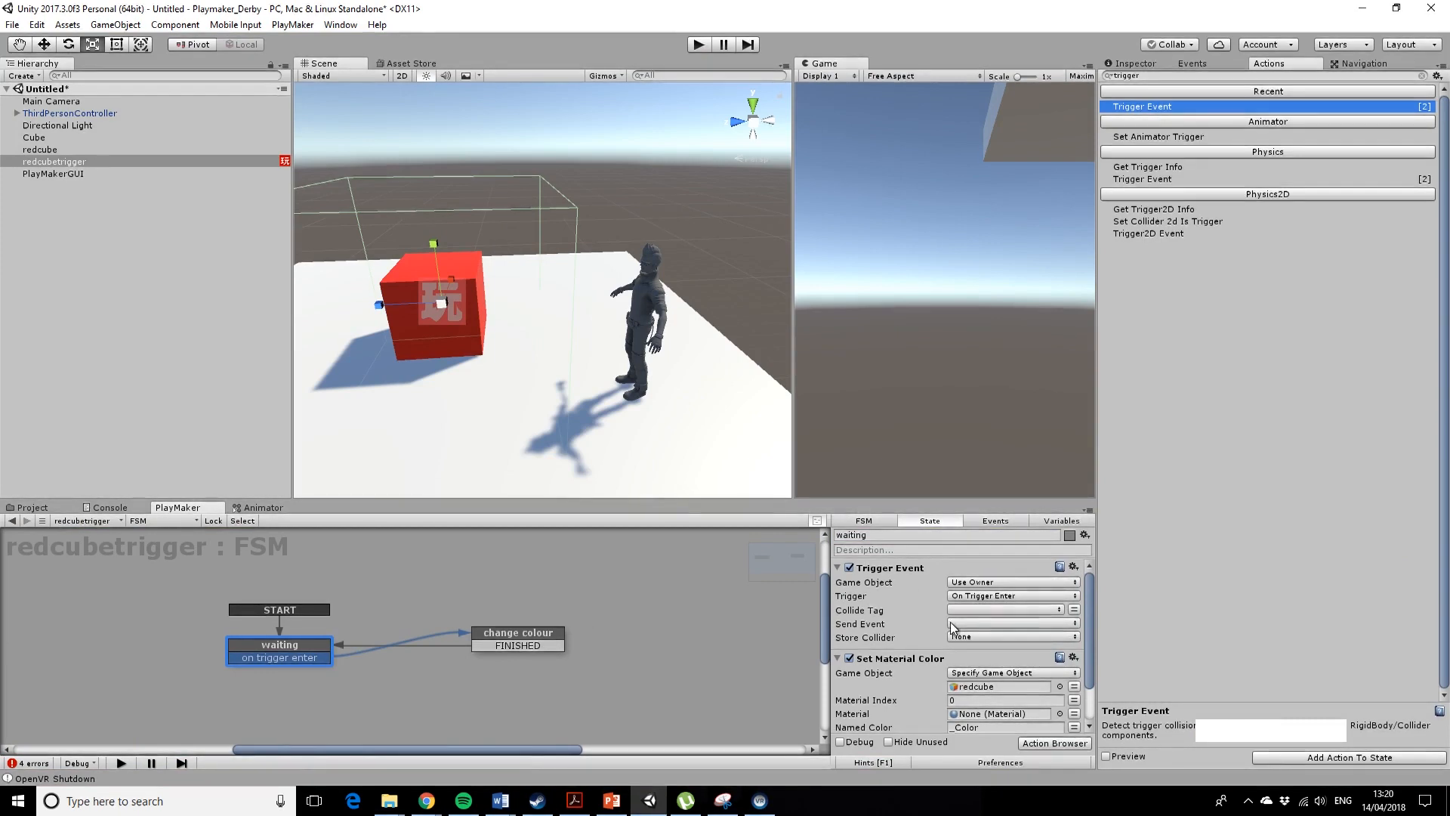
mouse_move(1065, 631)
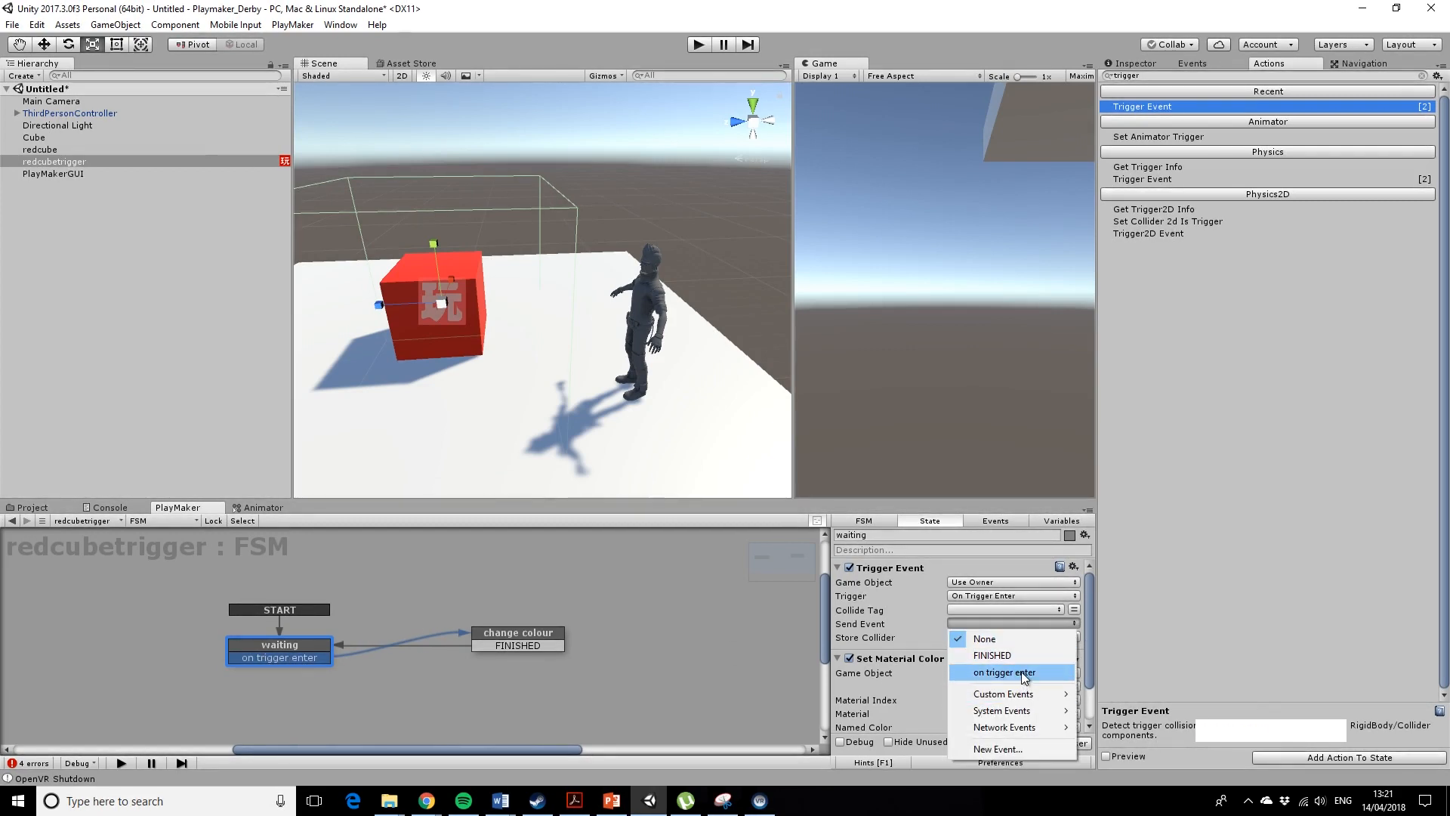
Set waiting's Trigger Event to send the on trigger enter event.
click(1003, 671)
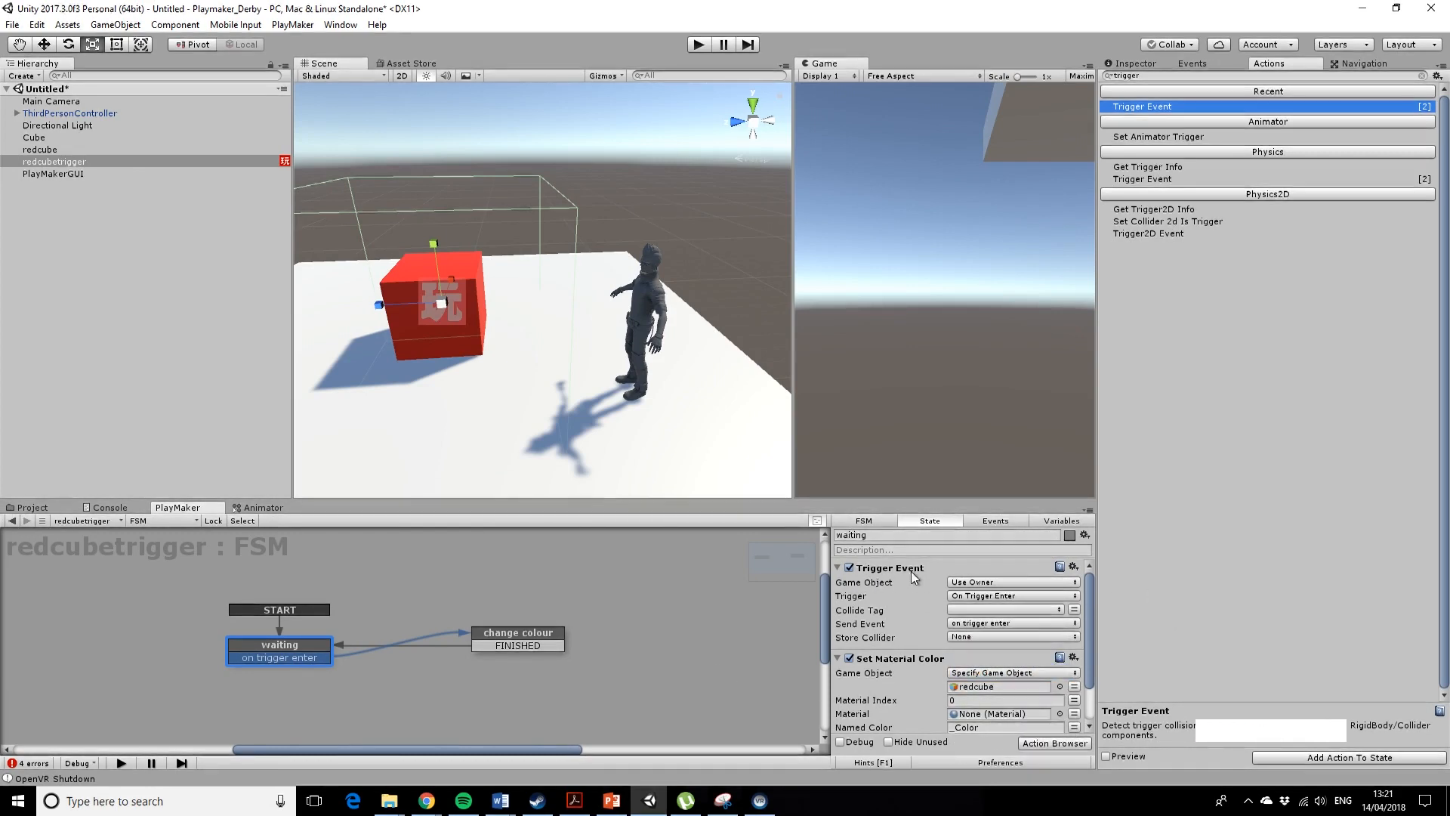
mouse_move(913, 600)
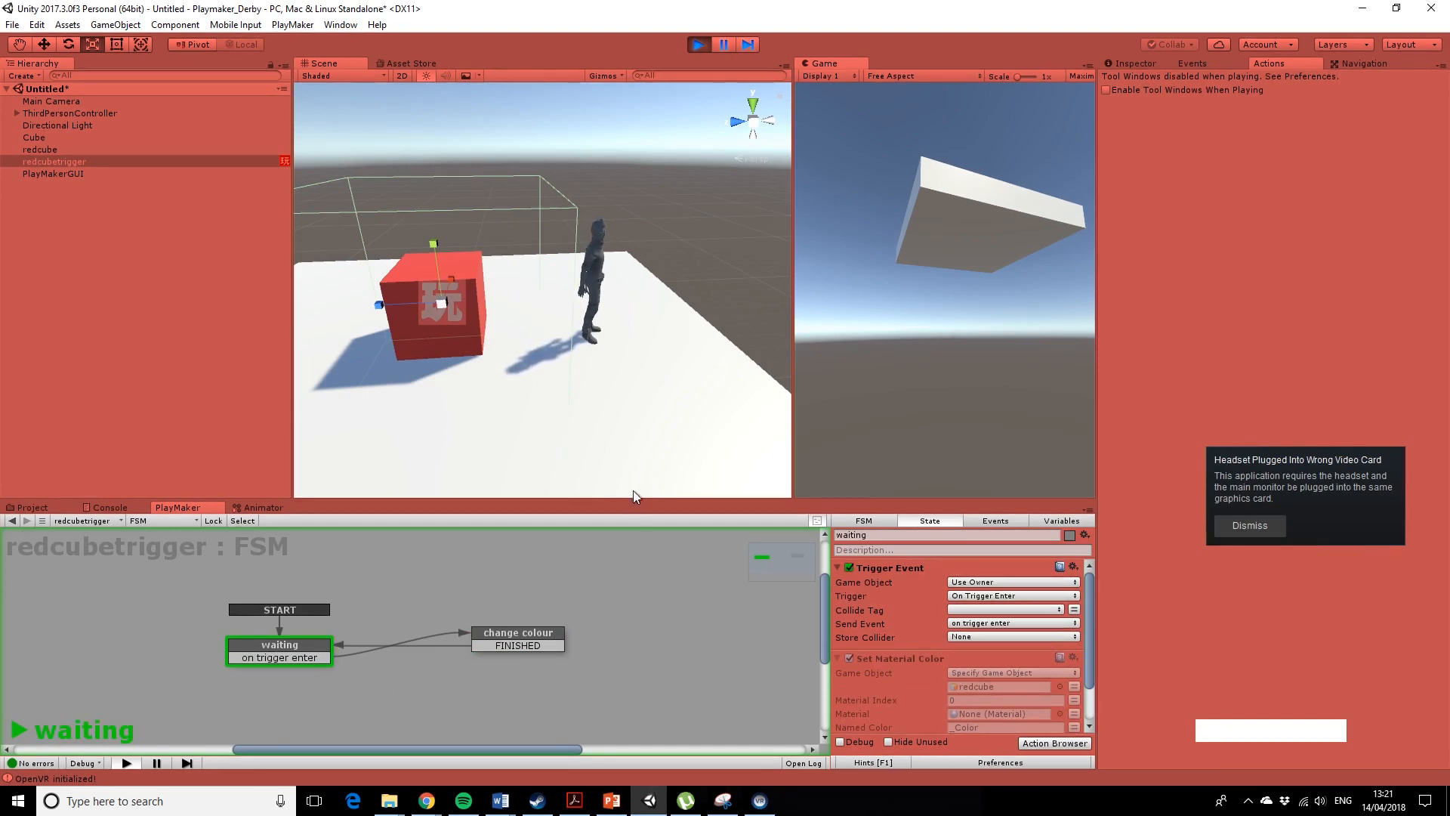
mouse_move(597, 665)
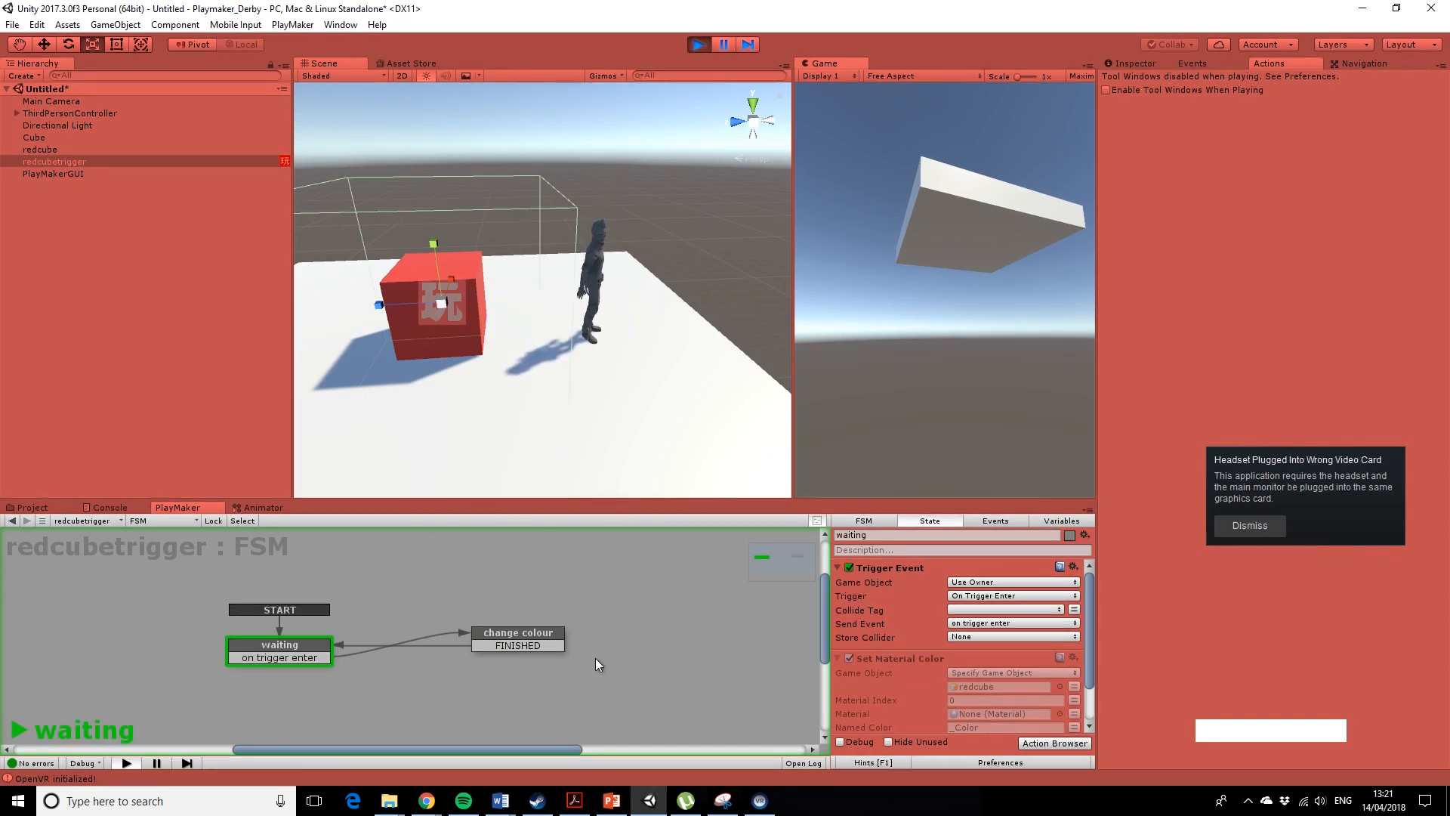
Play the scene and walk the character forward with W toward the trigger cube.
text(W)
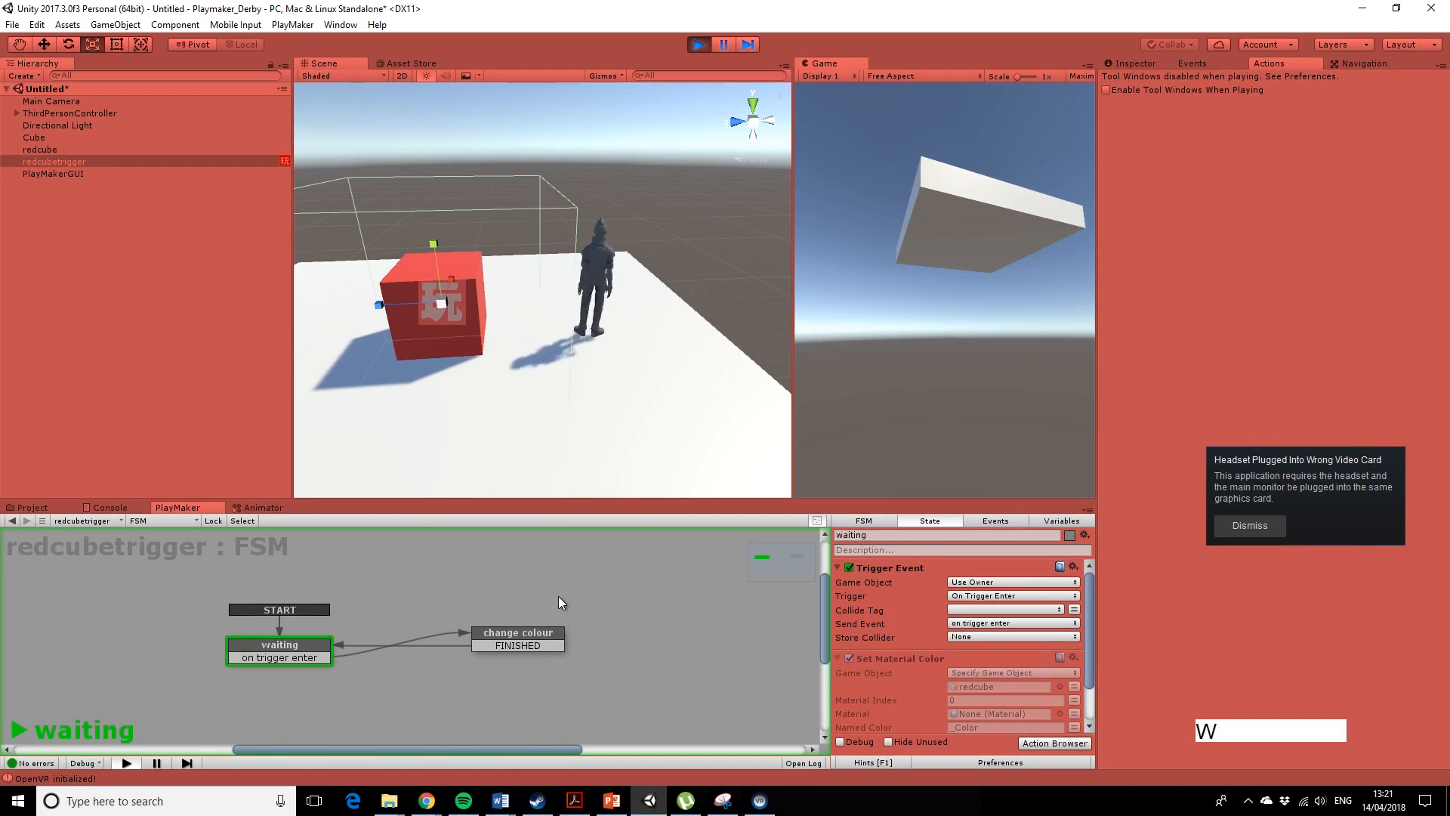